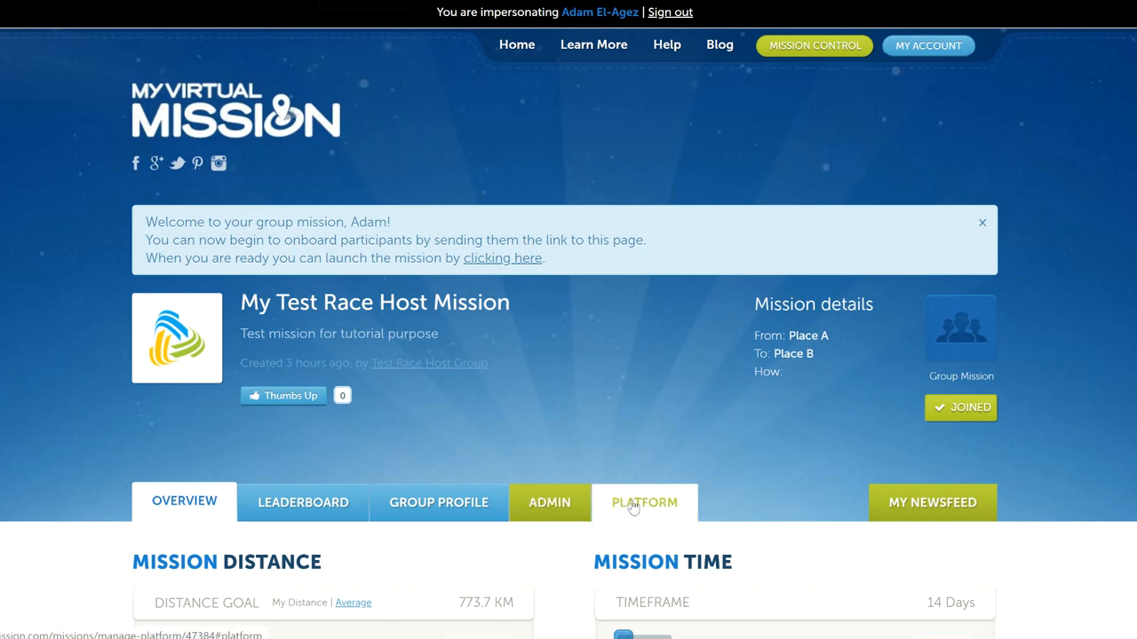
mouse_move(717, 378)
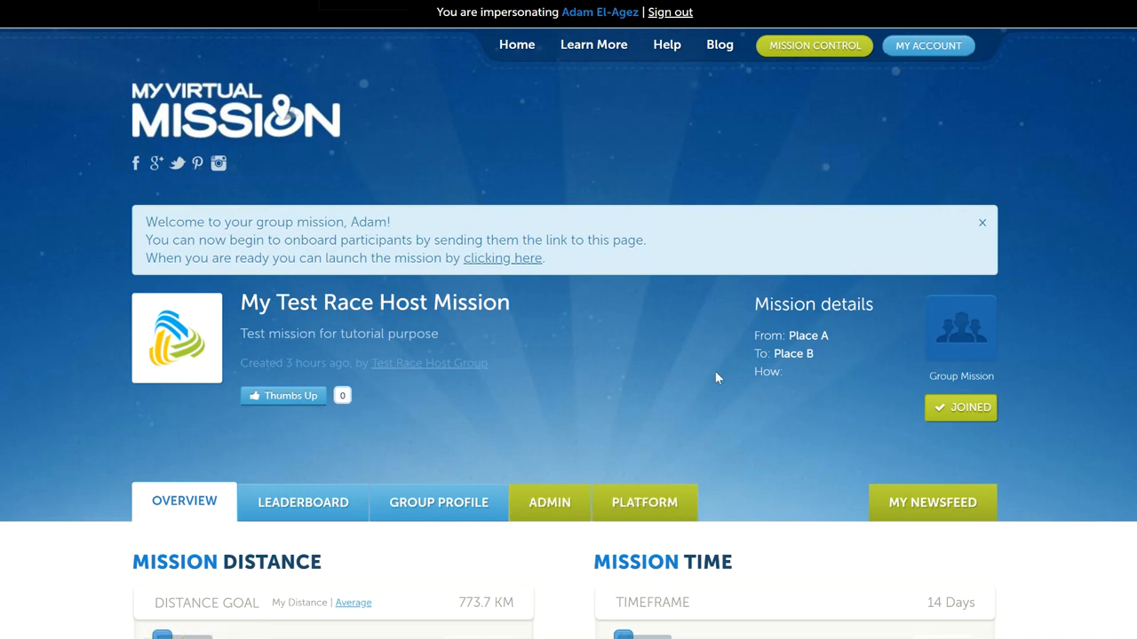
Open the ADMIN tab and view the export Start date calendar without choosing a date.
scroll(down, 3)
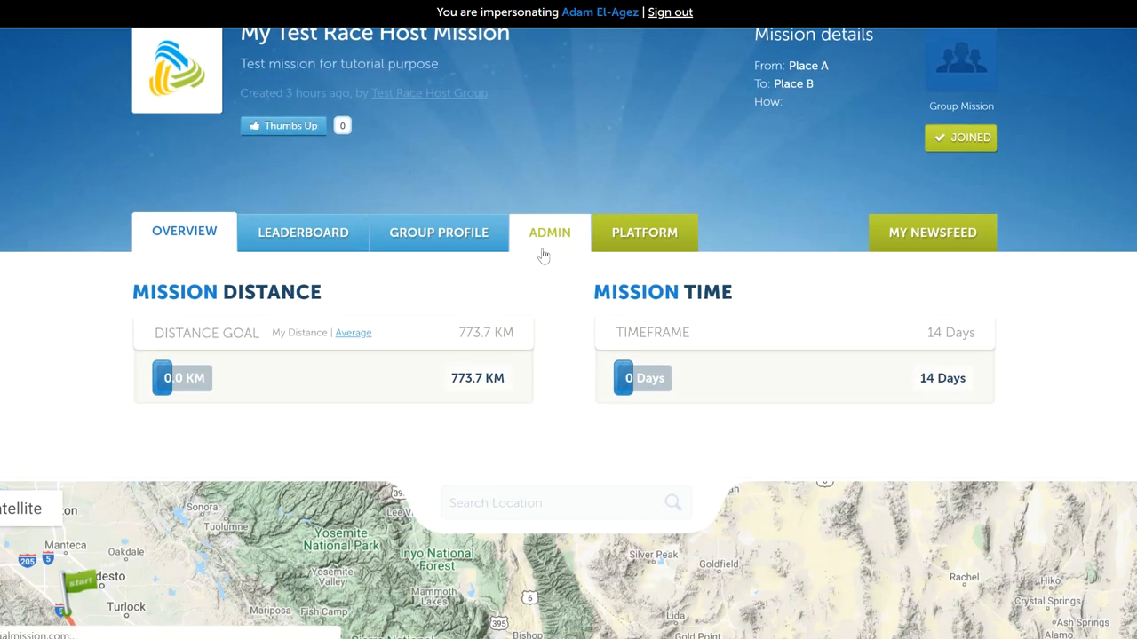
click(548, 231)
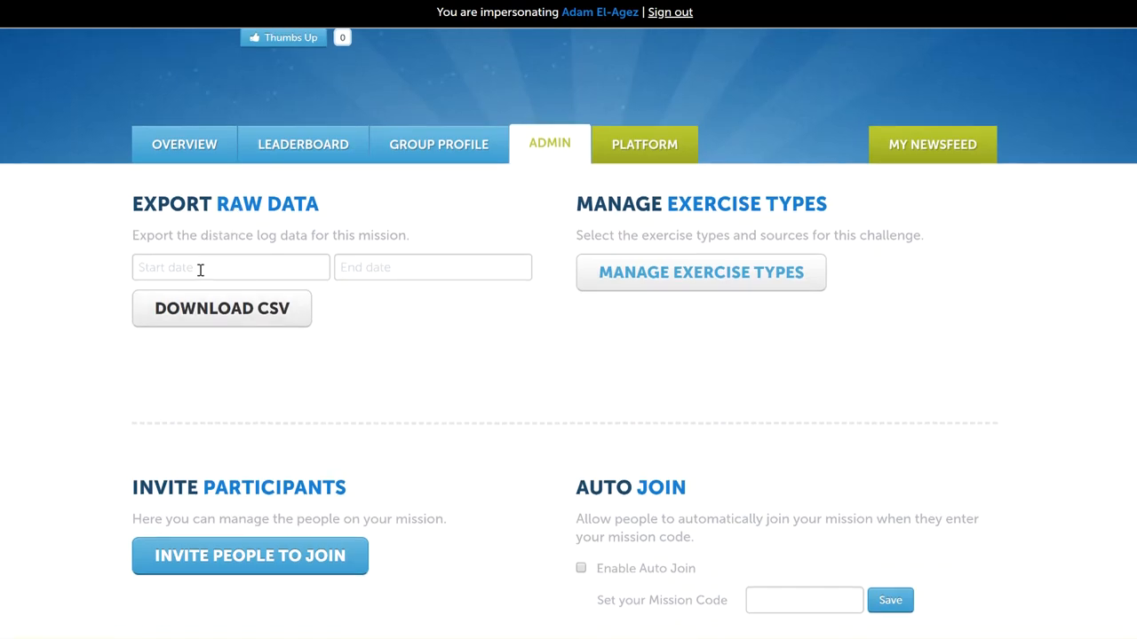
click(231, 267)
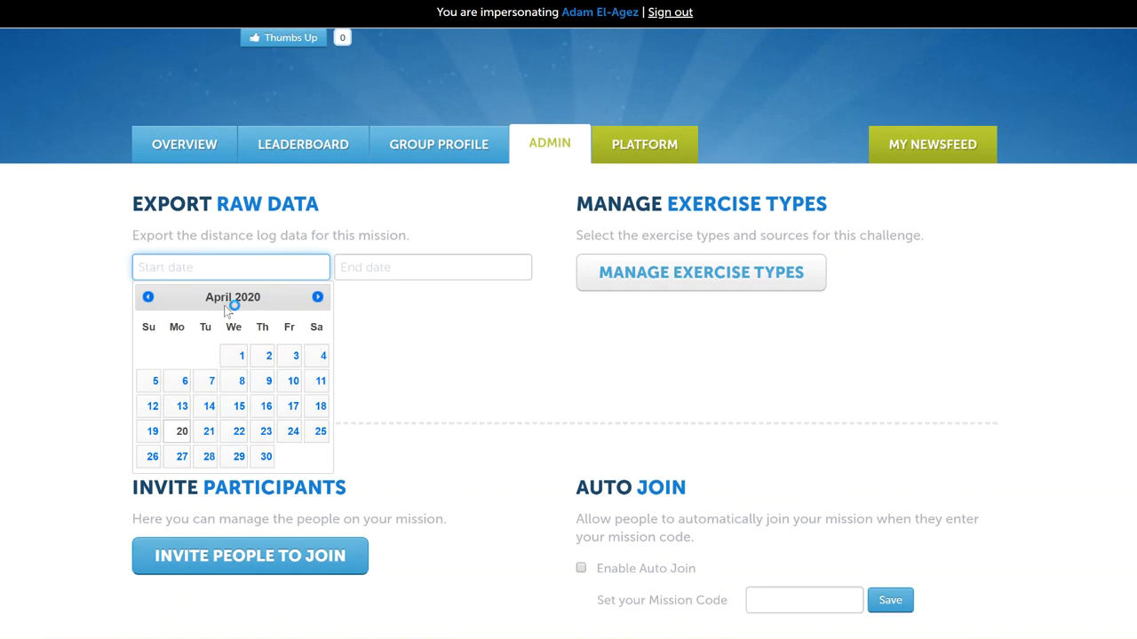
click(433, 267)
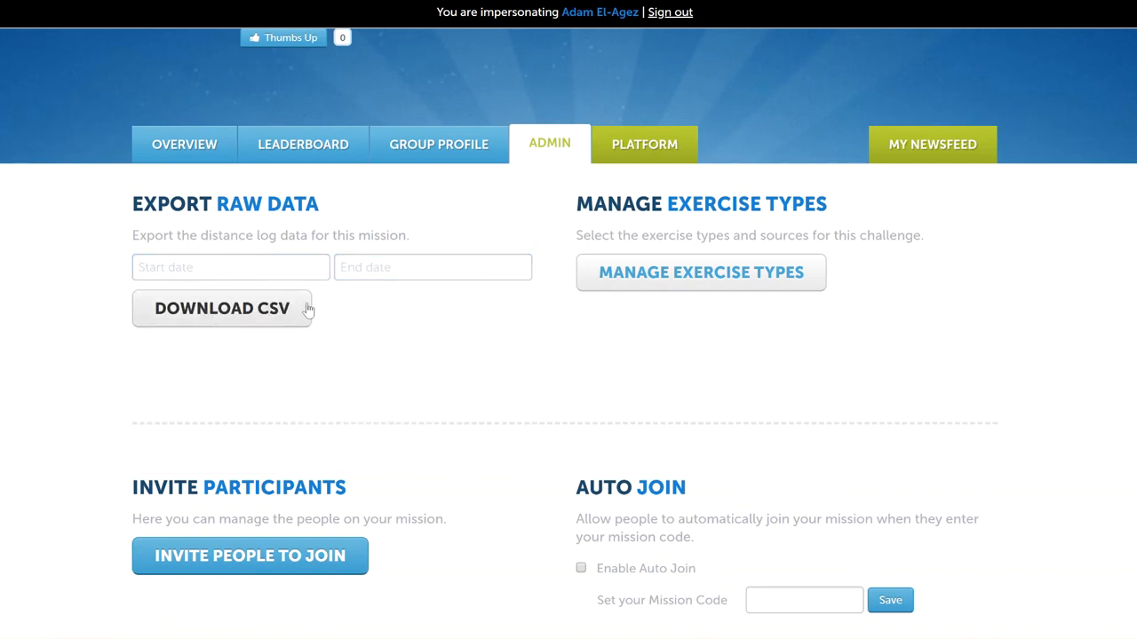
mouse_move(322, 321)
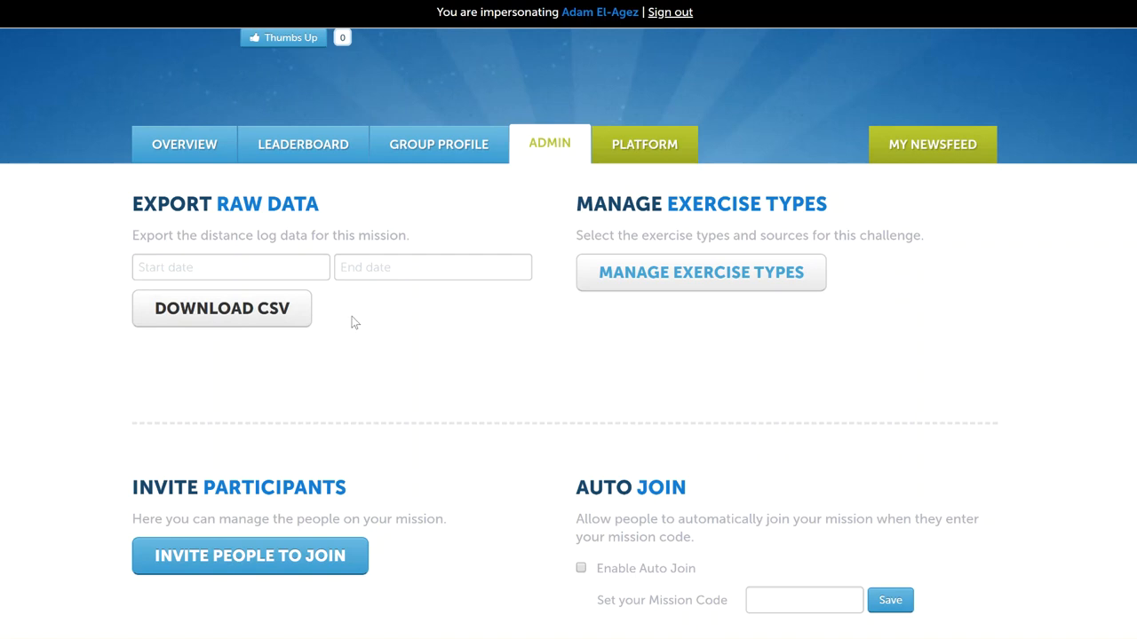
mouse_move(395, 340)
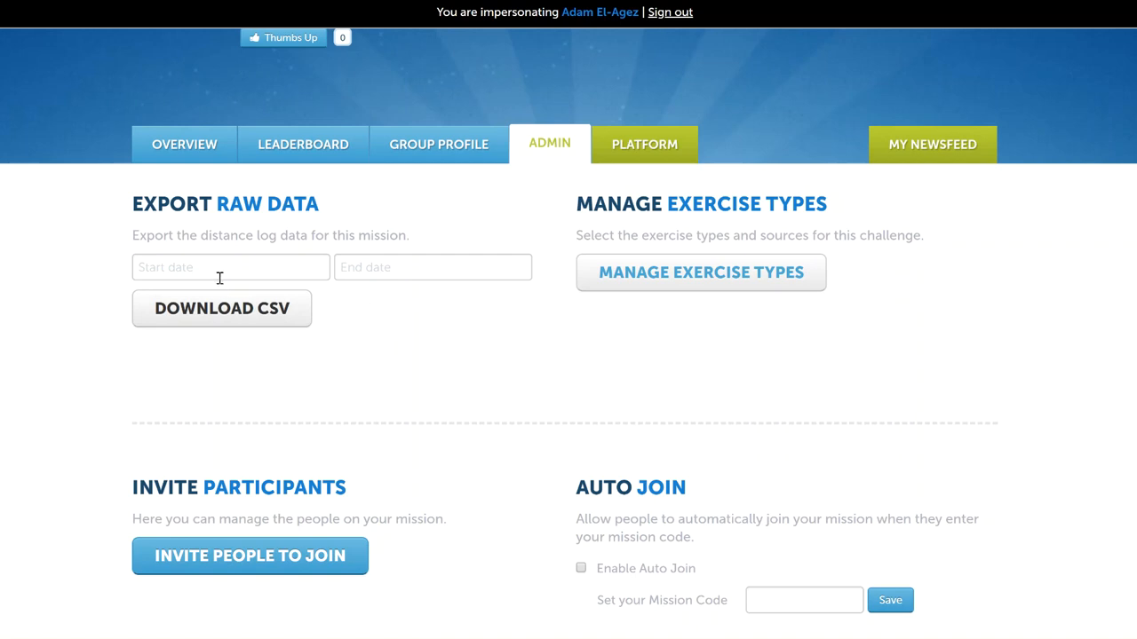
mouse_move(386, 321)
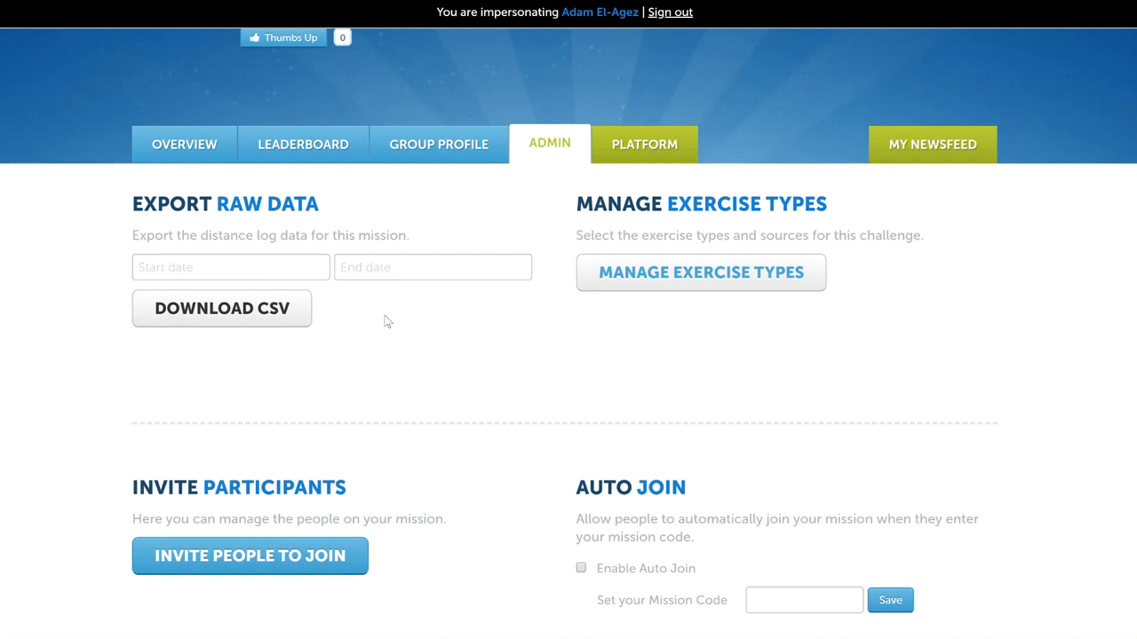
mouse_move(373, 344)
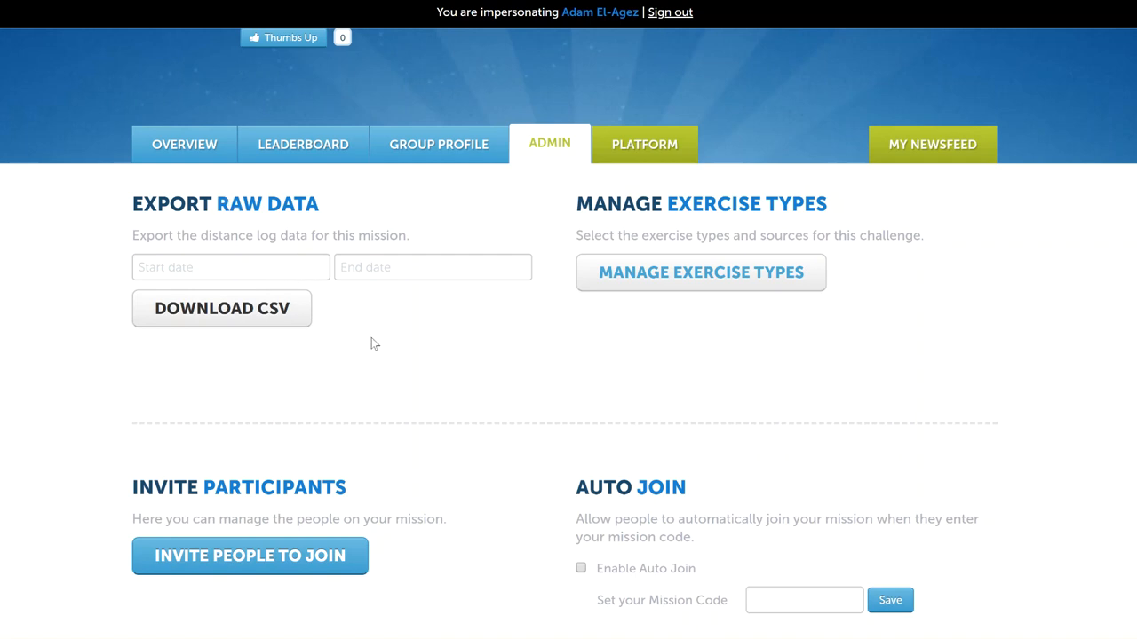
mouse_move(401, 402)
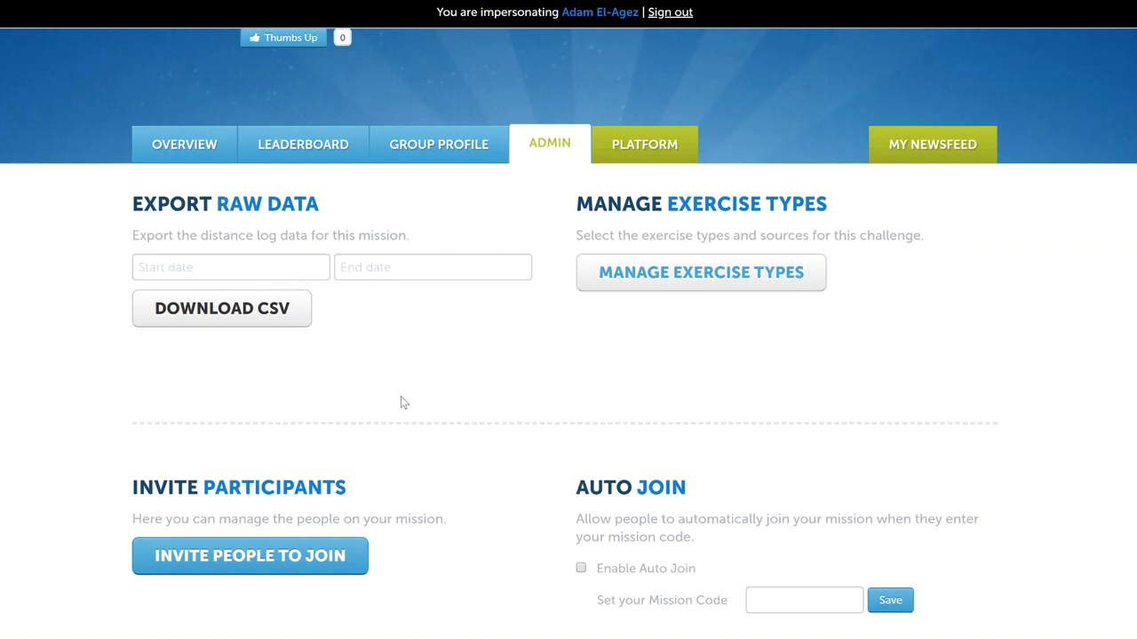
scroll(up, 3)
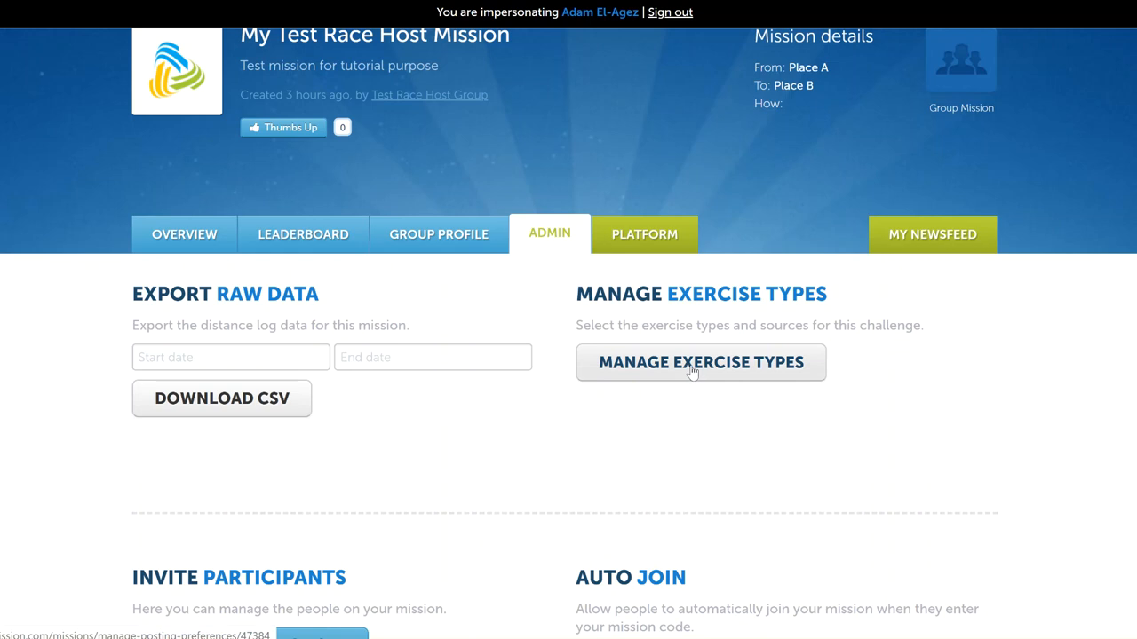
In Manage Exercise Types, untick Manual Entry and Apple Health so only Strava remains.
click(700, 361)
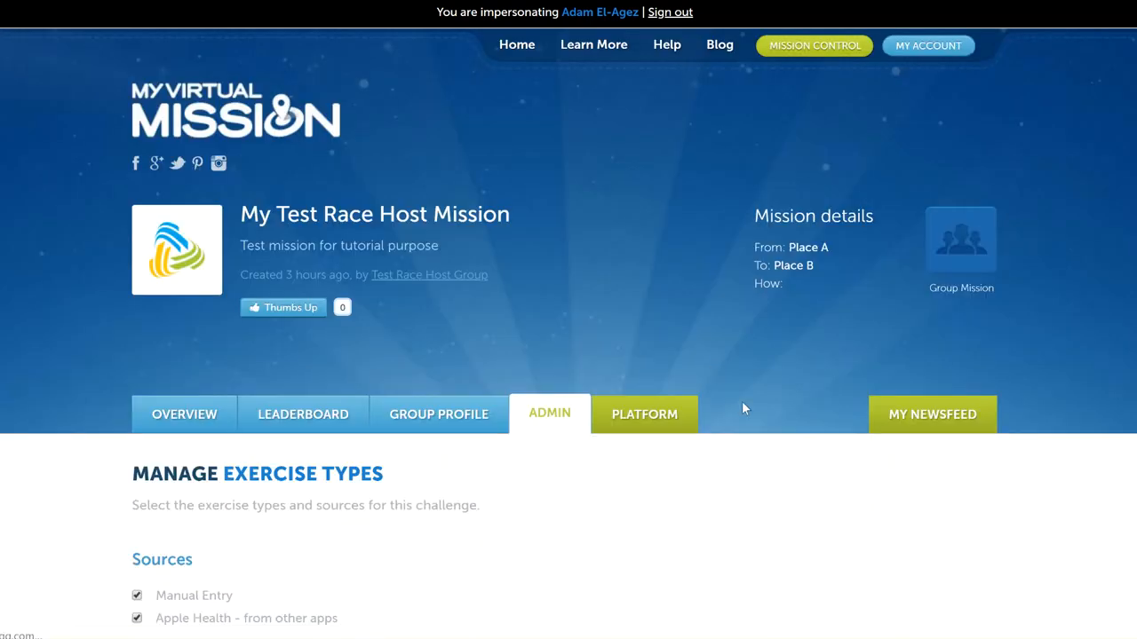
scroll(down, 3)
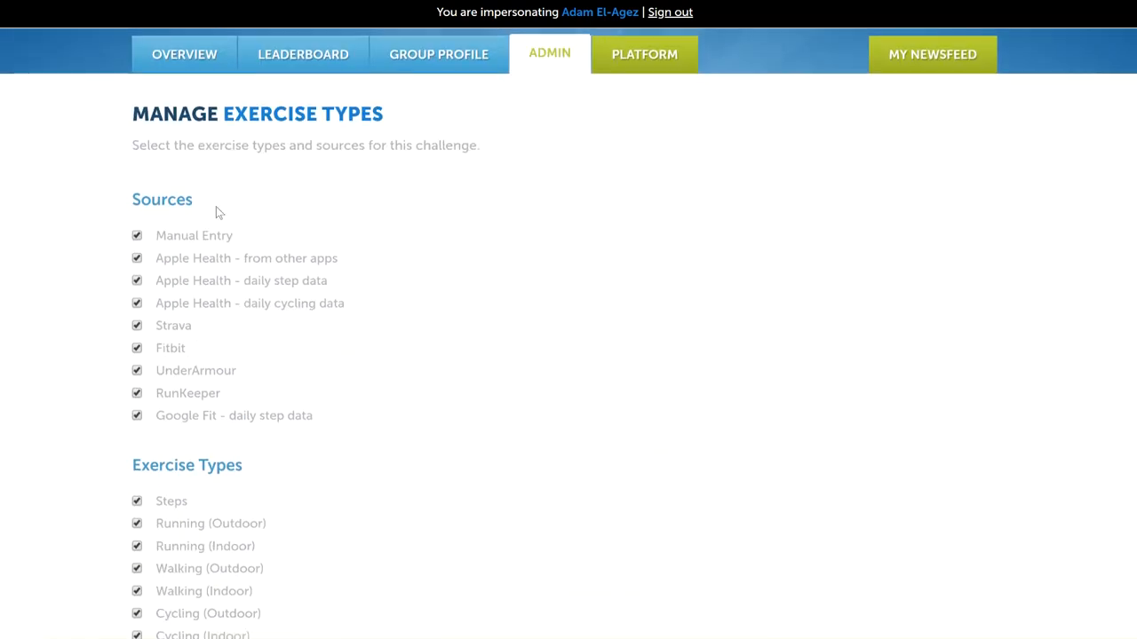
scroll(down, 3)
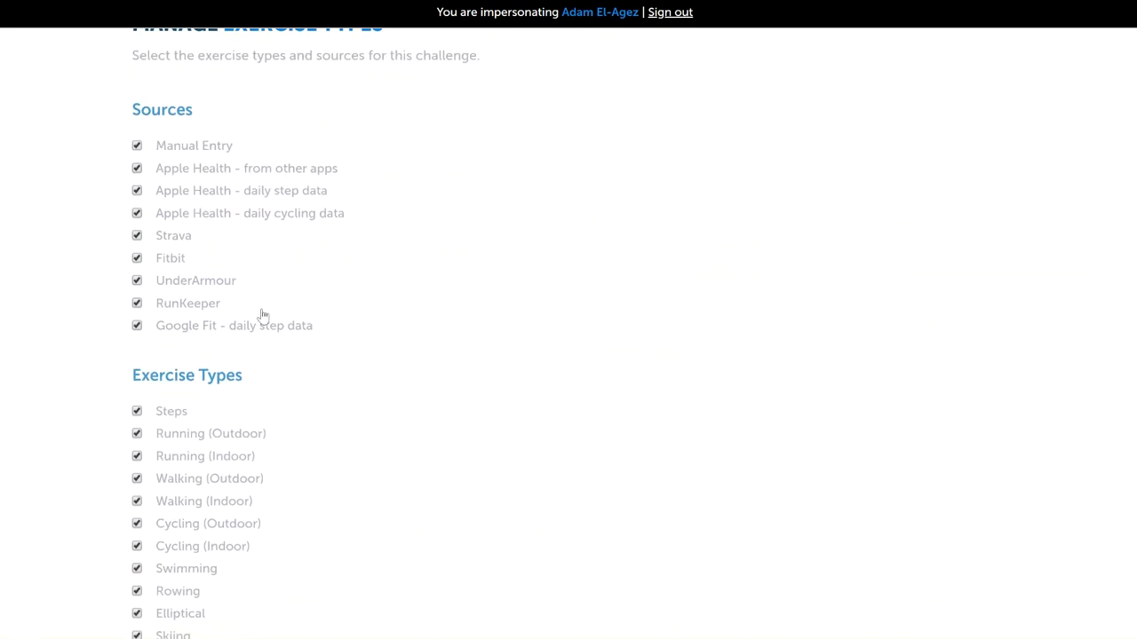
mouse_move(307, 356)
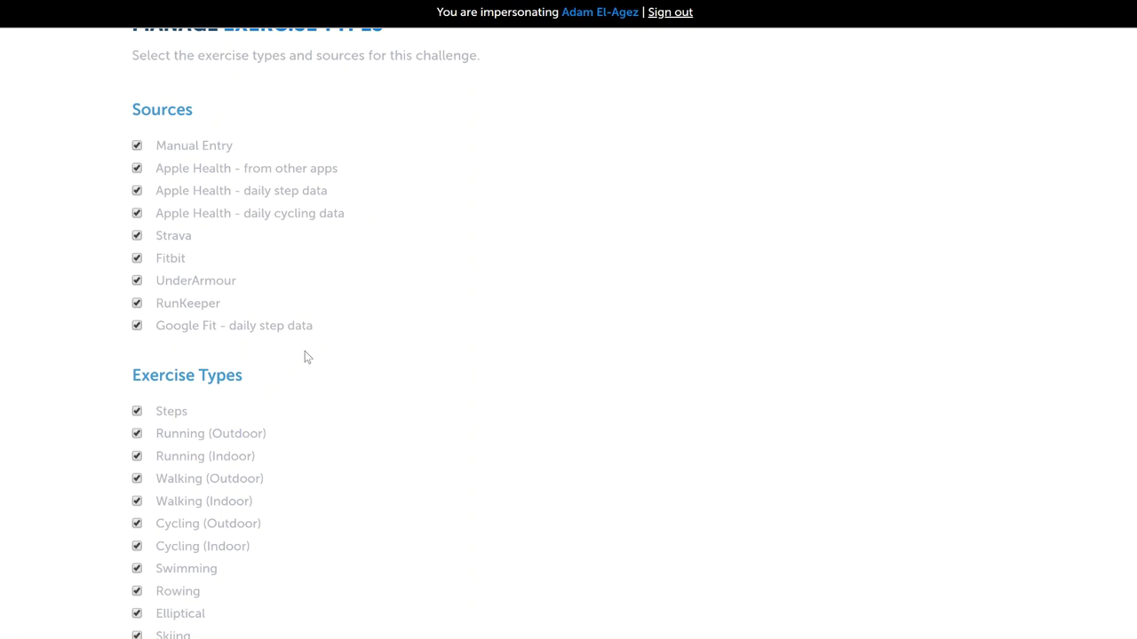
mouse_move(226, 243)
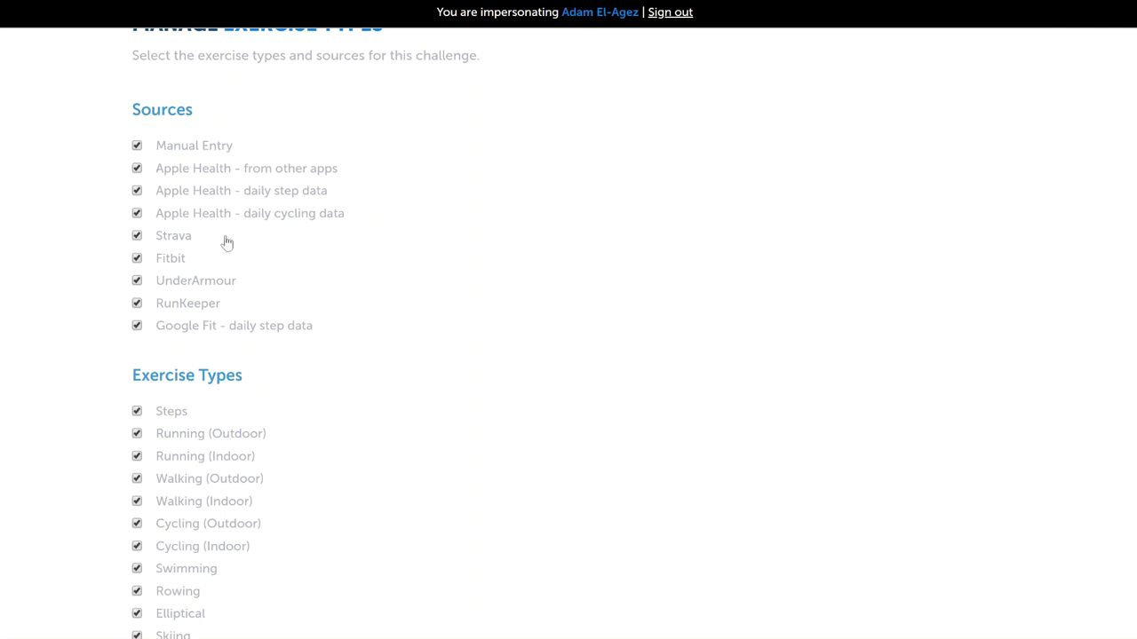
mouse_move(485, 241)
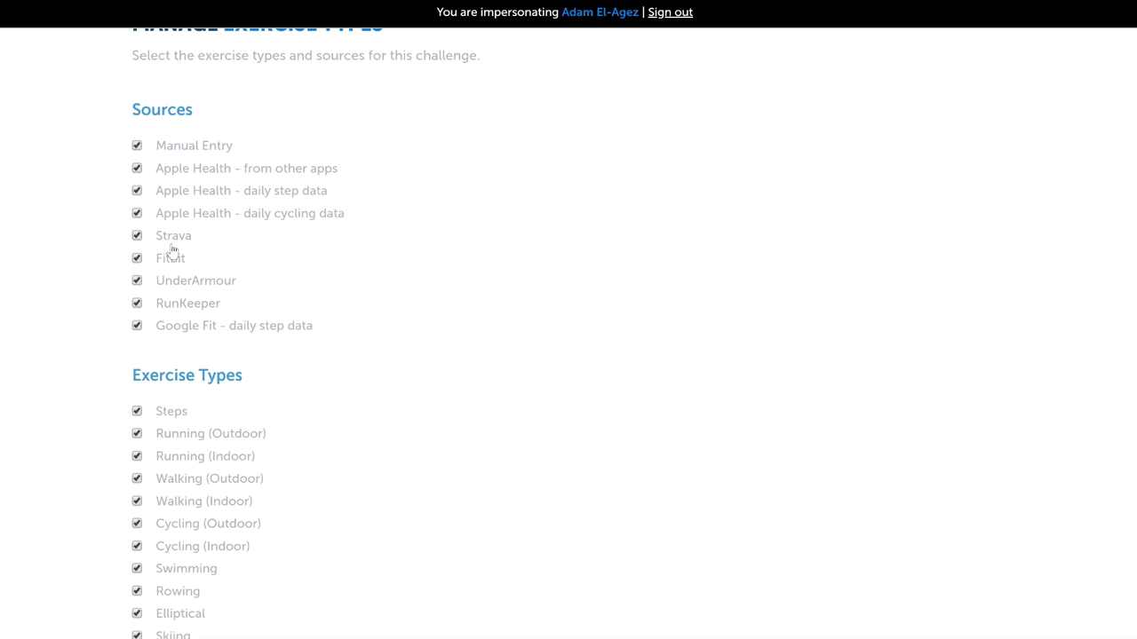
mouse_move(148, 151)
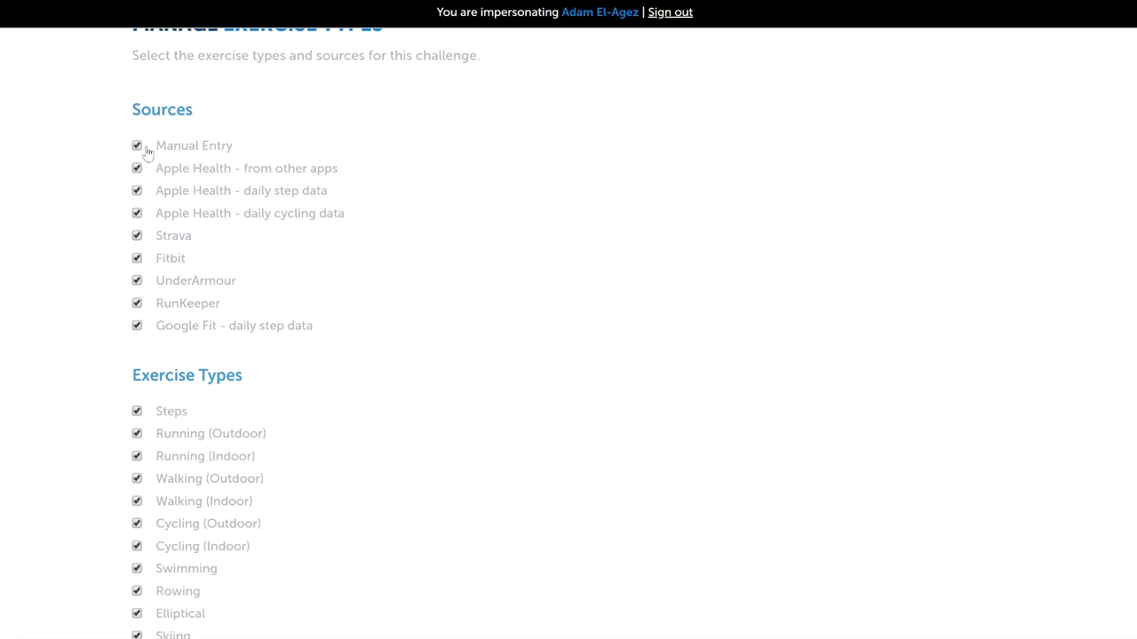
click(137, 145)
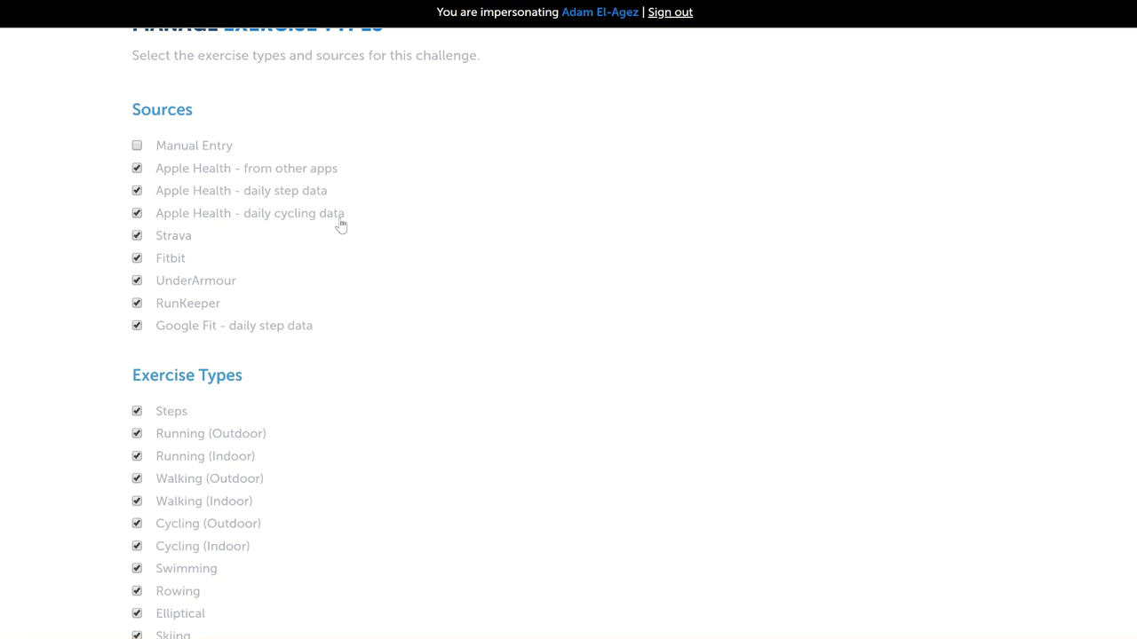
mouse_move(186, 201)
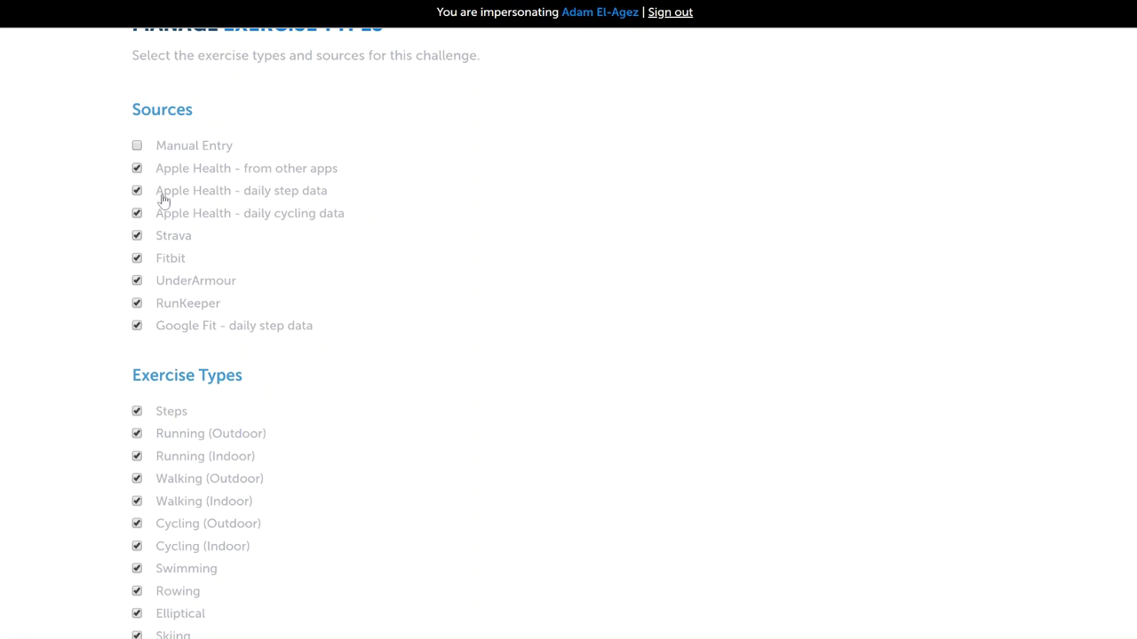
click(137, 145)
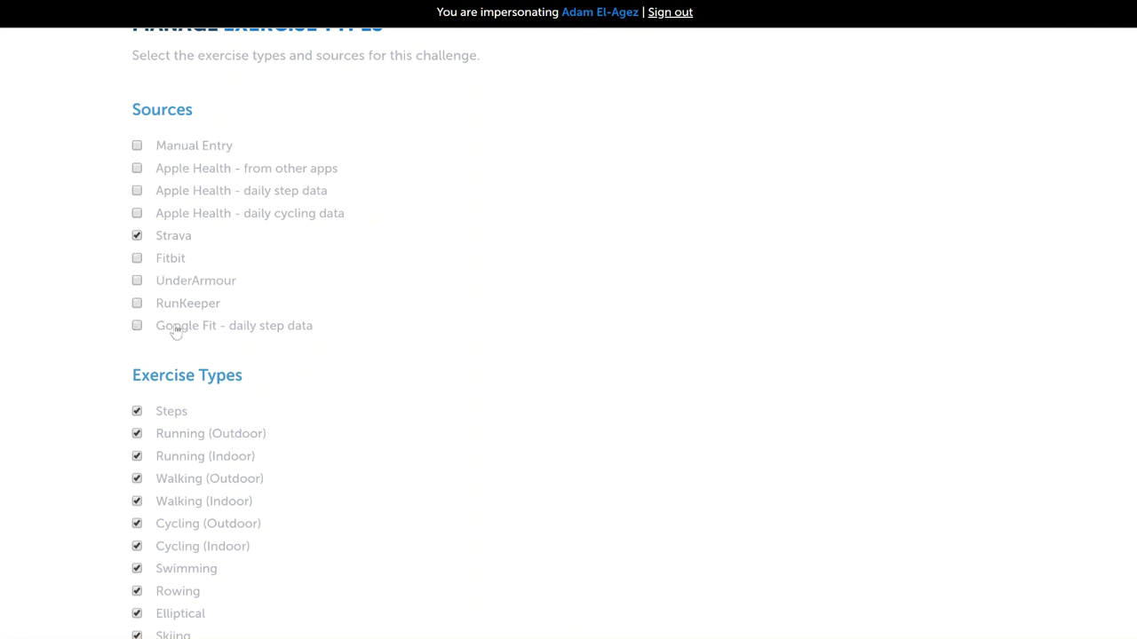
mouse_move(715, 340)
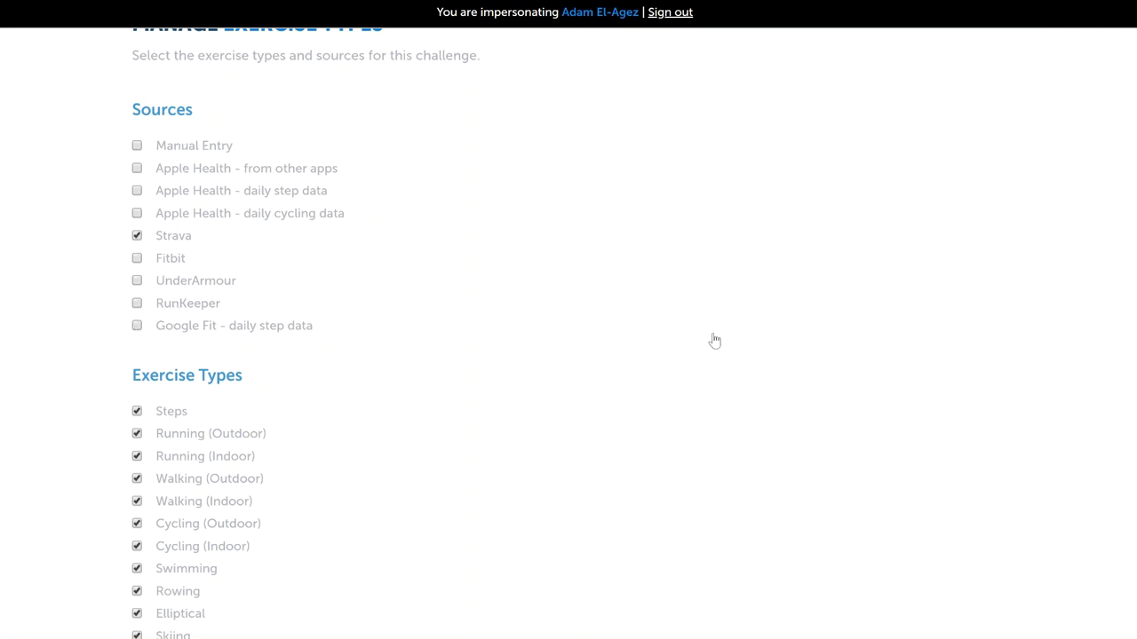
mouse_move(373, 311)
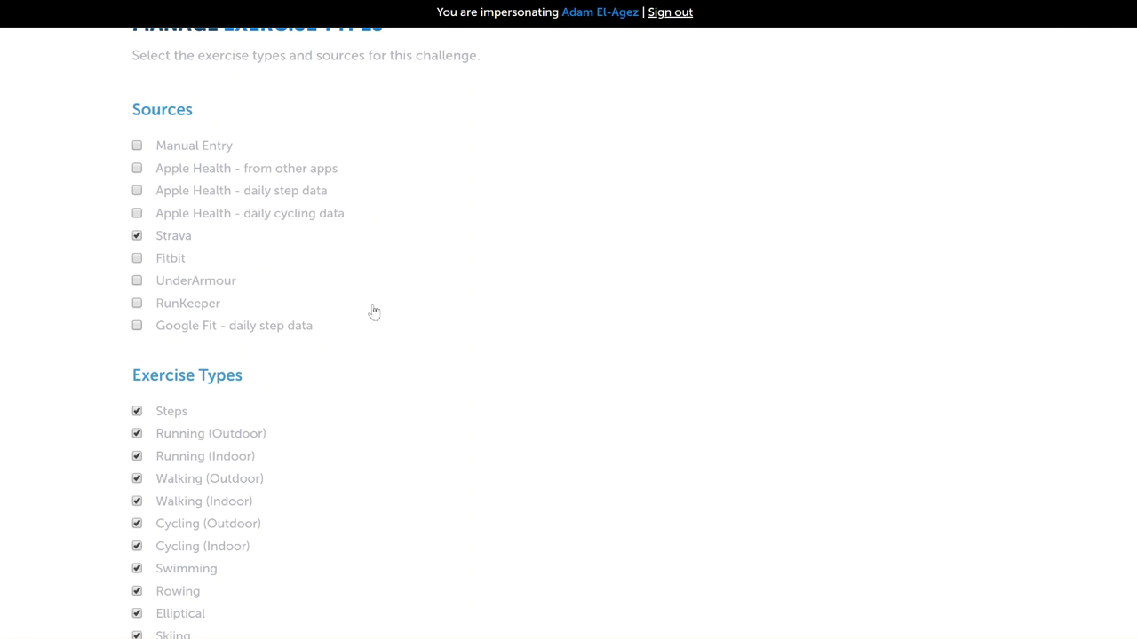
scroll(down, 3)
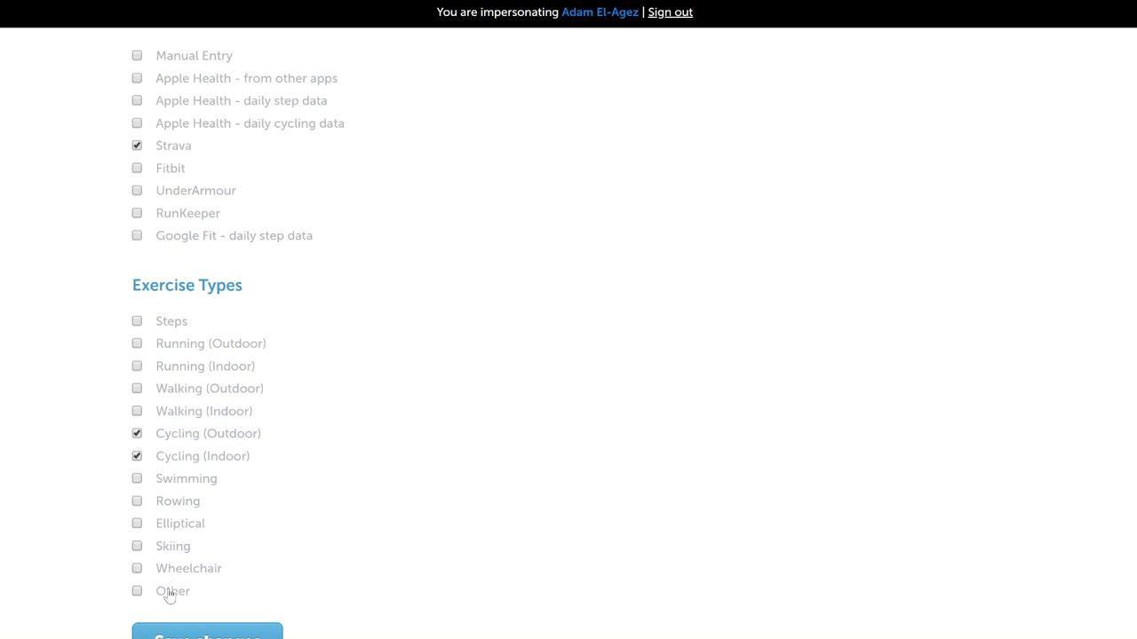
mouse_move(176, 422)
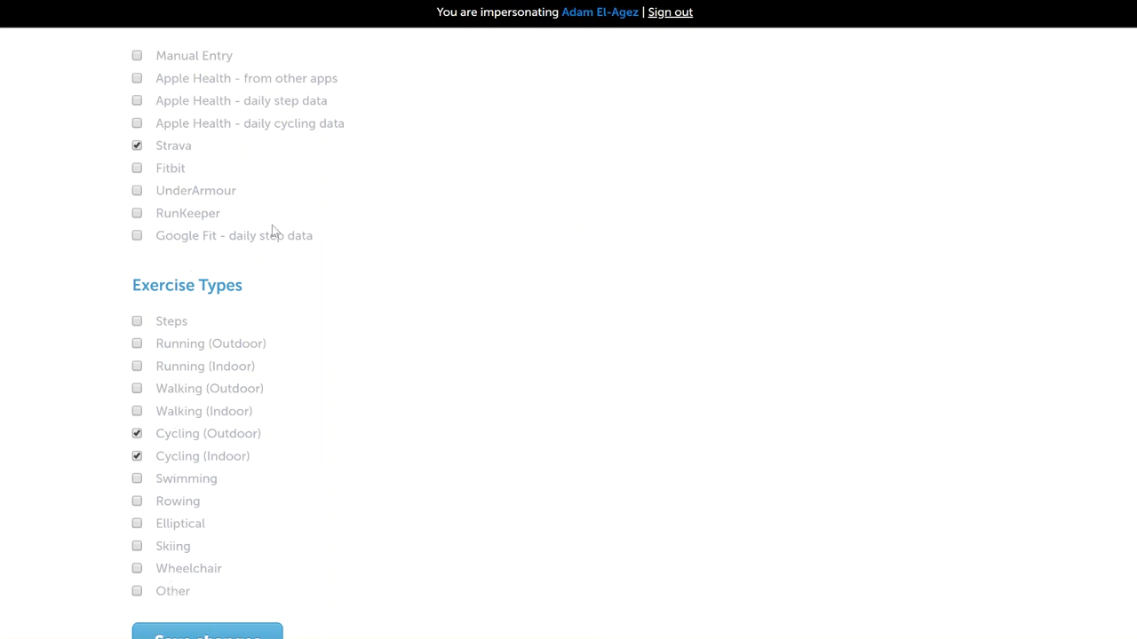
mouse_move(300, 247)
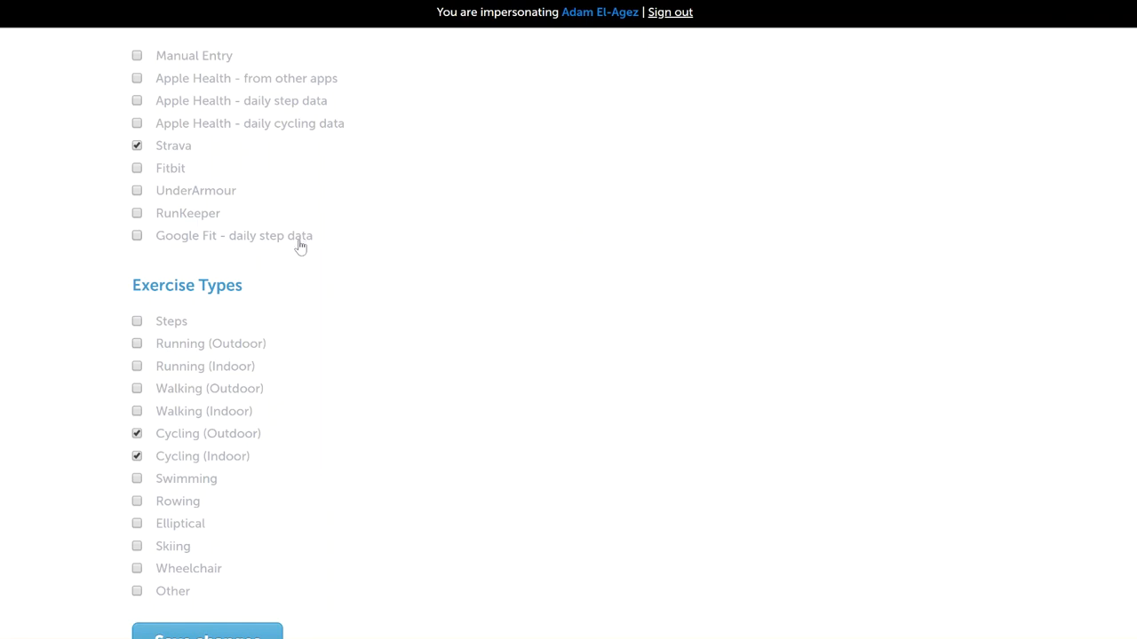
mouse_move(189, 220)
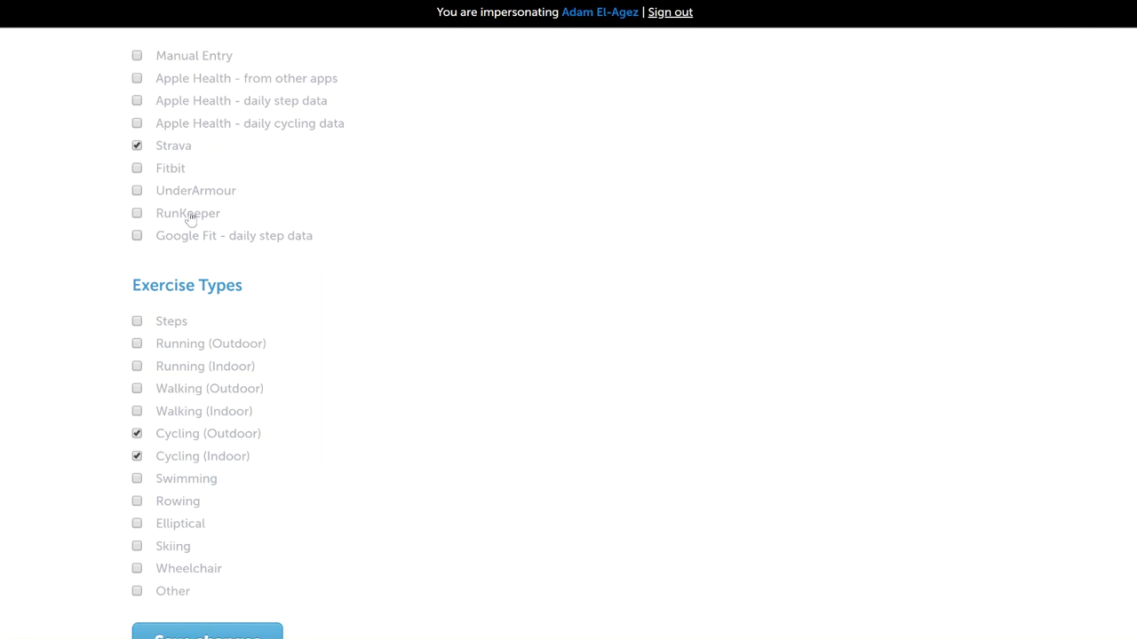
mouse_move(240, 196)
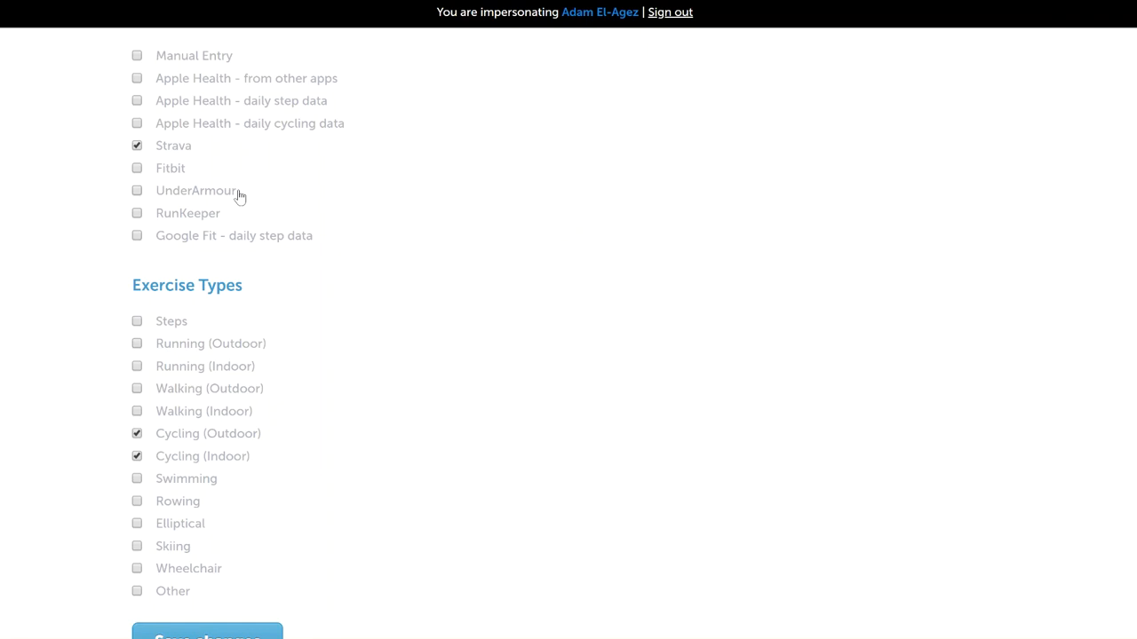
mouse_move(165, 157)
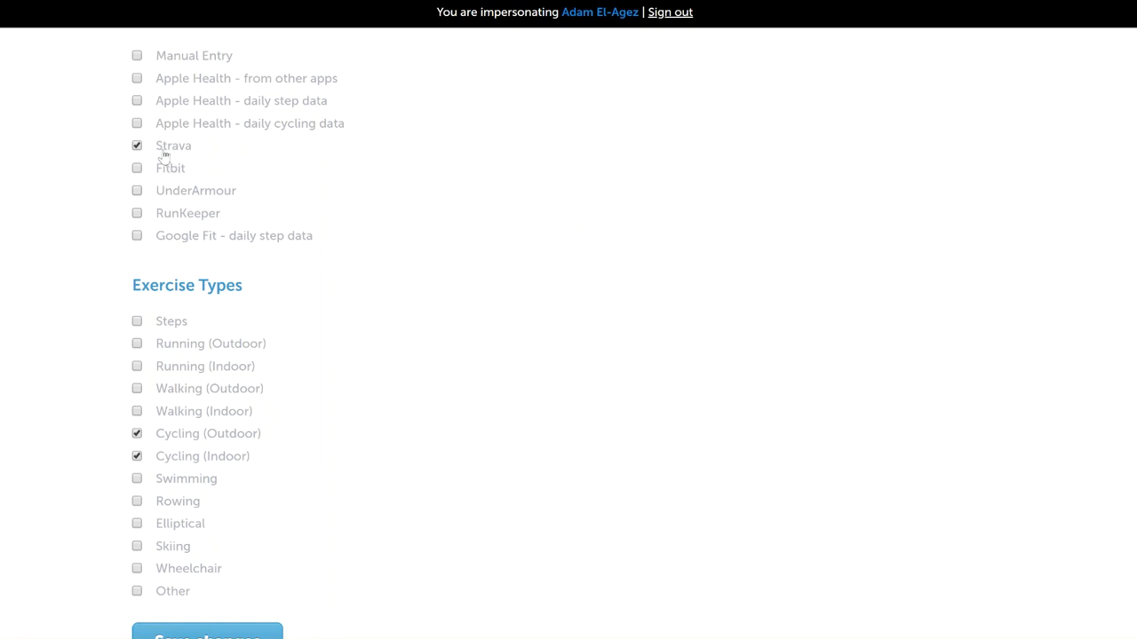
scroll(up, 3)
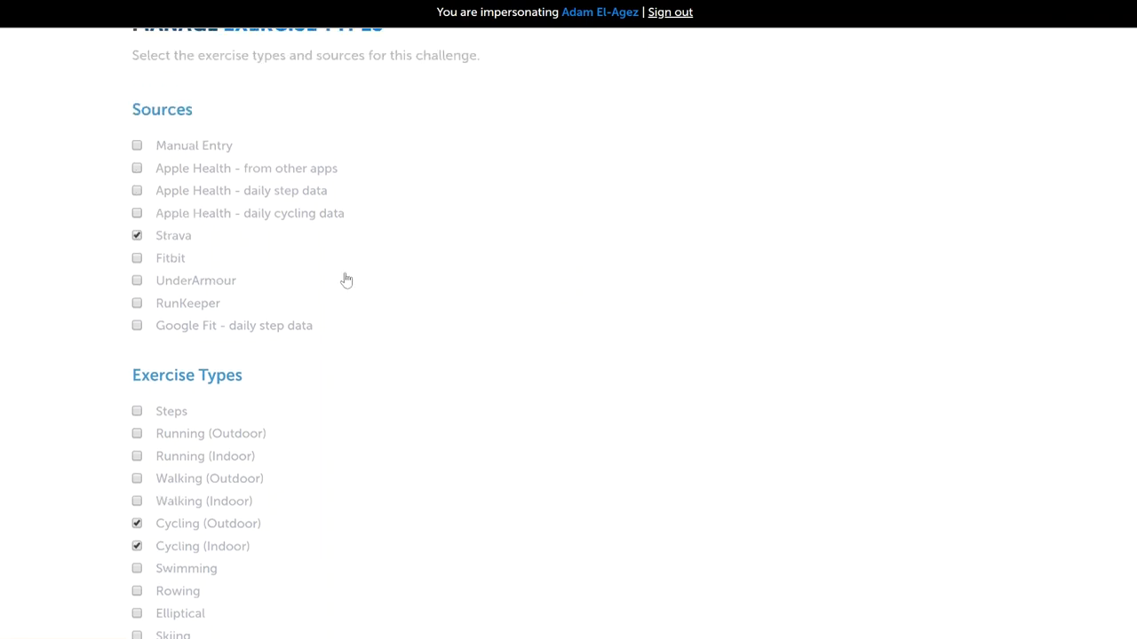
scroll(up, 3)
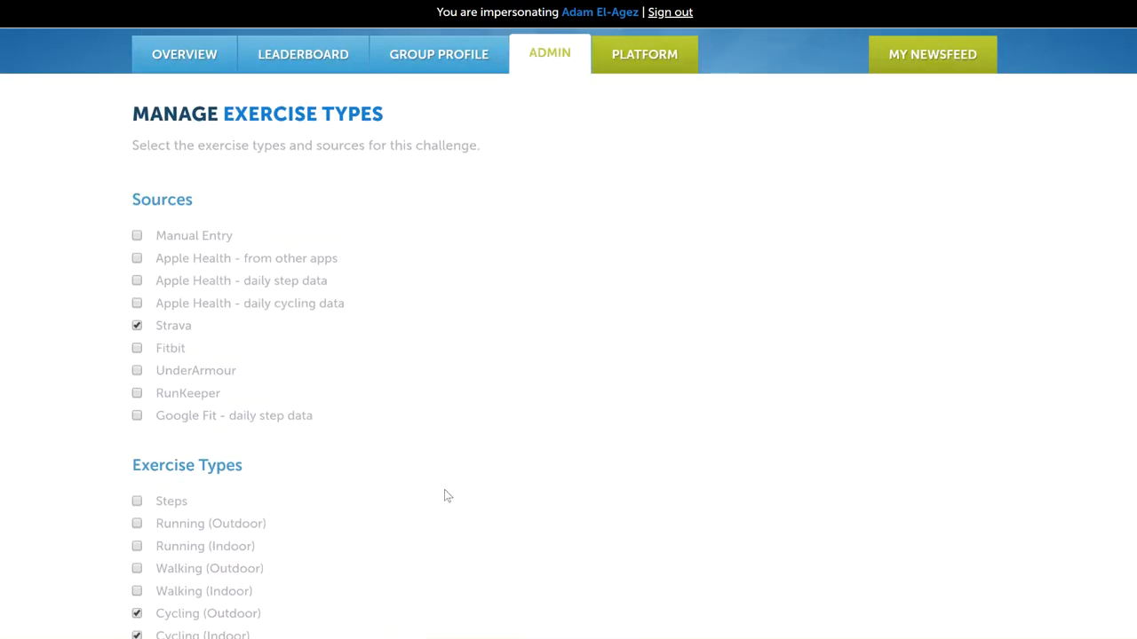
mouse_move(279, 226)
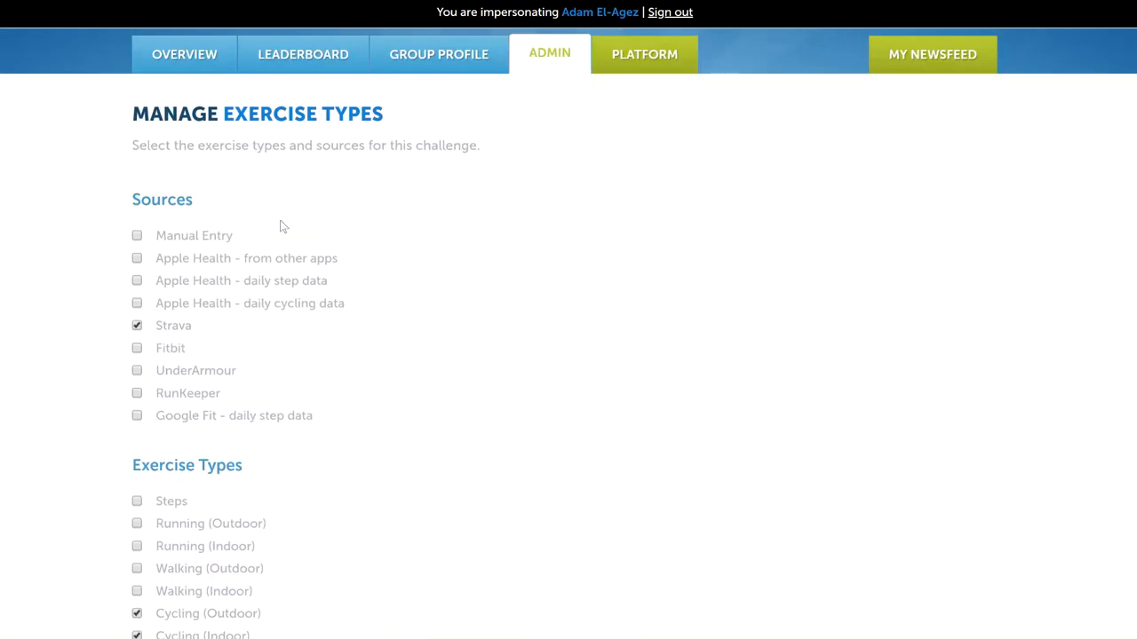
mouse_move(170, 245)
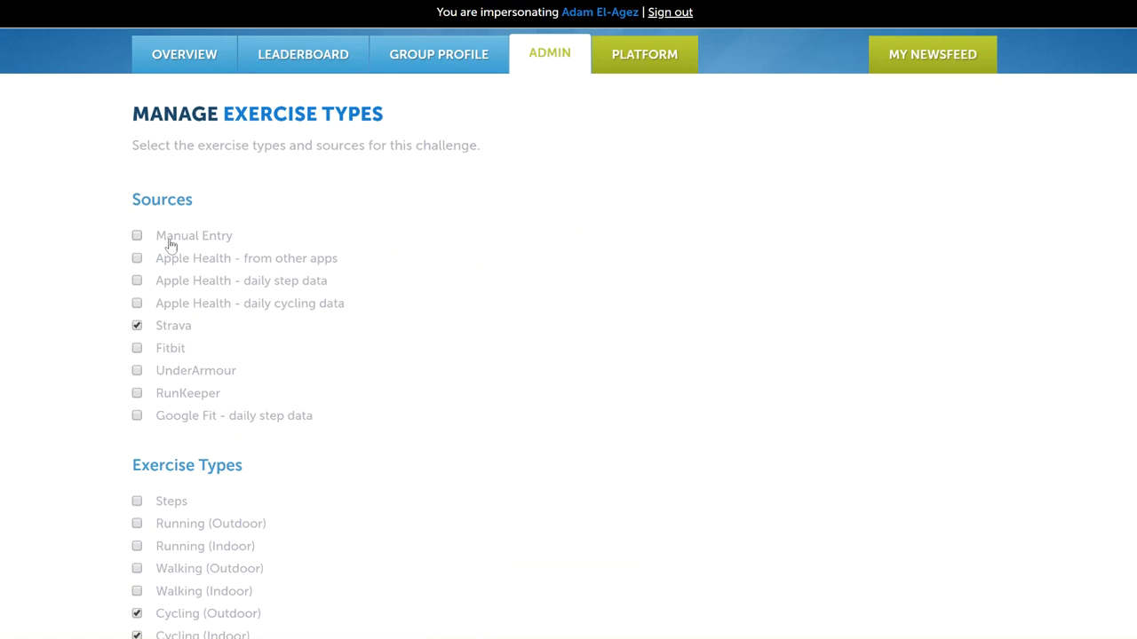
mouse_move(185, 257)
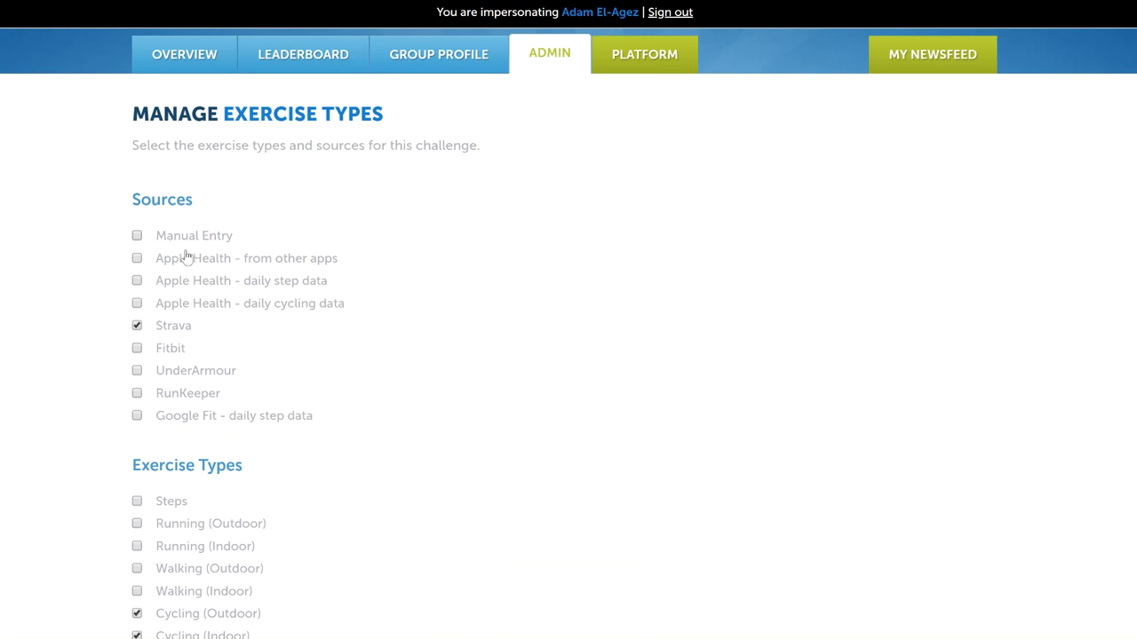
mouse_move(340, 281)
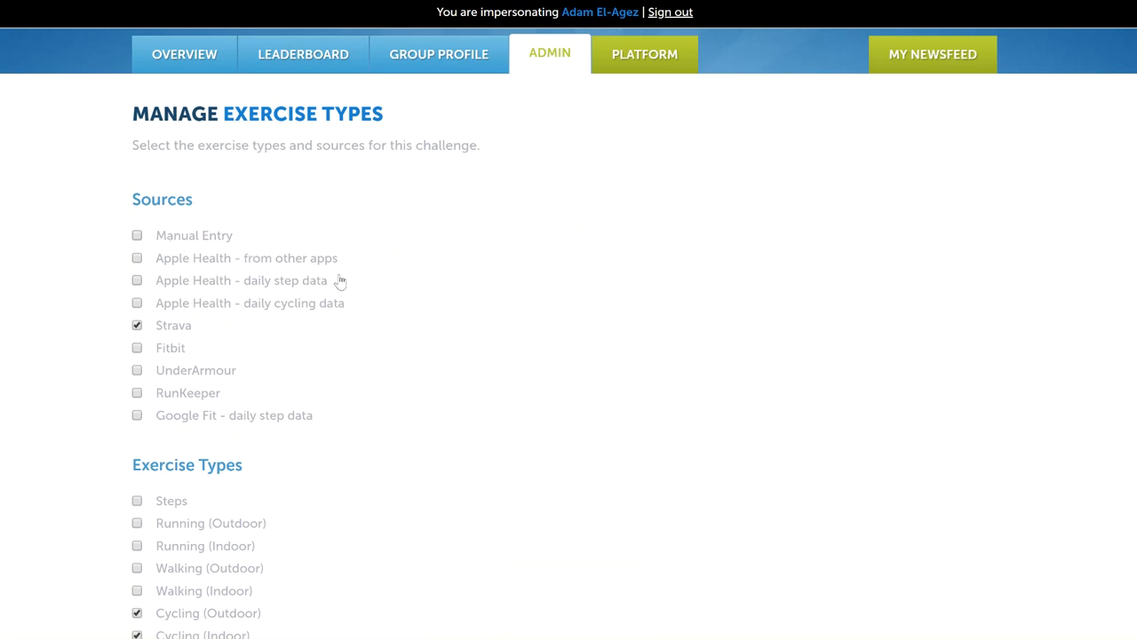
mouse_move(409, 295)
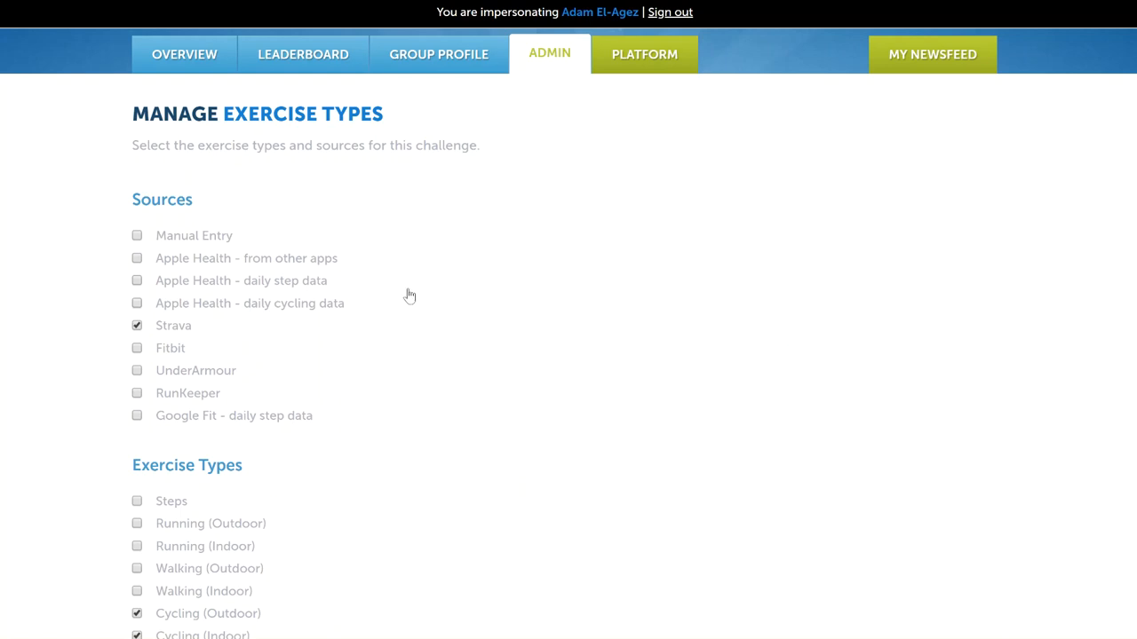
mouse_move(405, 280)
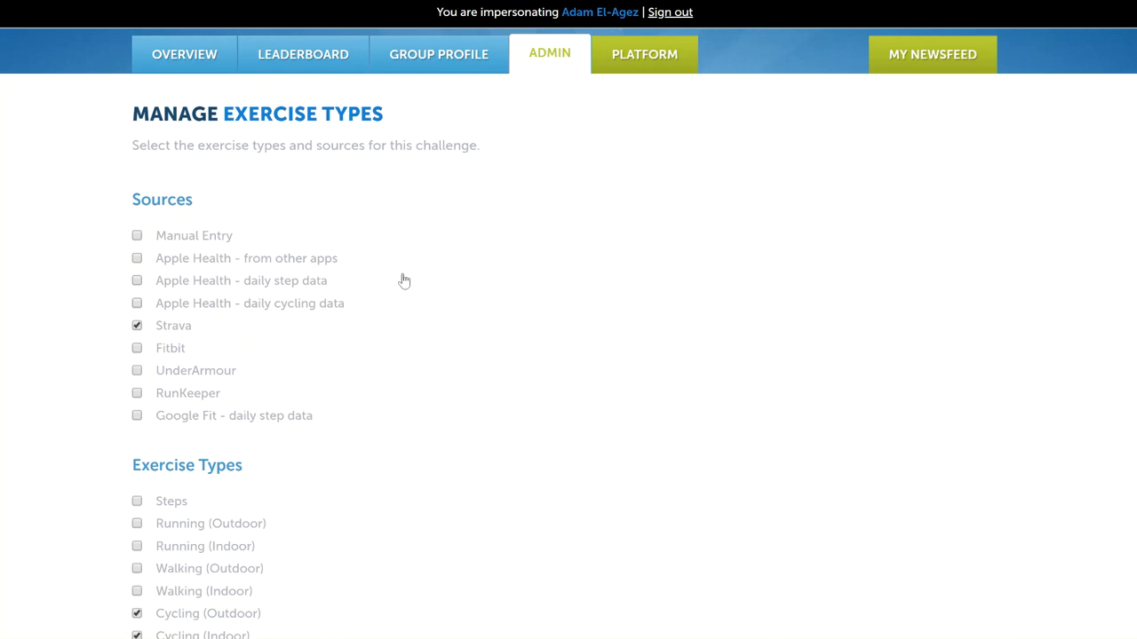
mouse_move(426, 284)
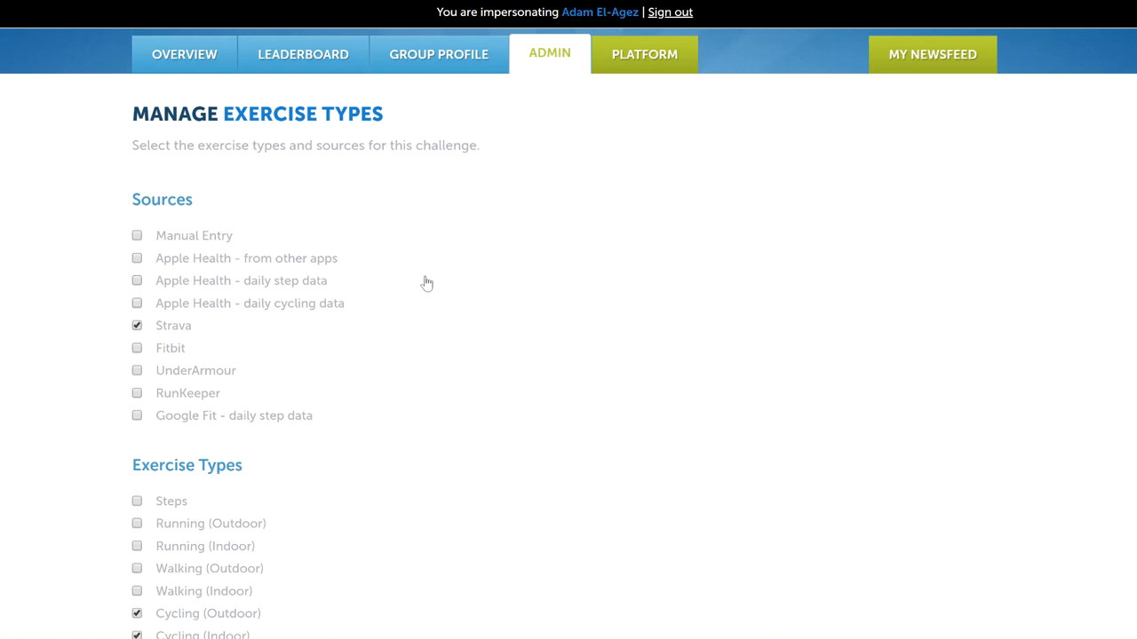
mouse_move(212, 249)
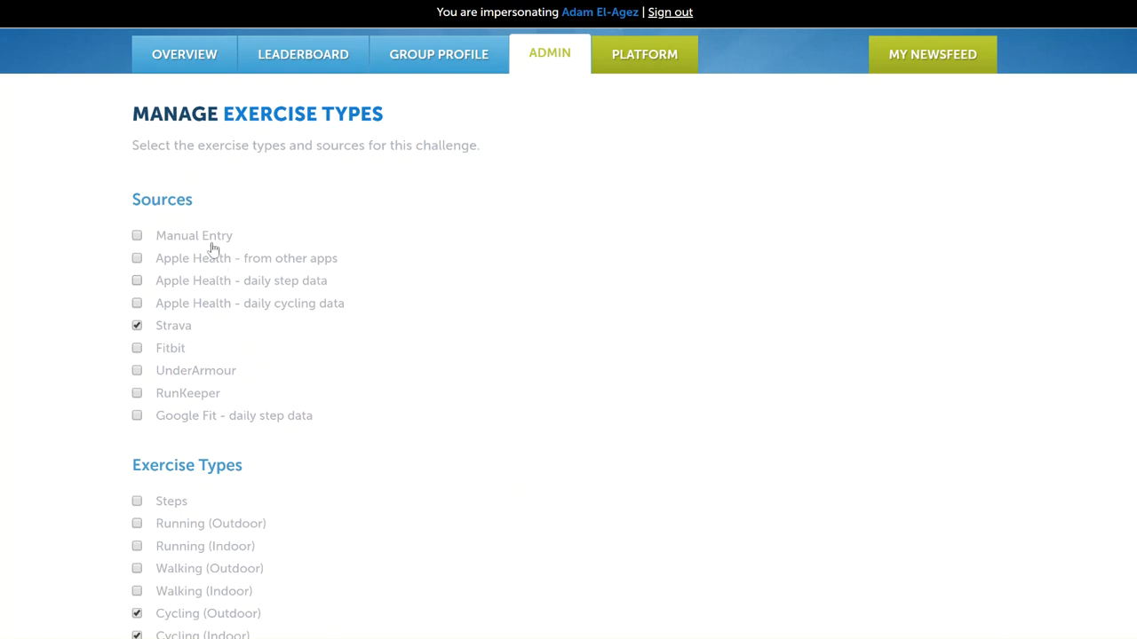
mouse_move(199, 233)
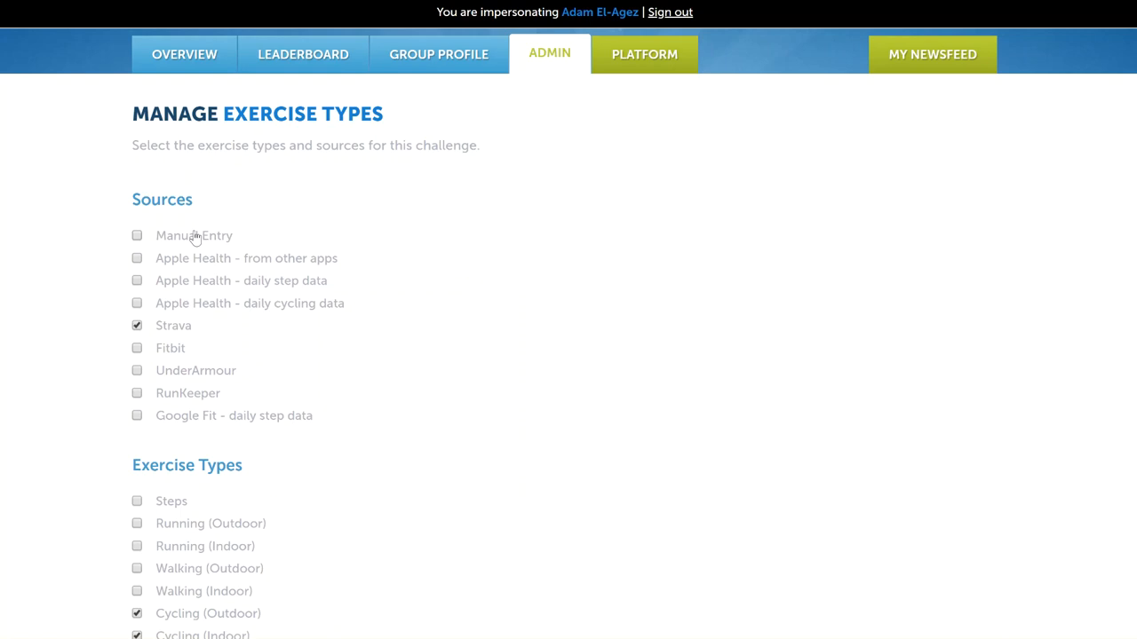
mouse_move(232, 264)
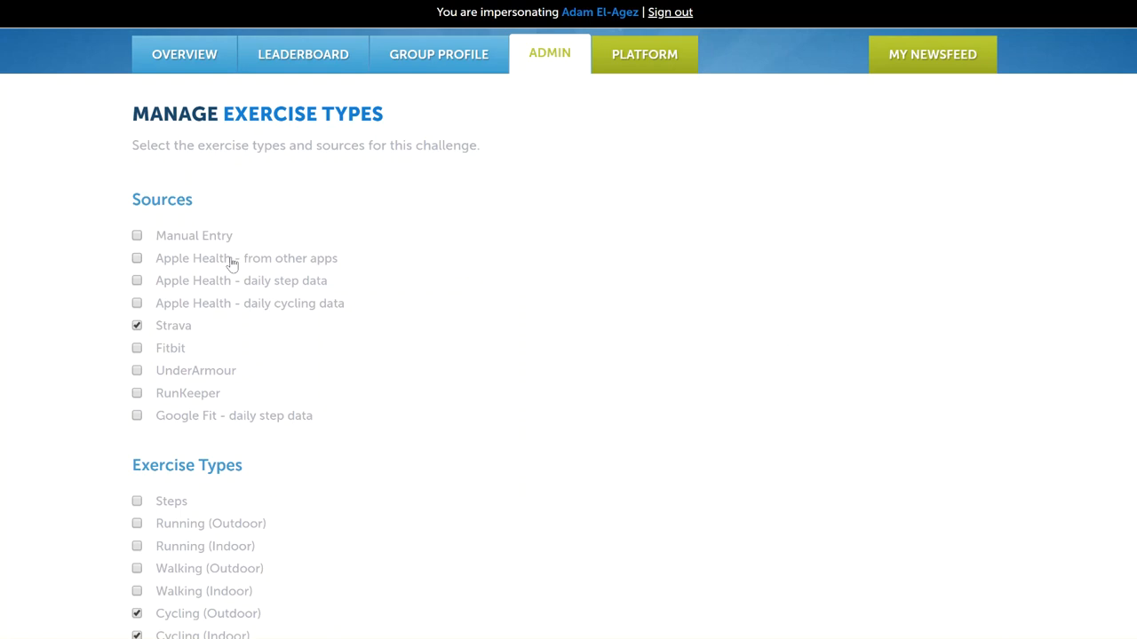
mouse_move(285, 251)
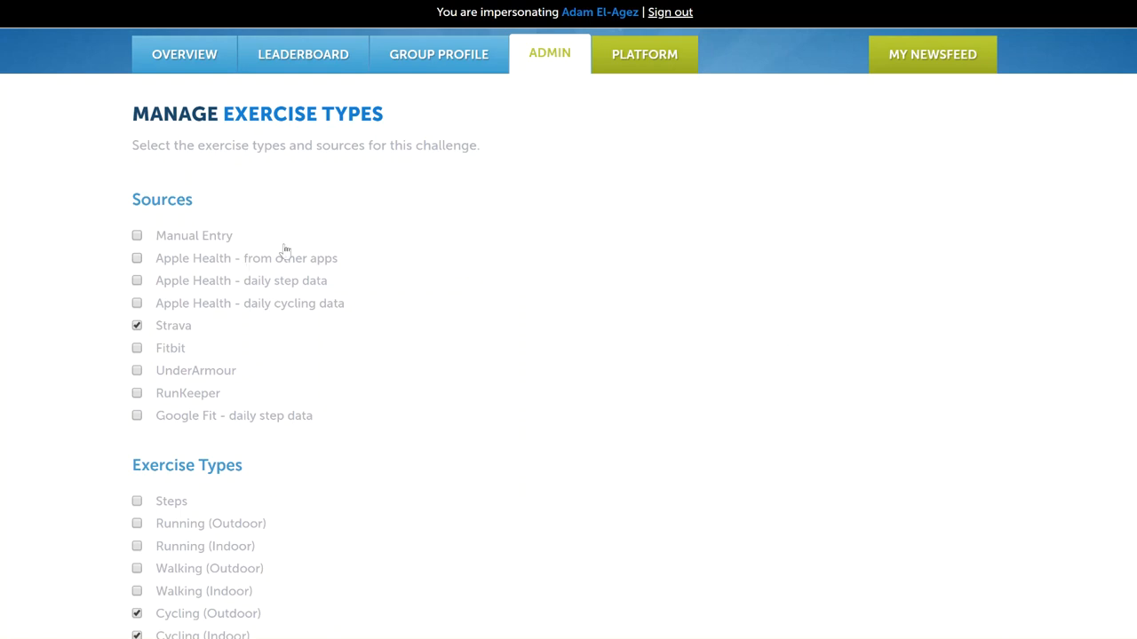
scroll(down, 3)
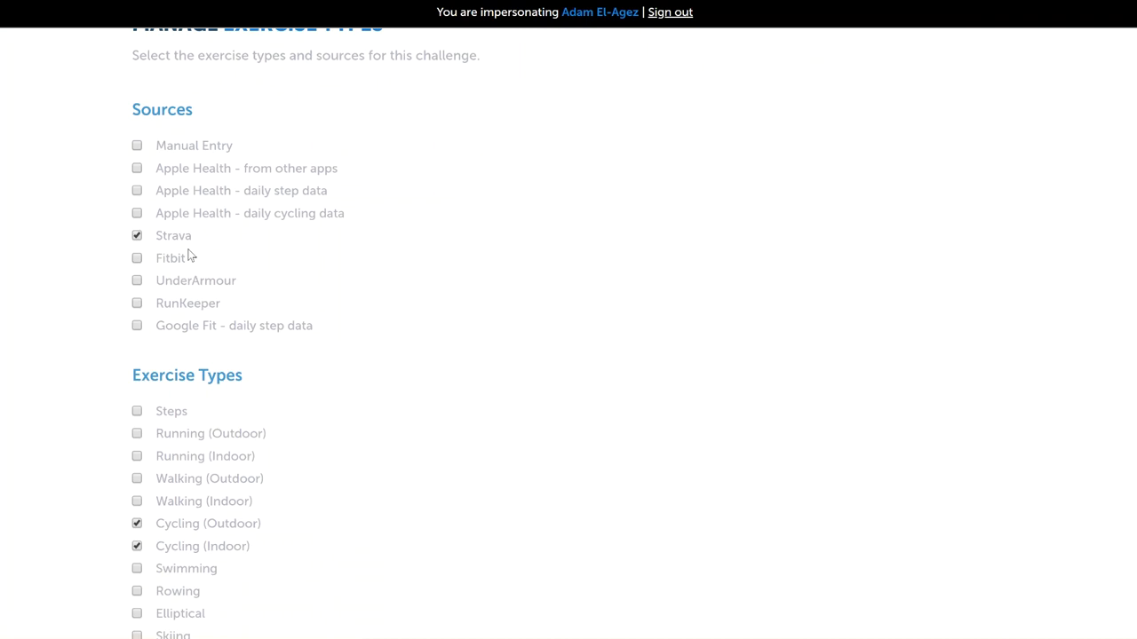
mouse_move(358, 197)
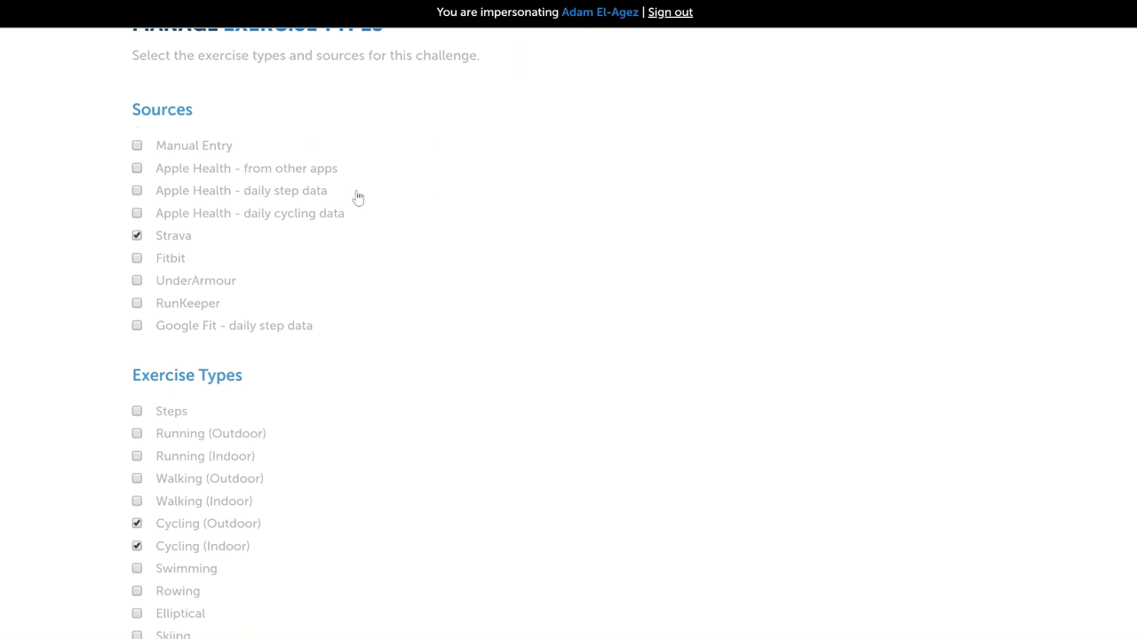
scroll(up, 3)
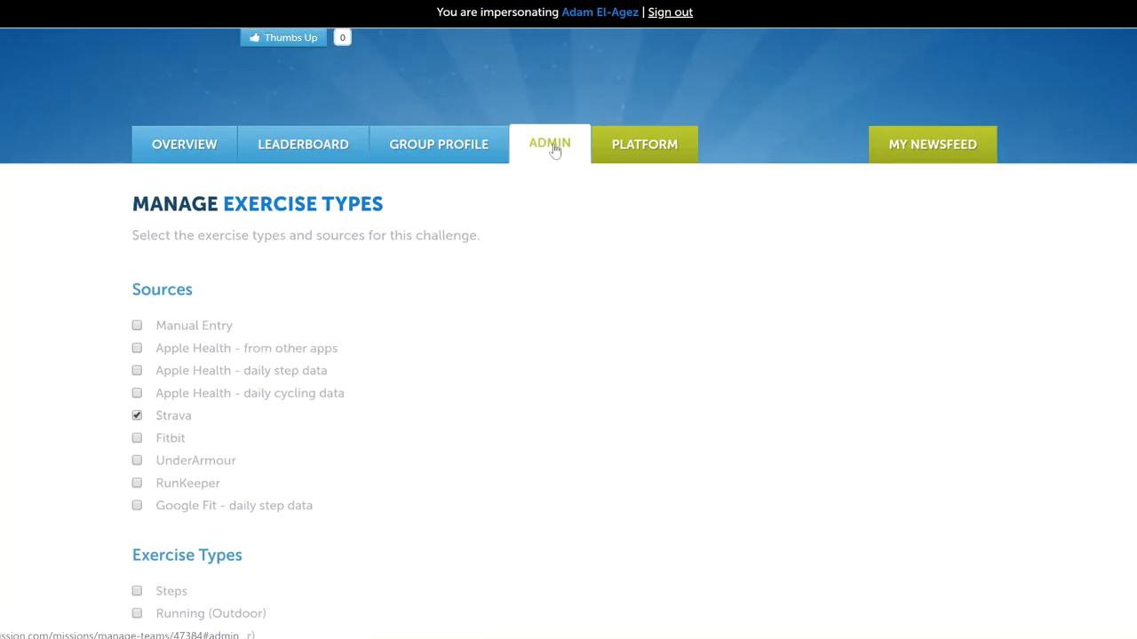
mouse_move(533, 230)
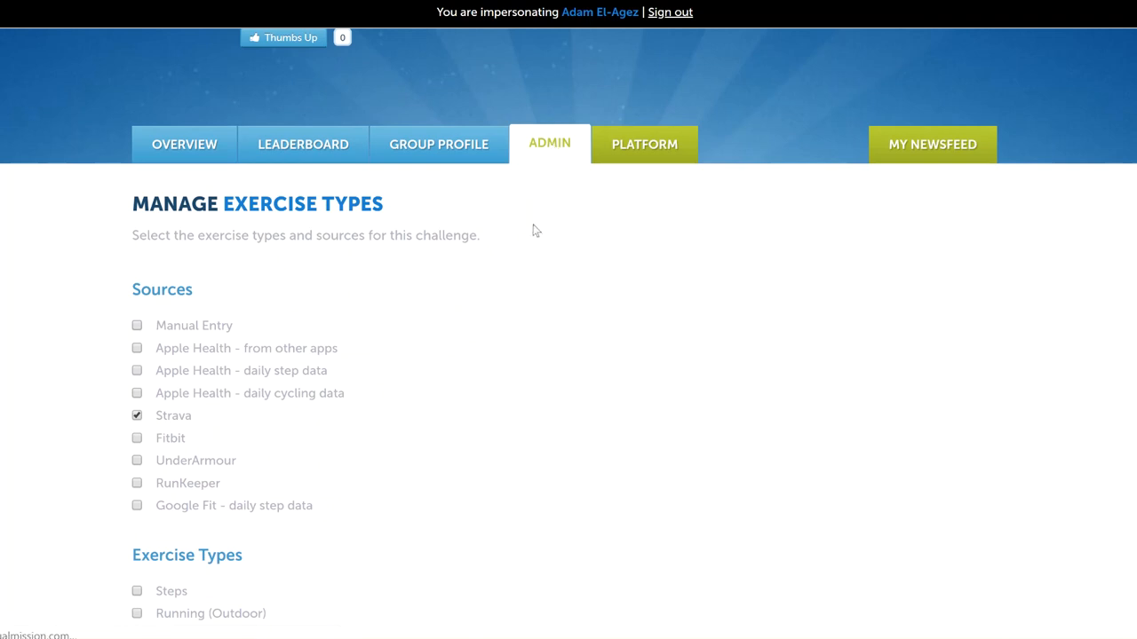
Return to the ADMIN tab and scroll to the Invite Participants and Auto Join sections.
click(549, 144)
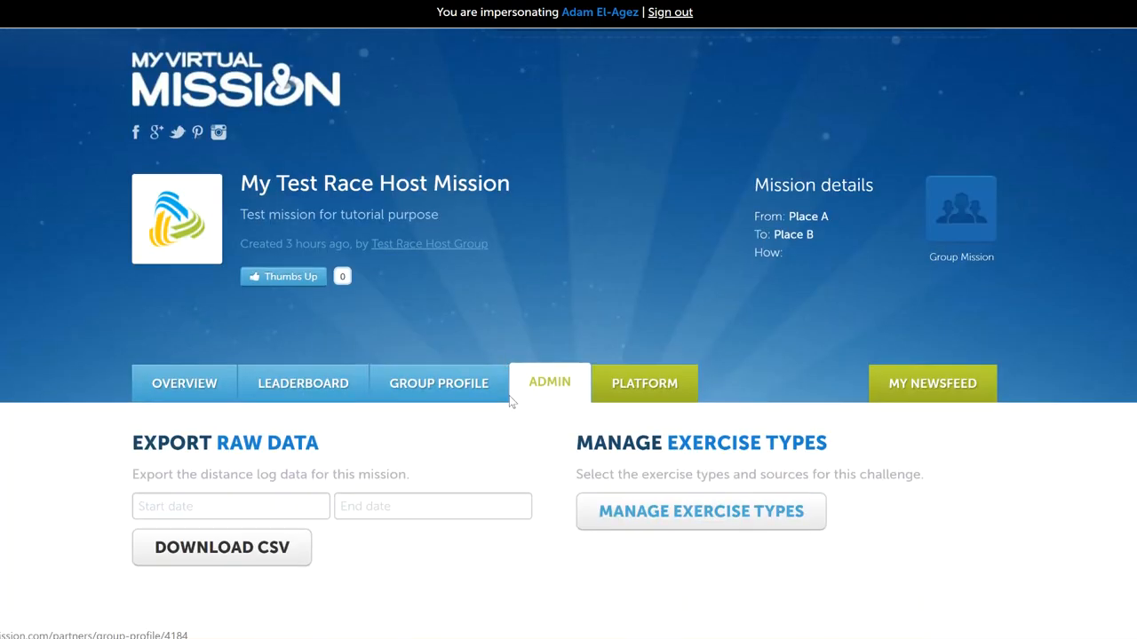
scroll(down, 3)
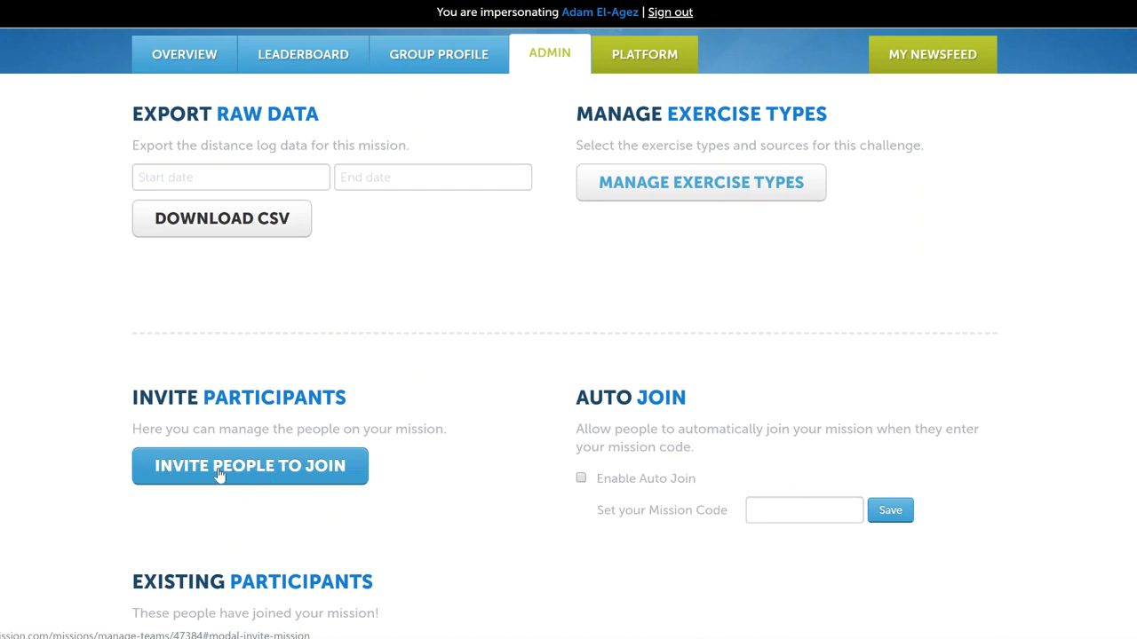
mouse_move(229, 485)
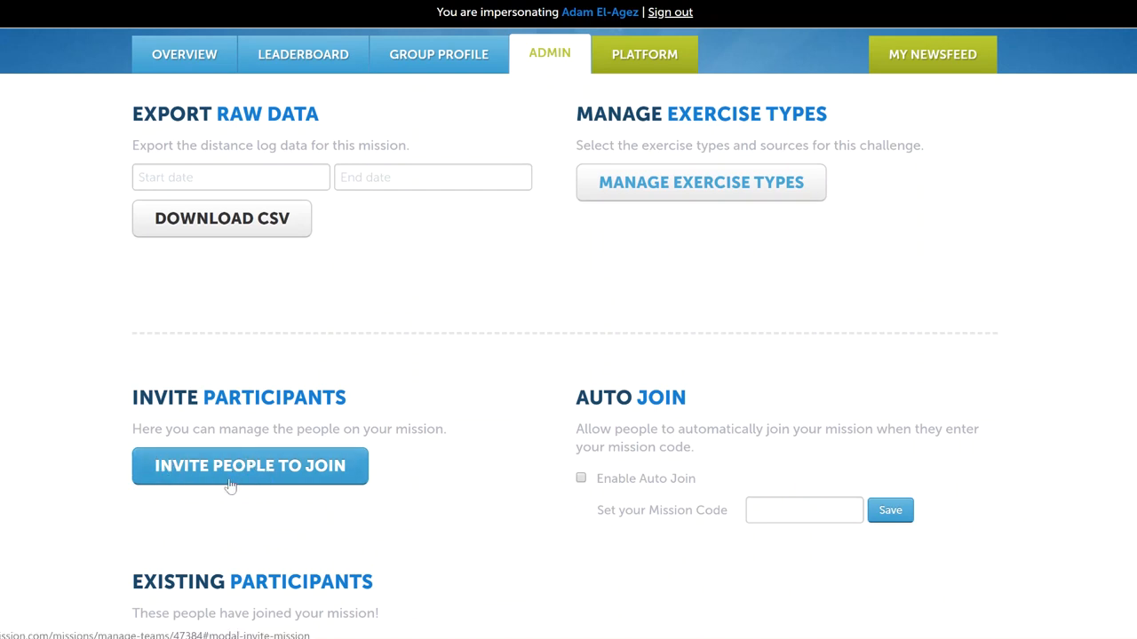
Open the Invite People form and click into its To and Subject fields.
click(249, 466)
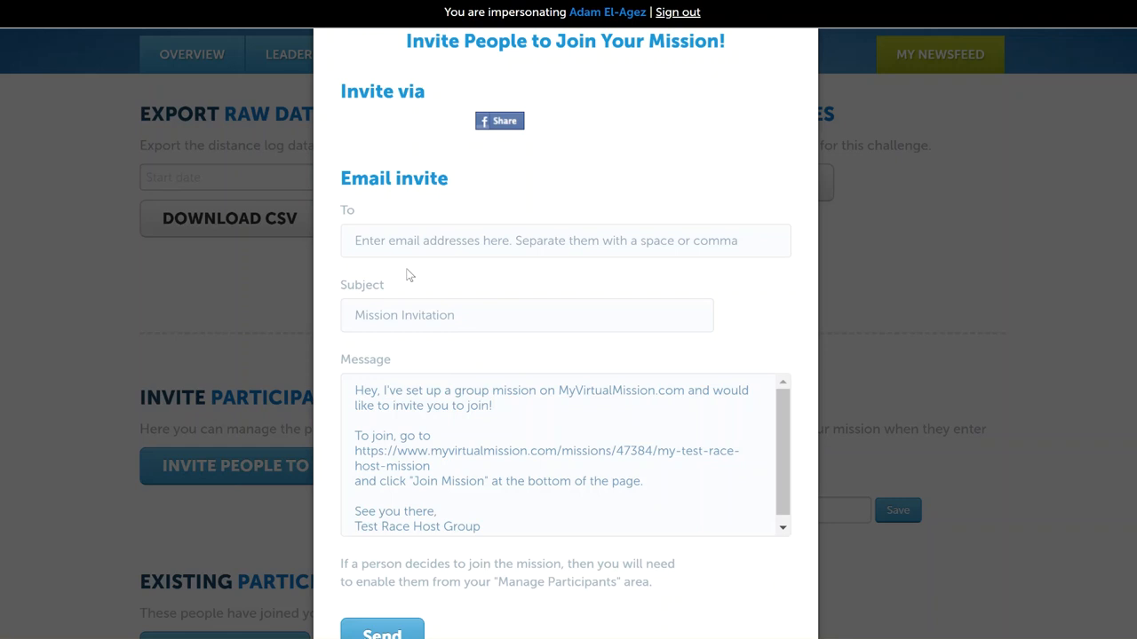
click(565, 241)
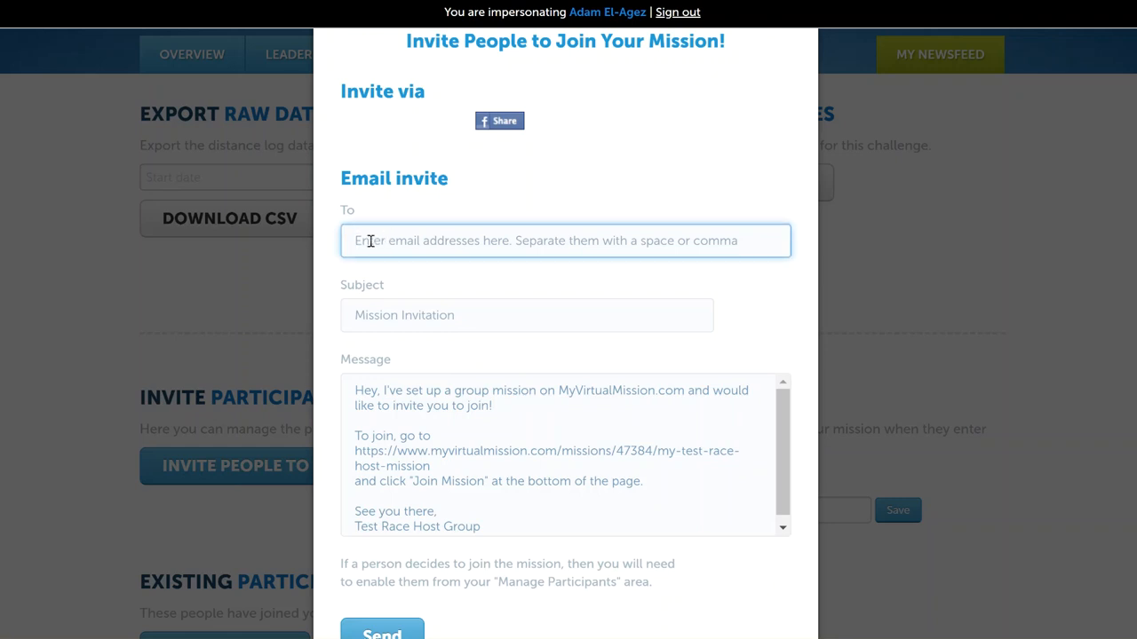
mouse_move(481, 296)
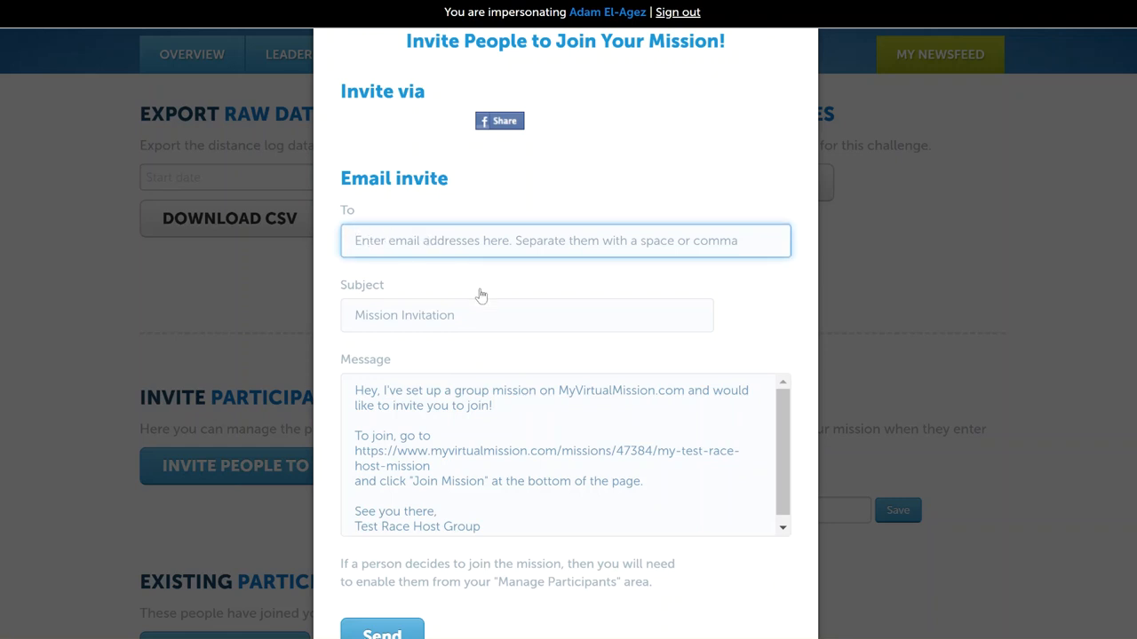
click(527, 315)
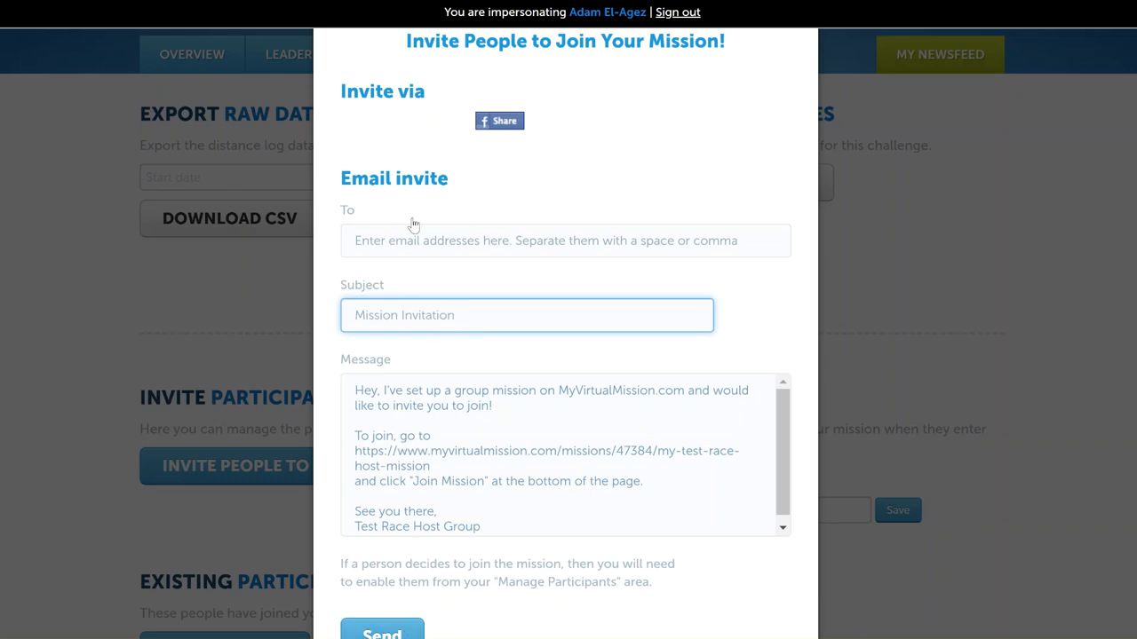
mouse_move(431, 453)
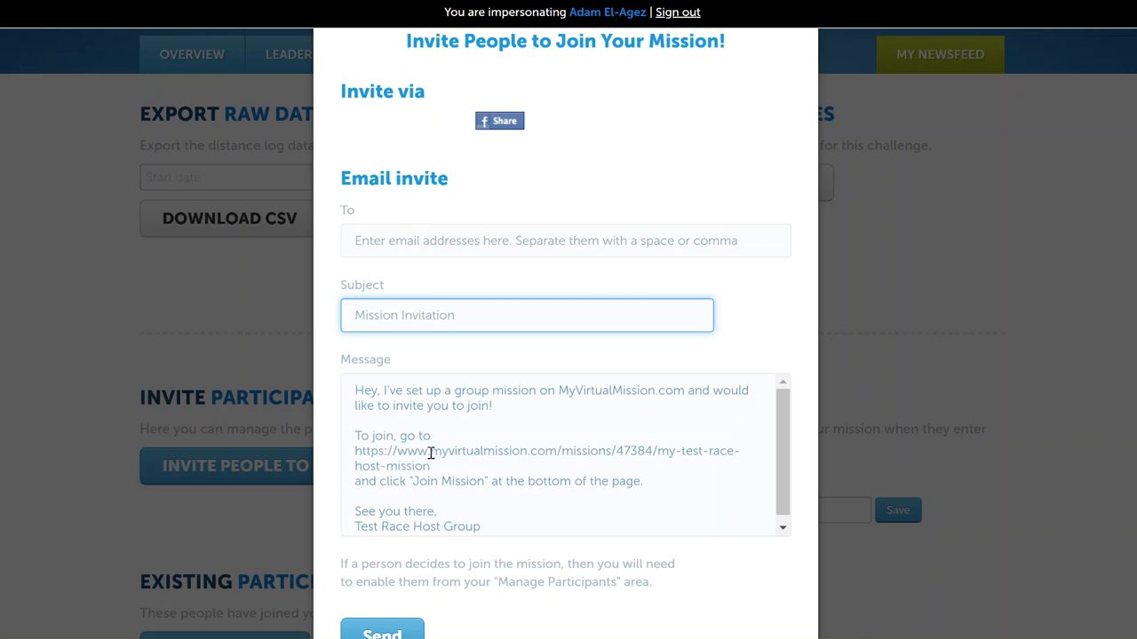
mouse_move(435, 454)
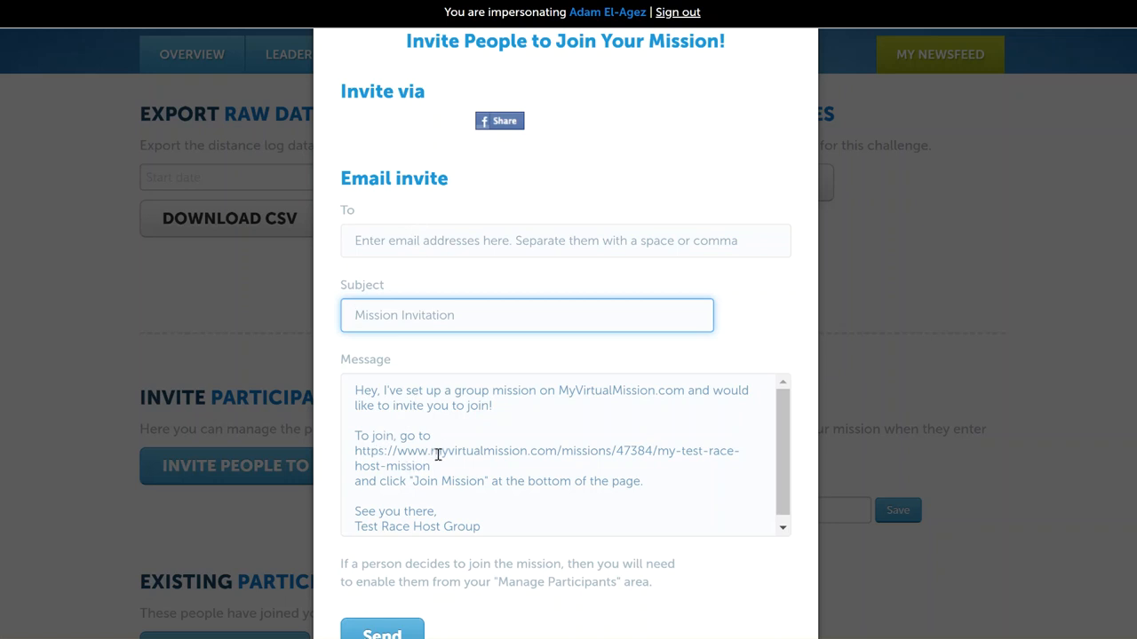
mouse_move(513, 462)
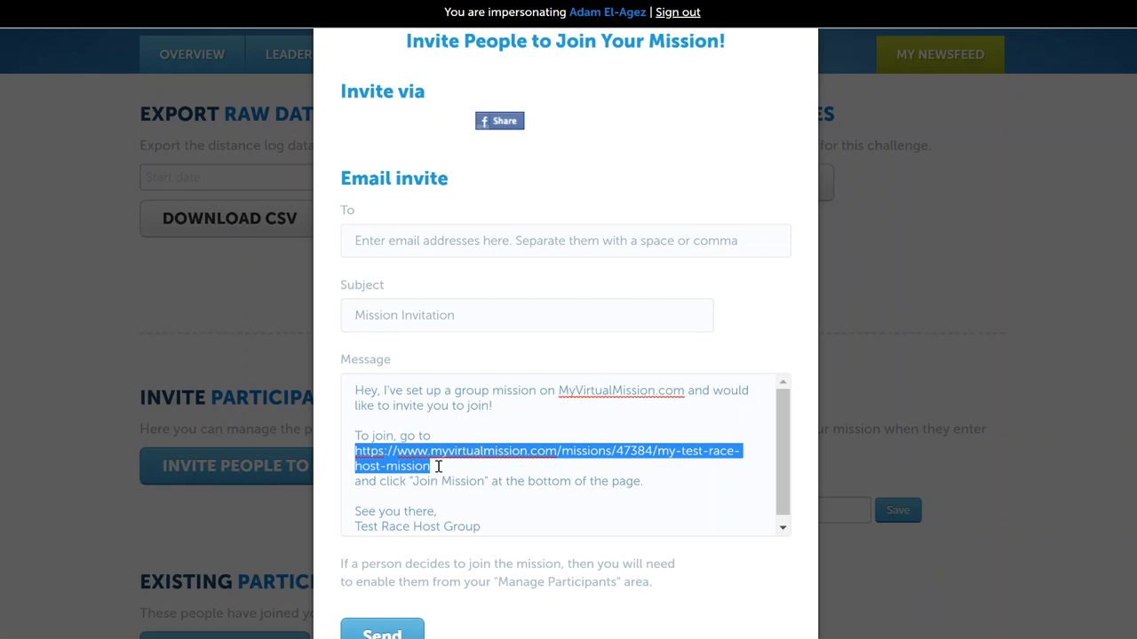
mouse_move(437, 462)
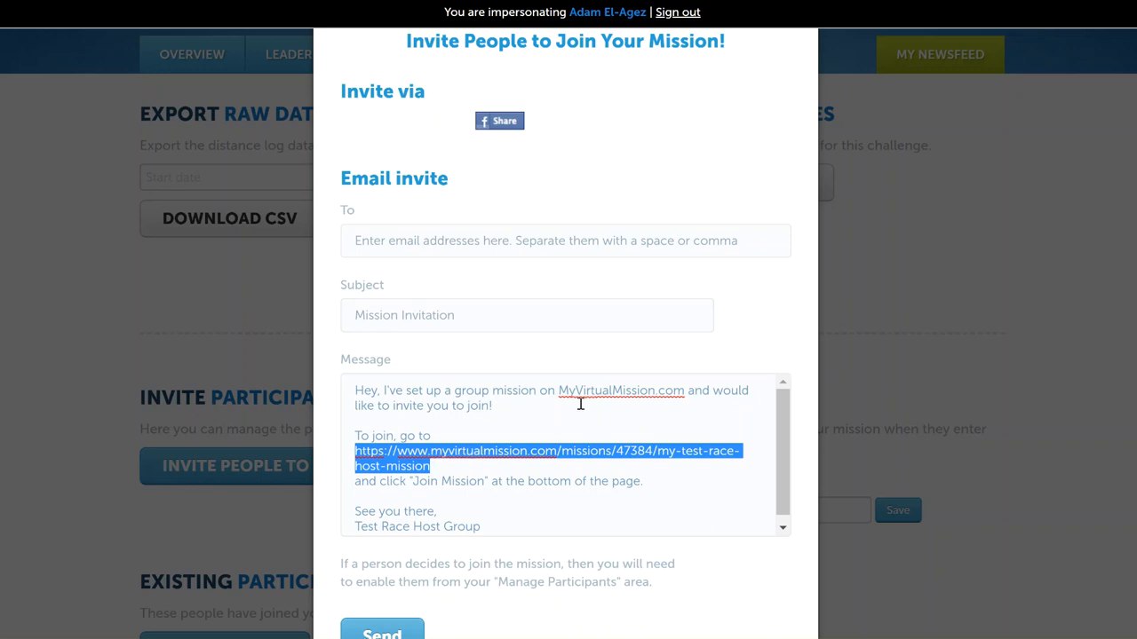
mouse_move(917, 273)
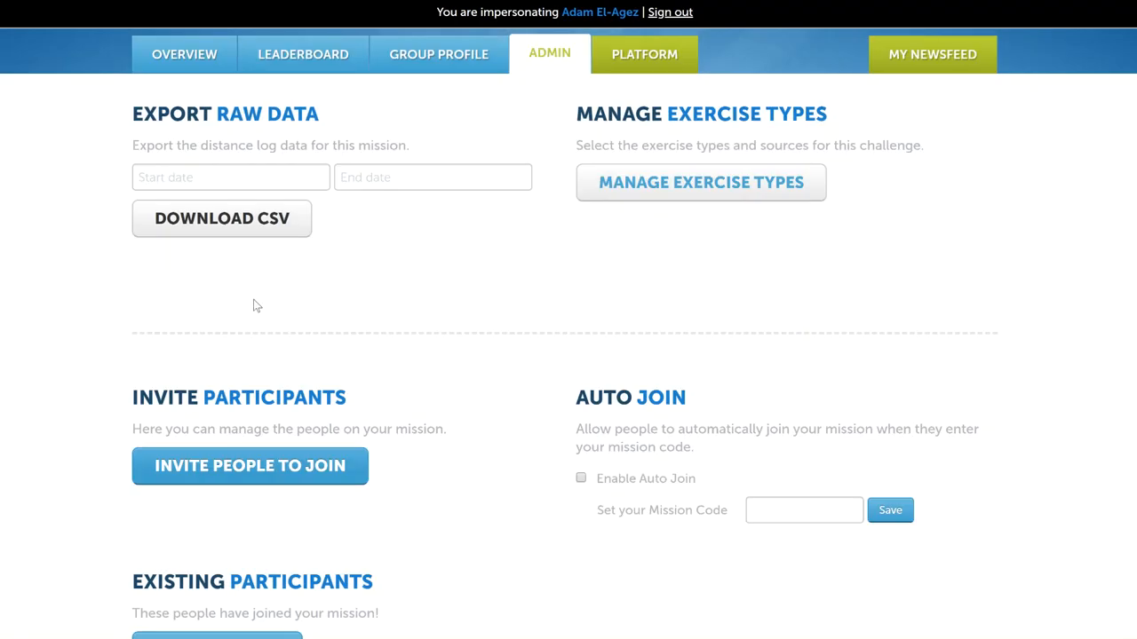
Tick Enable Auto Join so people can join using the mission code.
scroll(down, 3)
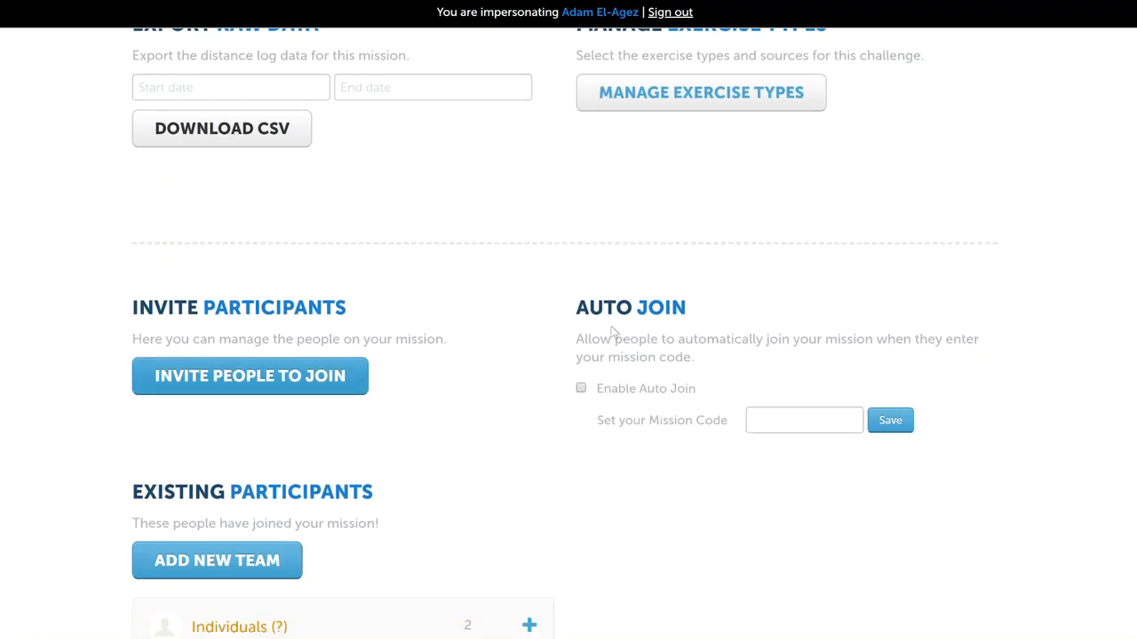
mouse_move(768, 399)
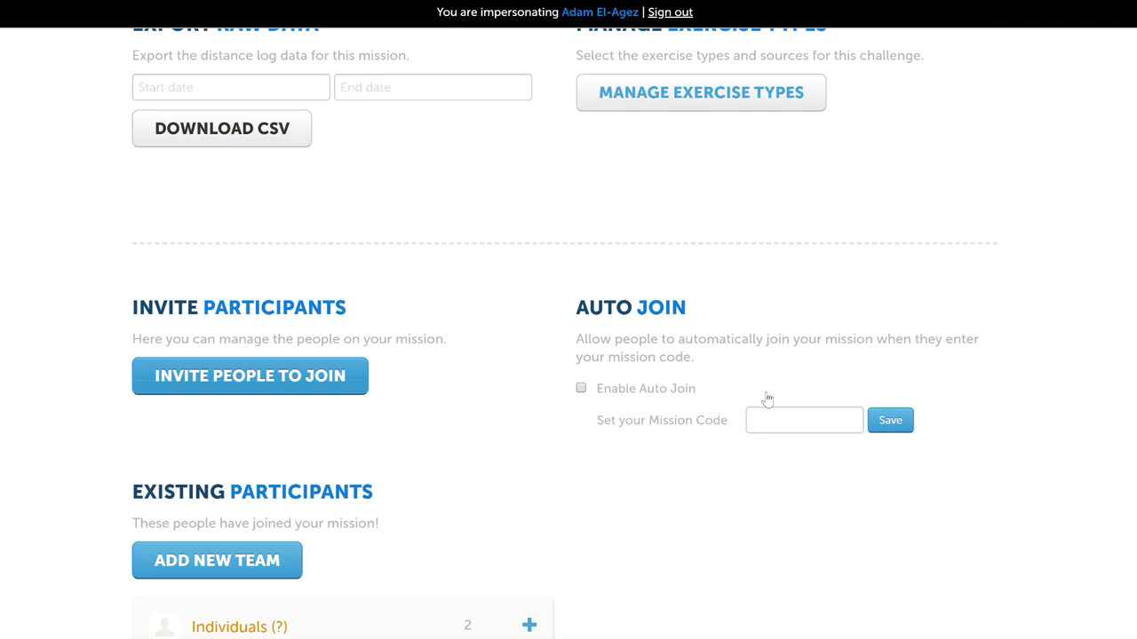
mouse_move(751, 393)
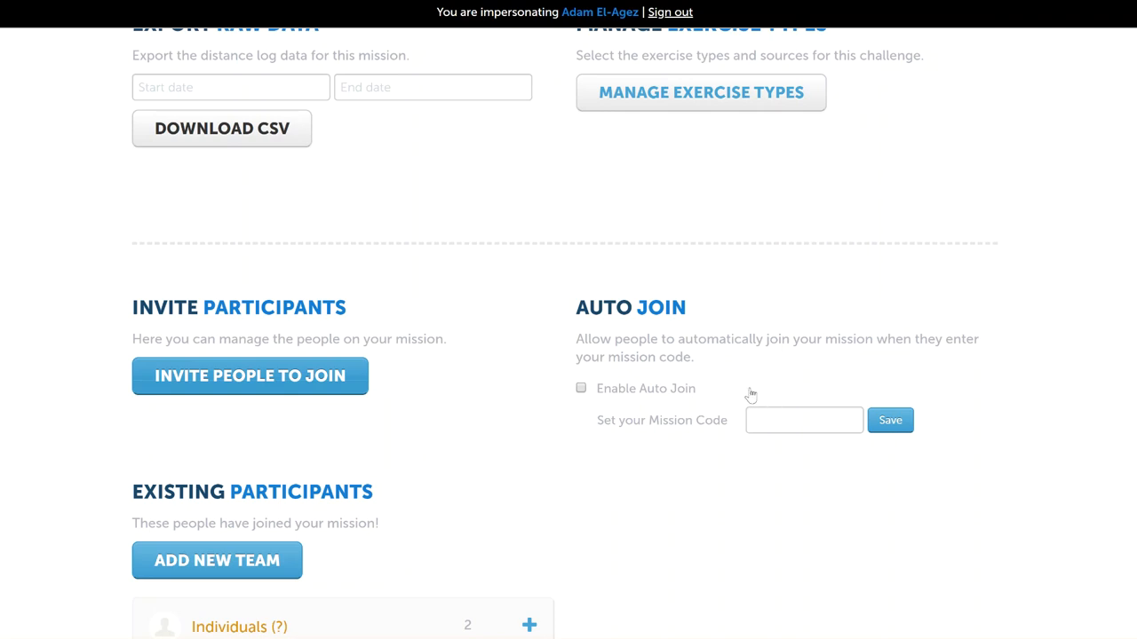
mouse_move(731, 373)
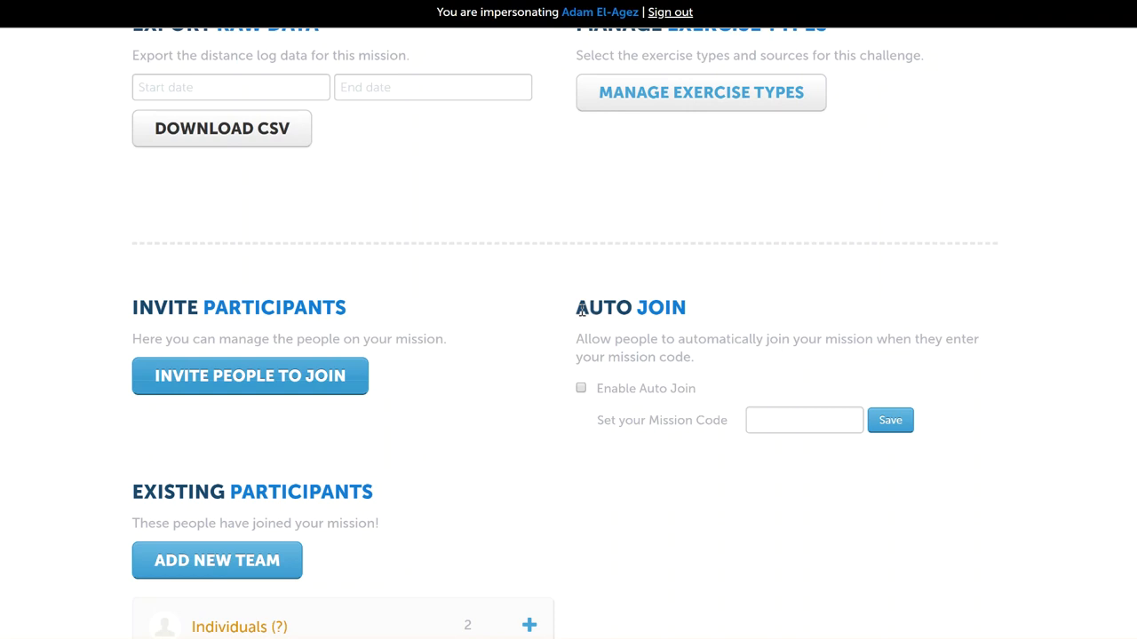
mouse_move(668, 363)
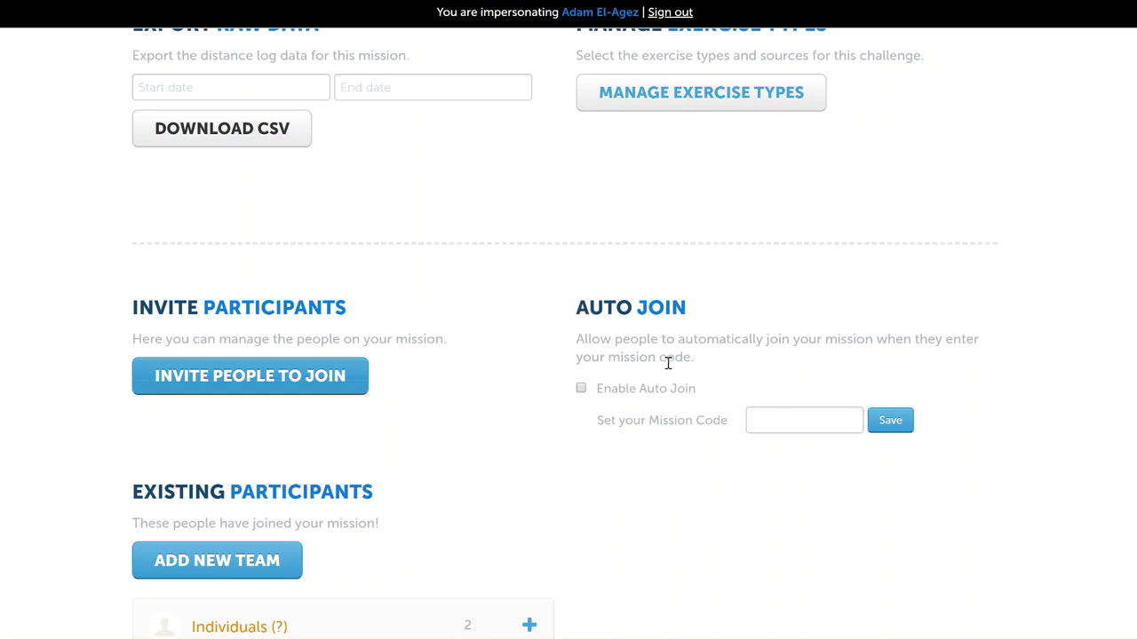
click(581, 388)
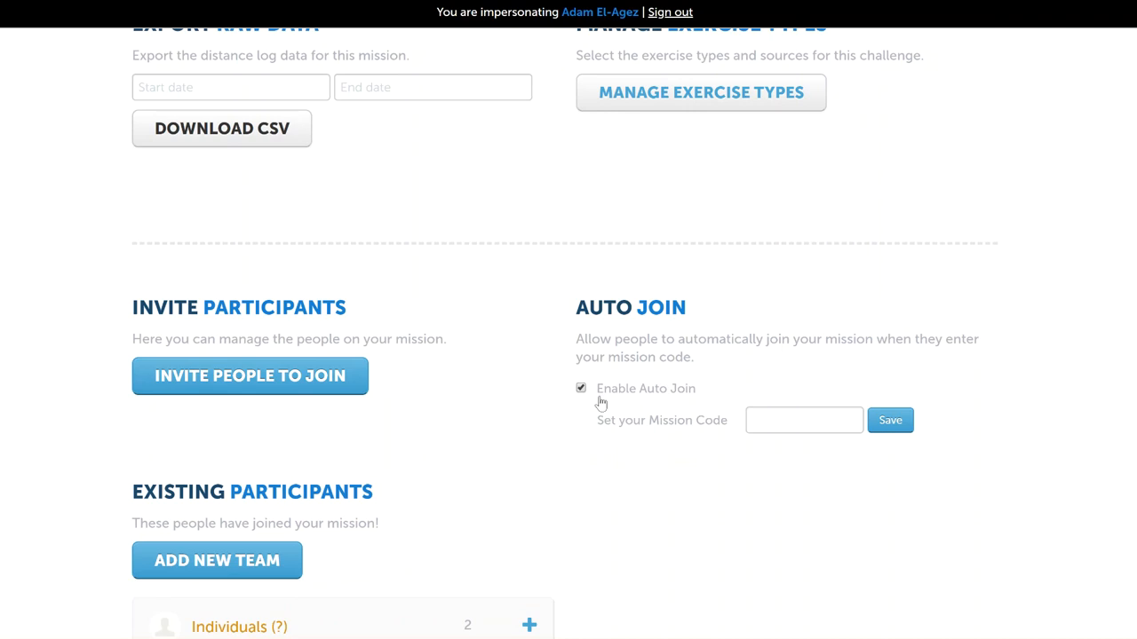
scroll(down, 3)
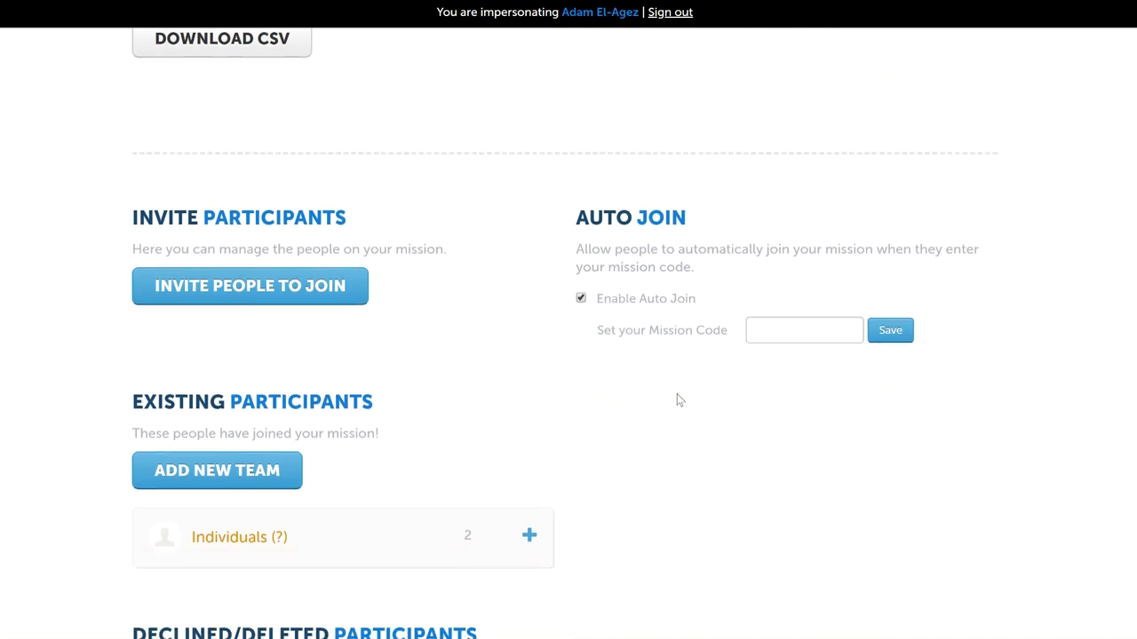
Expand the Individuals group under Existing Participants to show its two members.
click(528, 535)
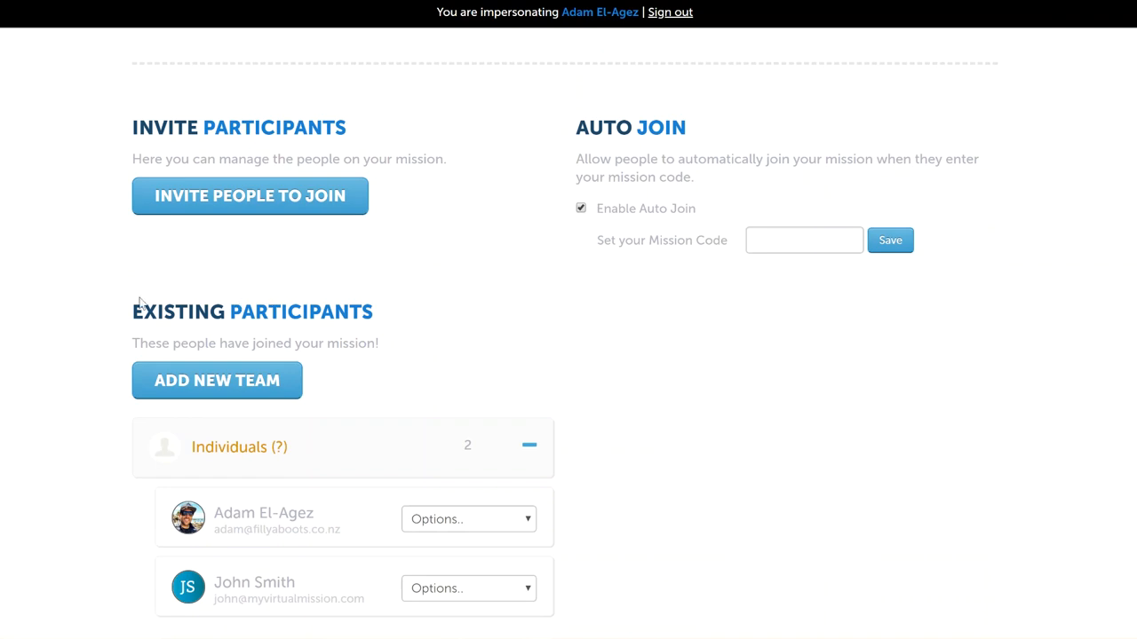
scroll(up, 3)
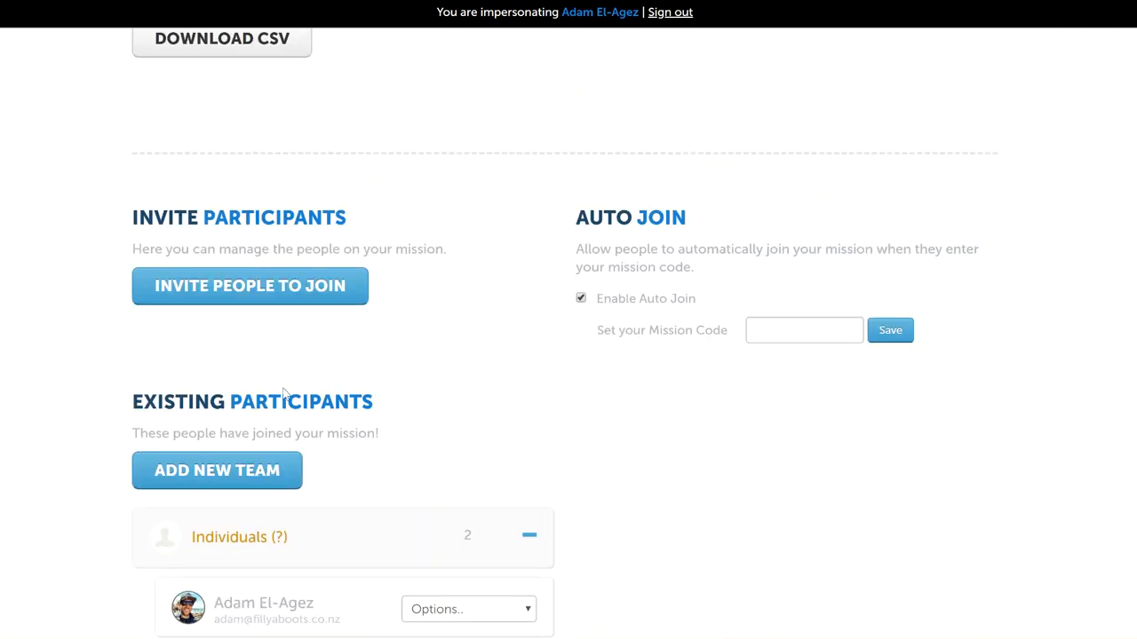
mouse_move(374, 383)
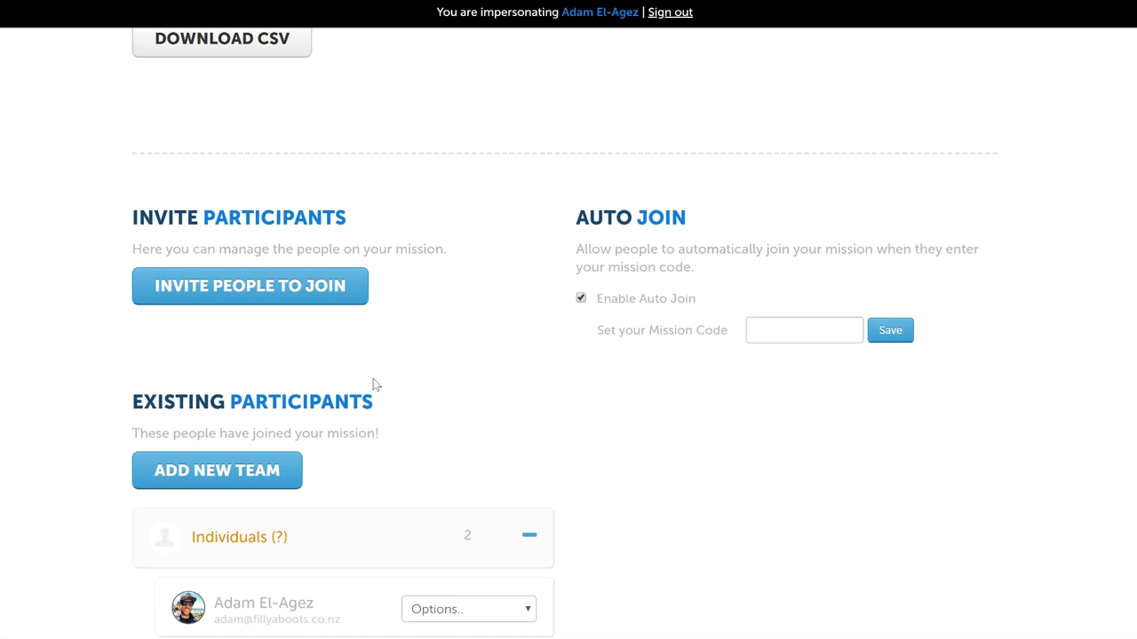
mouse_move(640, 387)
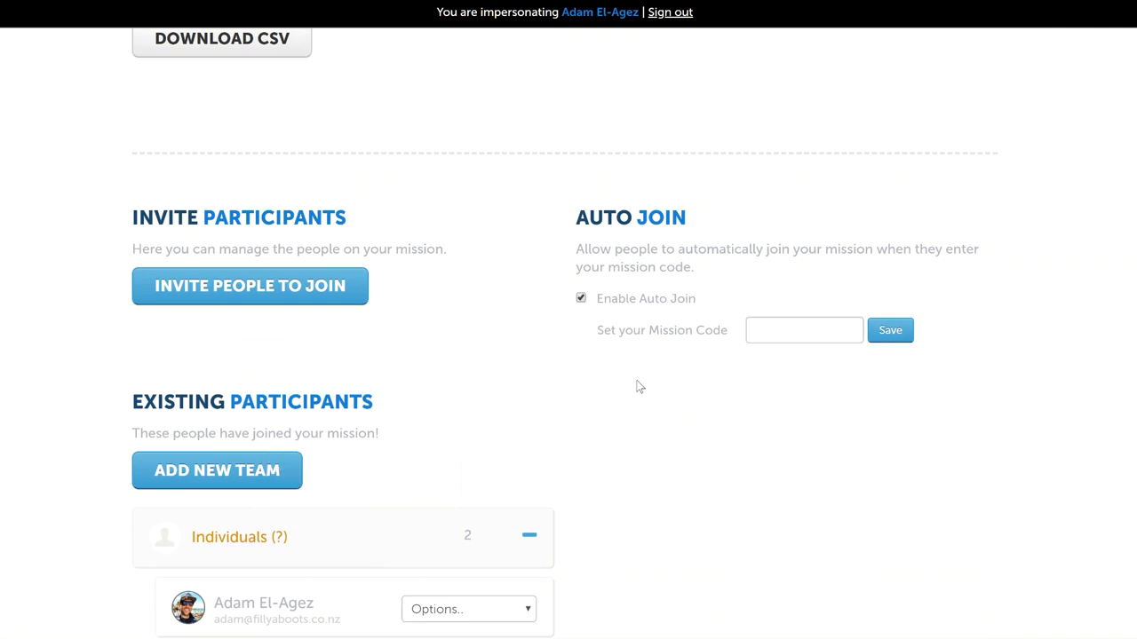
mouse_move(615, 379)
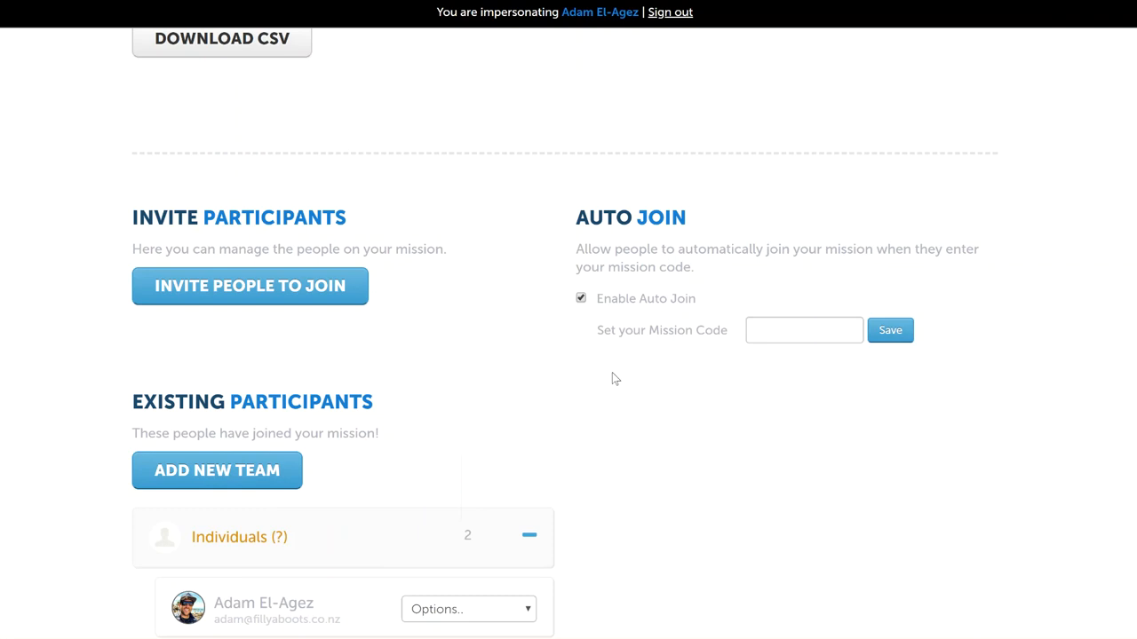
mouse_move(600, 370)
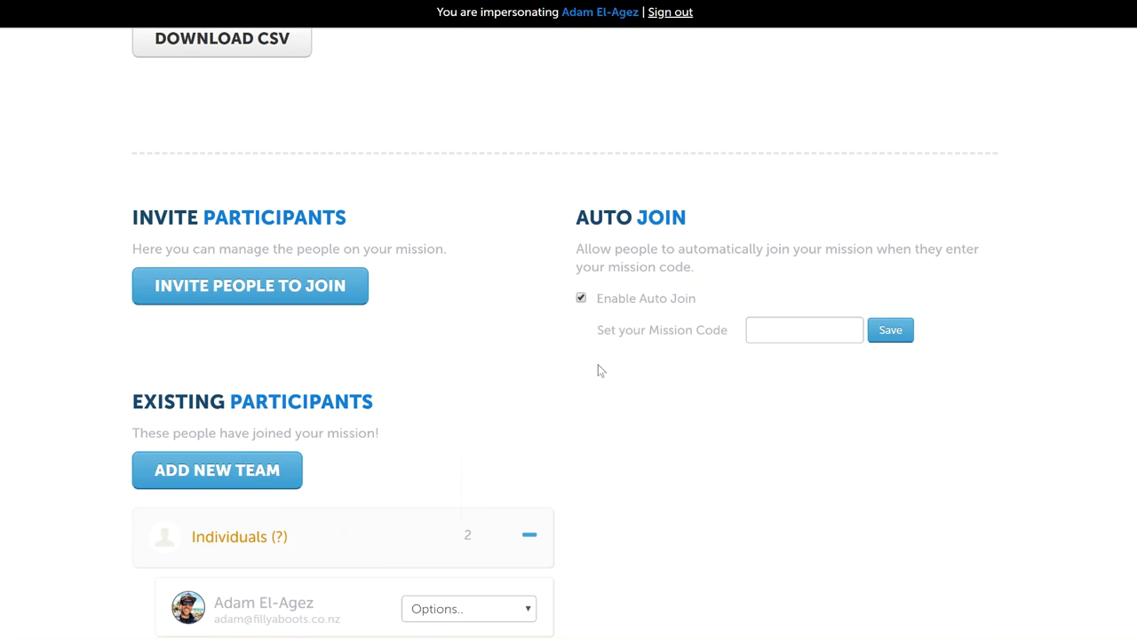
mouse_move(612, 373)
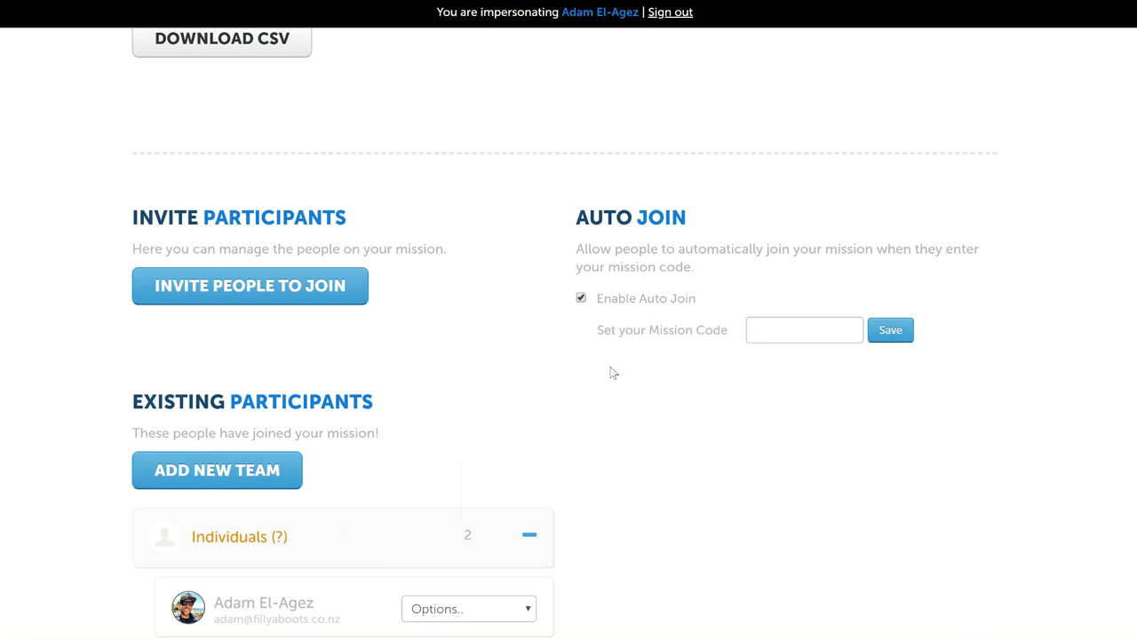
mouse_move(672, 368)
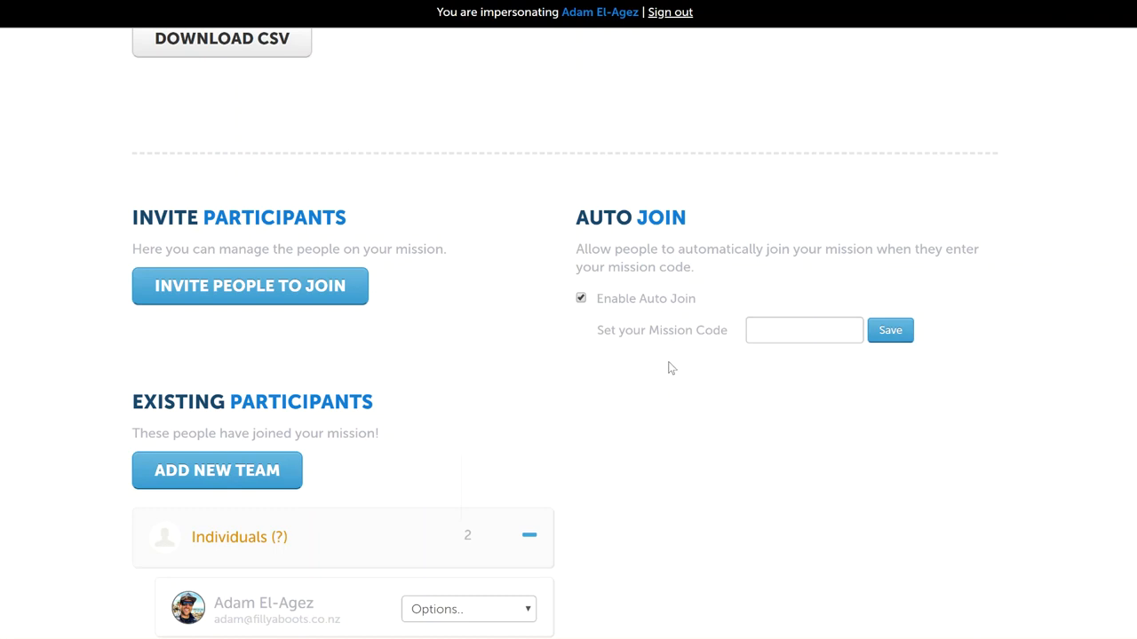
mouse_move(684, 391)
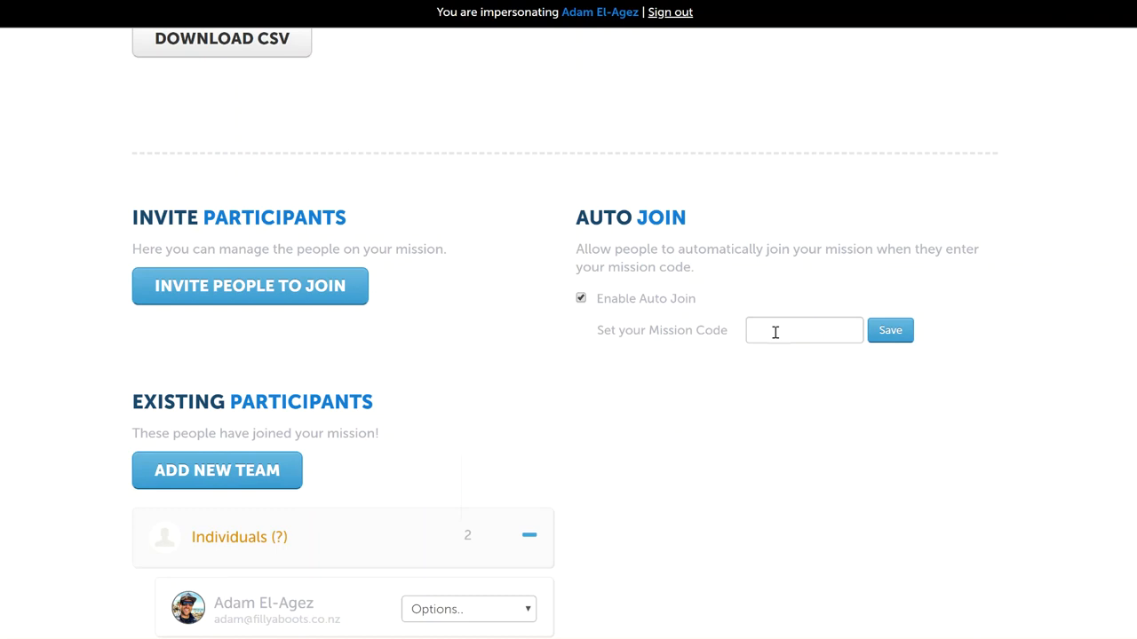
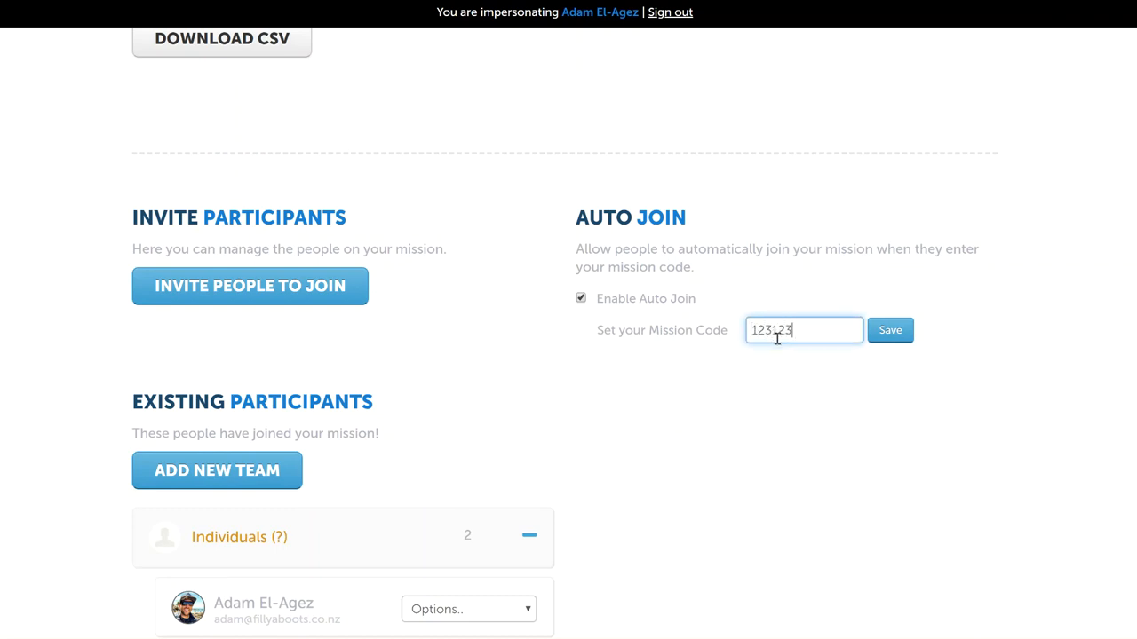
click(889, 329)
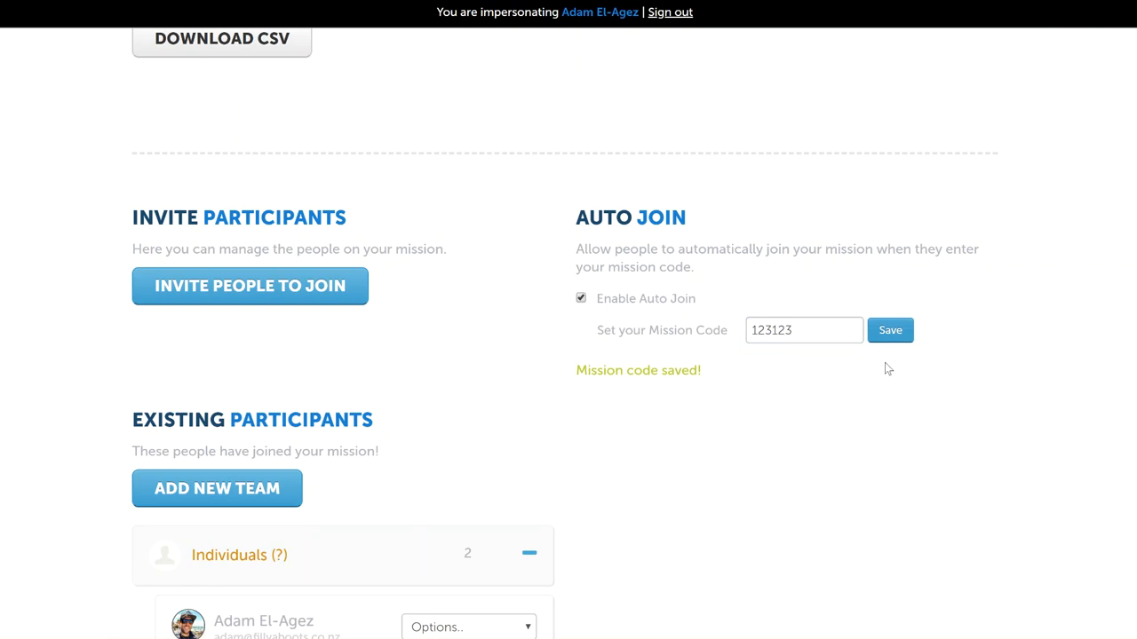
mouse_move(671, 329)
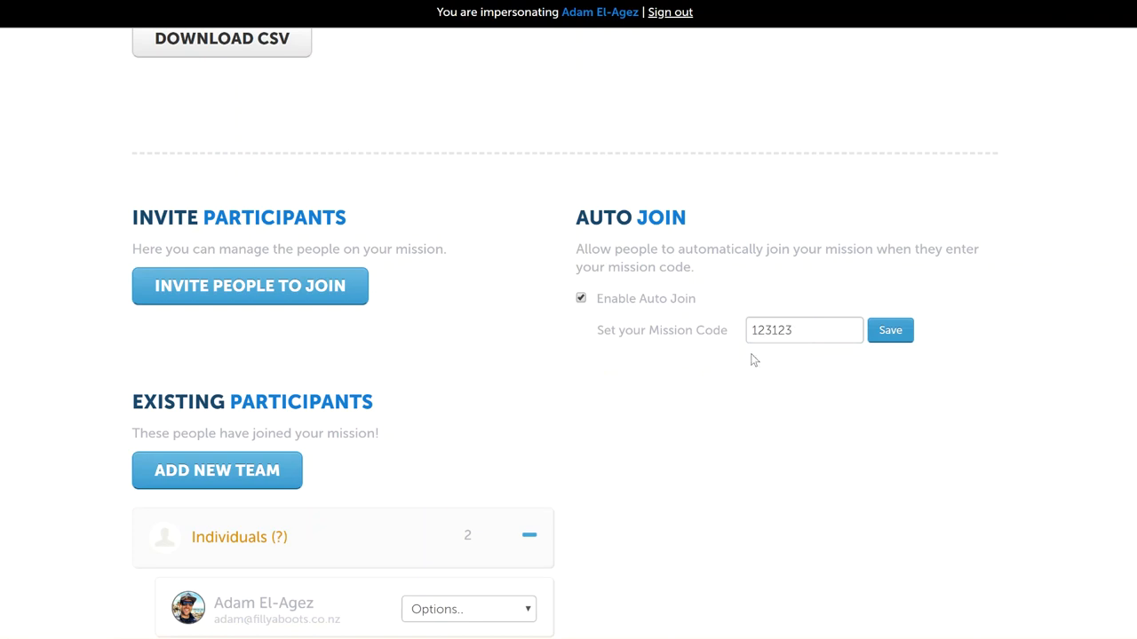
mouse_move(628, 373)
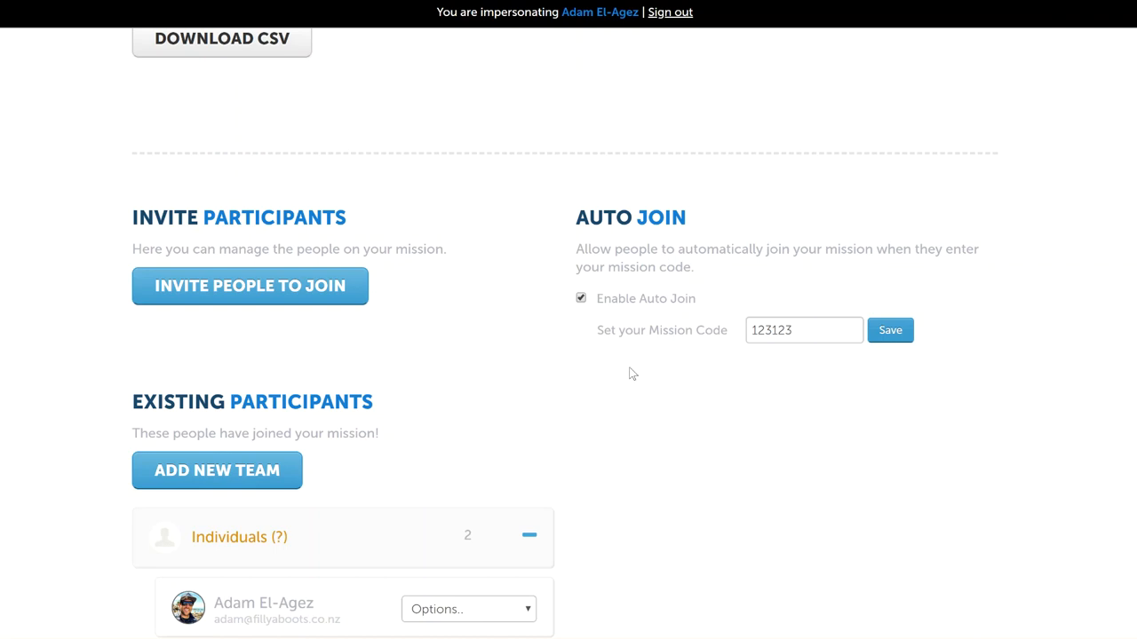
mouse_move(171, 352)
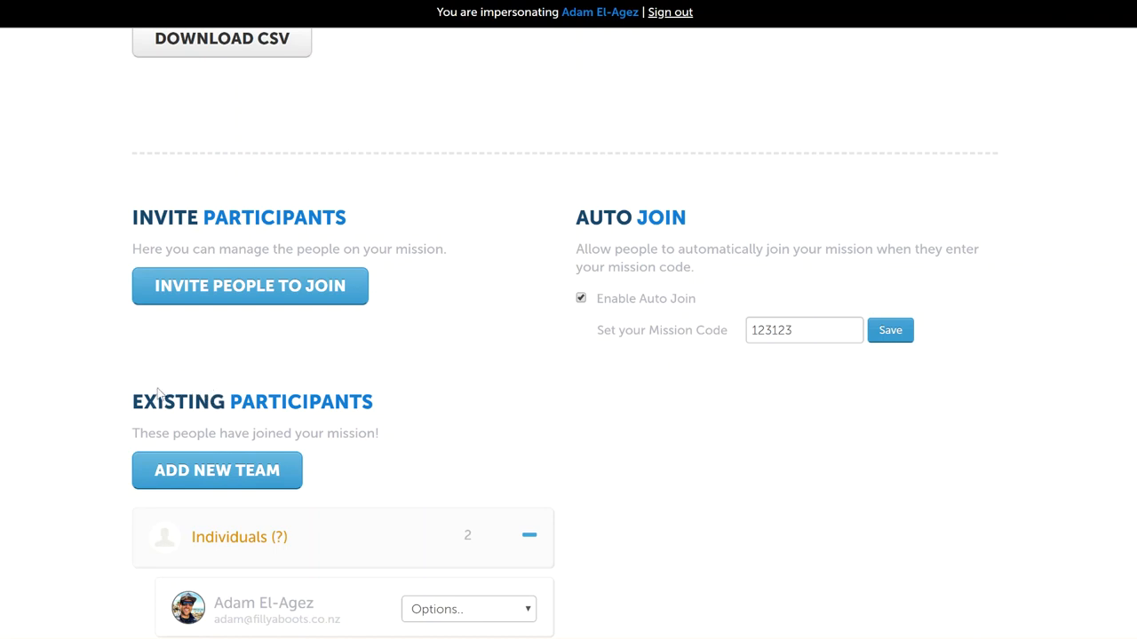
mouse_move(324, 364)
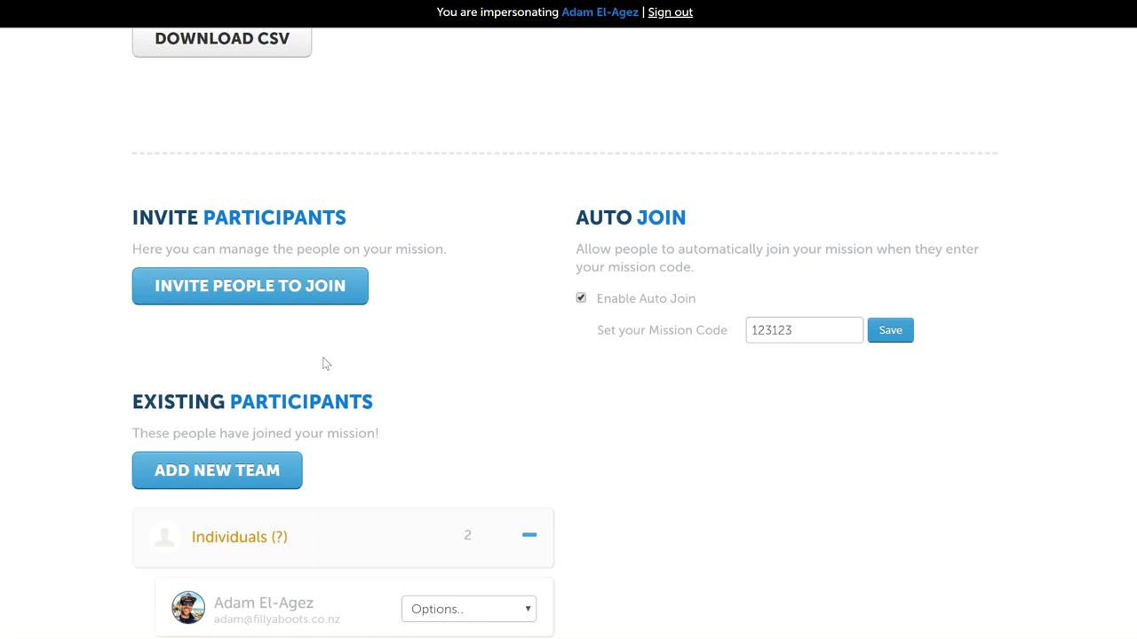
mouse_move(593, 227)
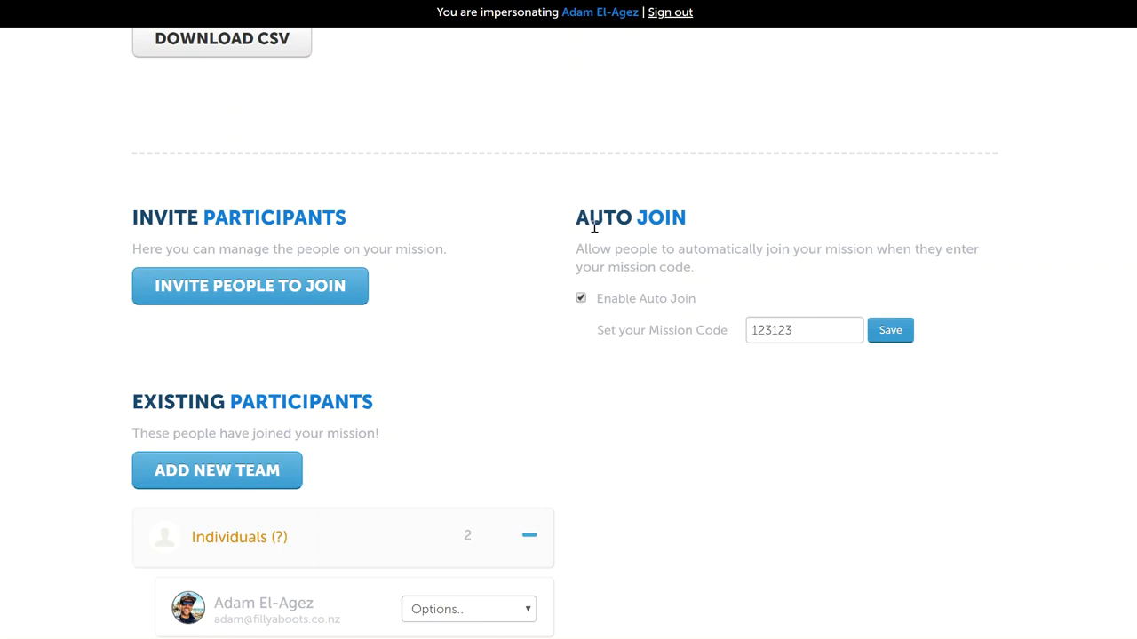
mouse_move(626, 257)
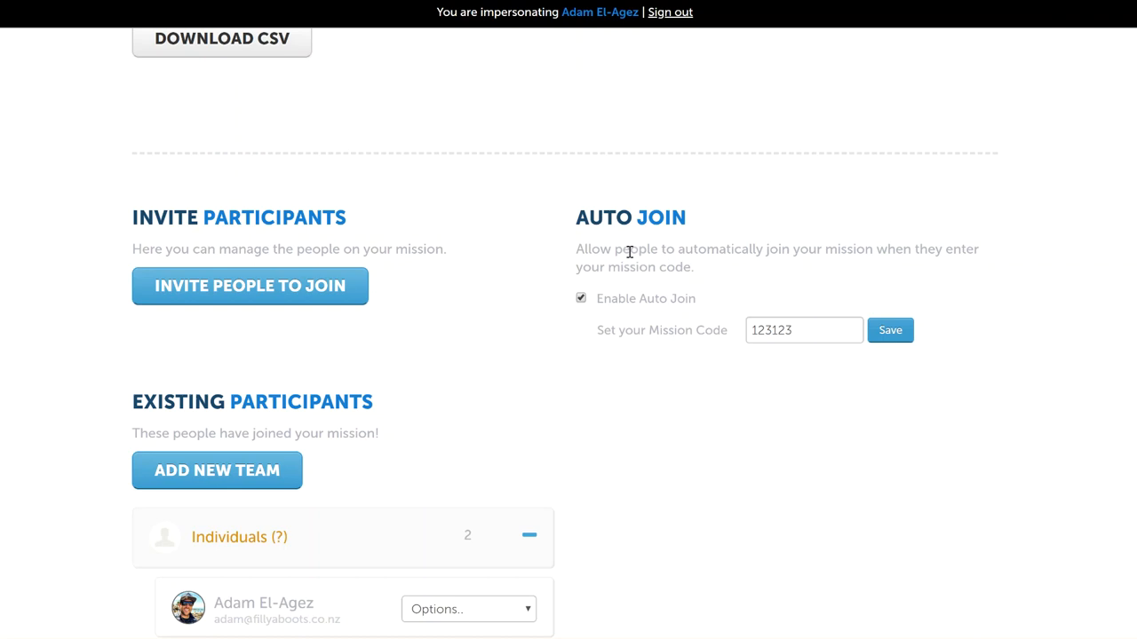
mouse_move(648, 306)
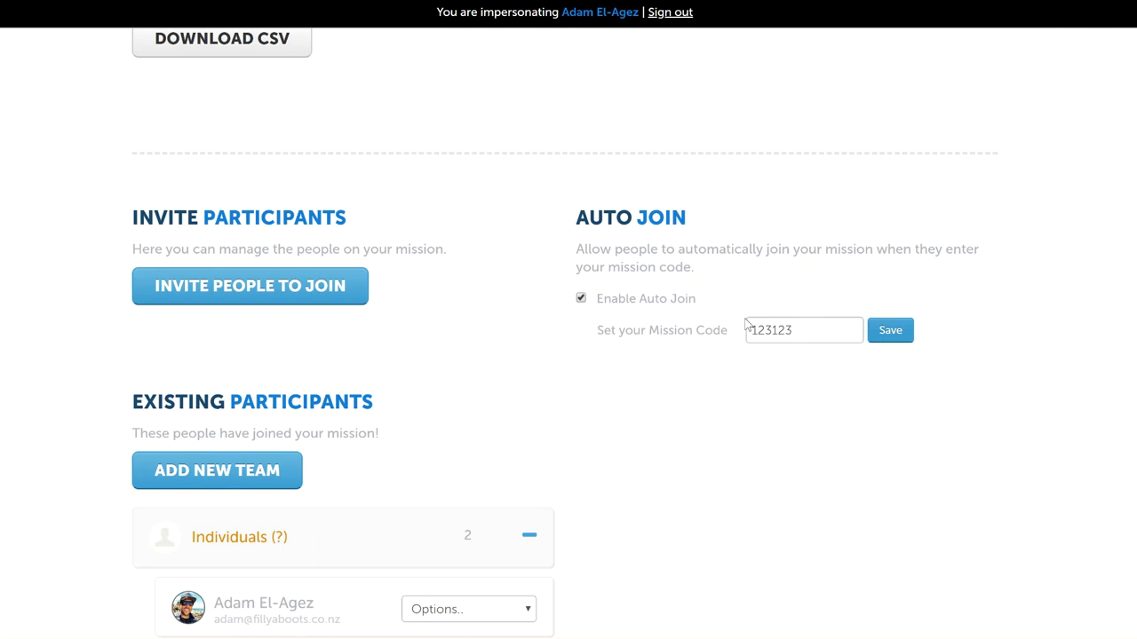
scroll(up, 3)
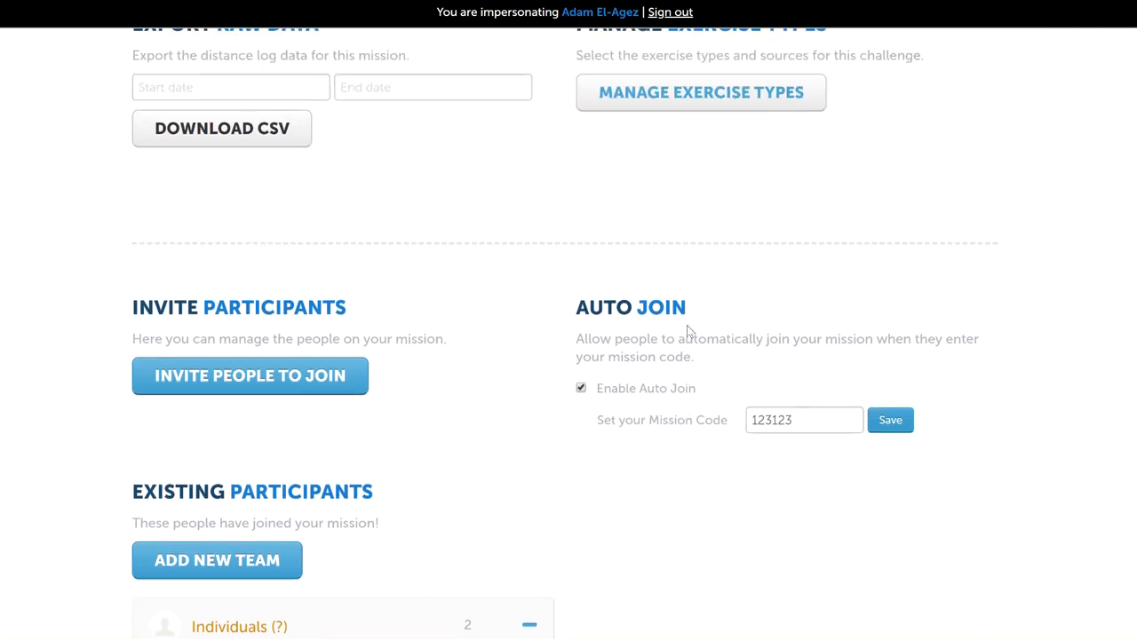
scroll(down, 3)
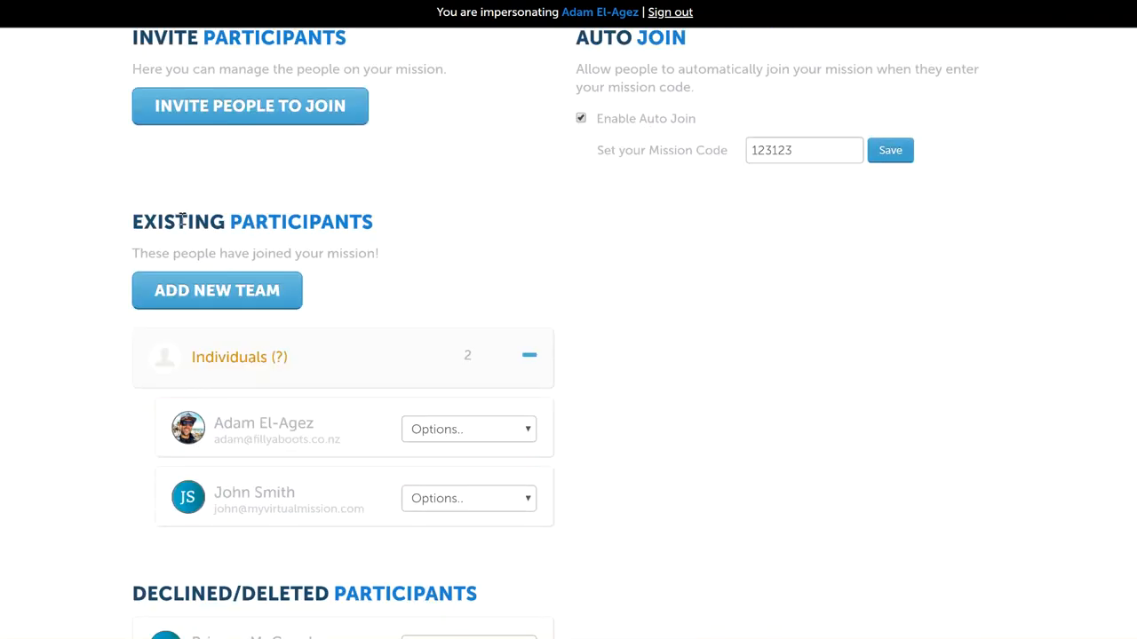
mouse_move(280, 356)
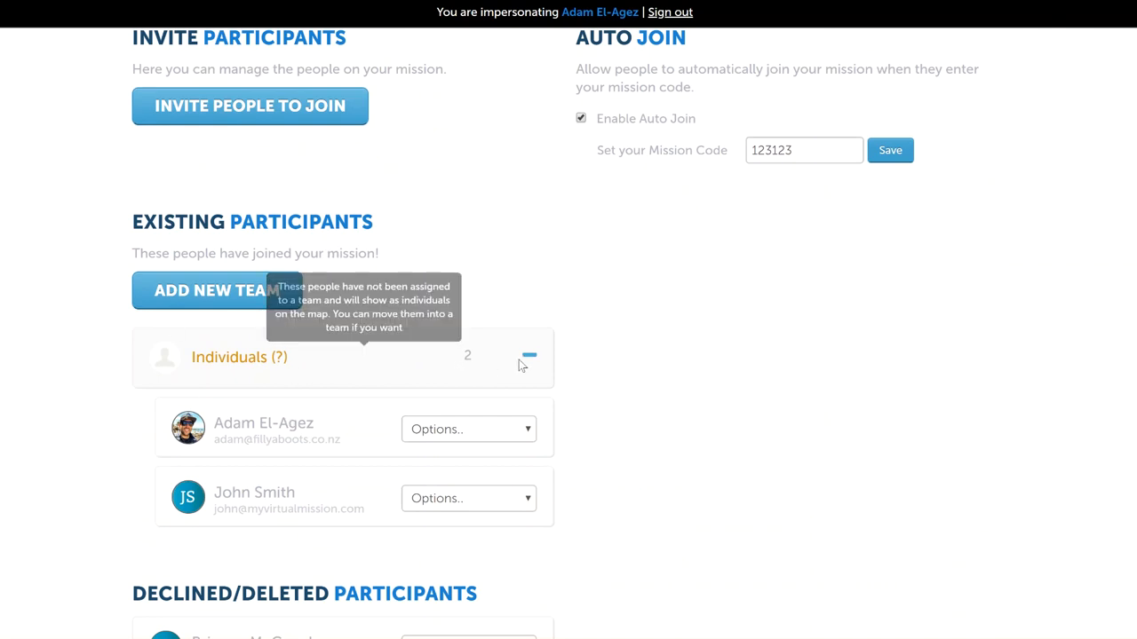
click(529, 356)
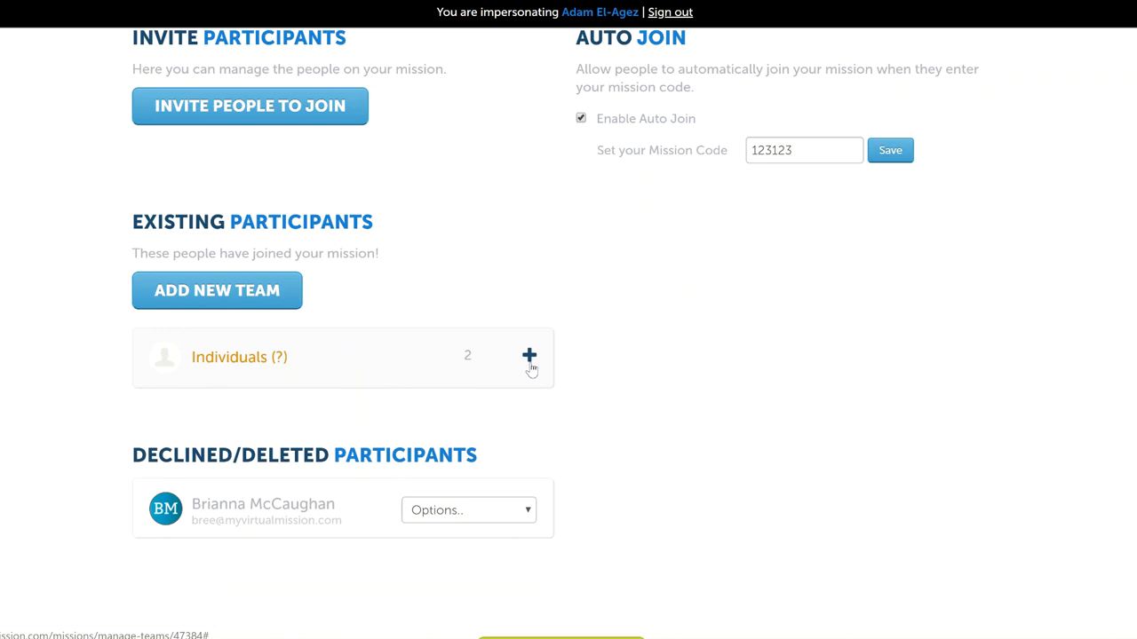
click(529, 356)
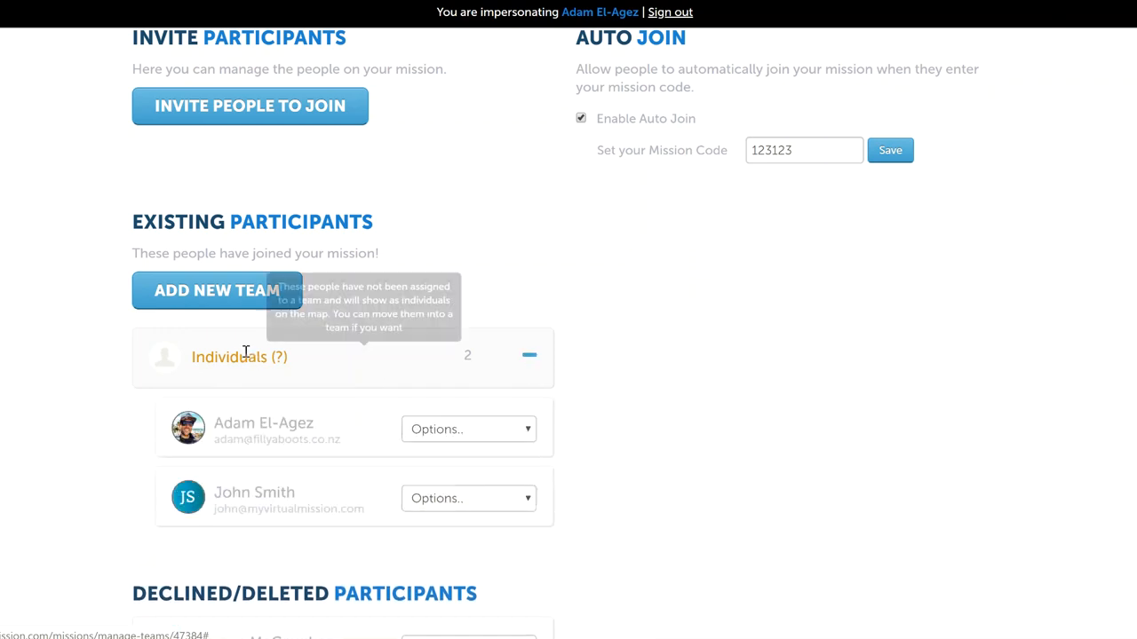
mouse_move(227, 297)
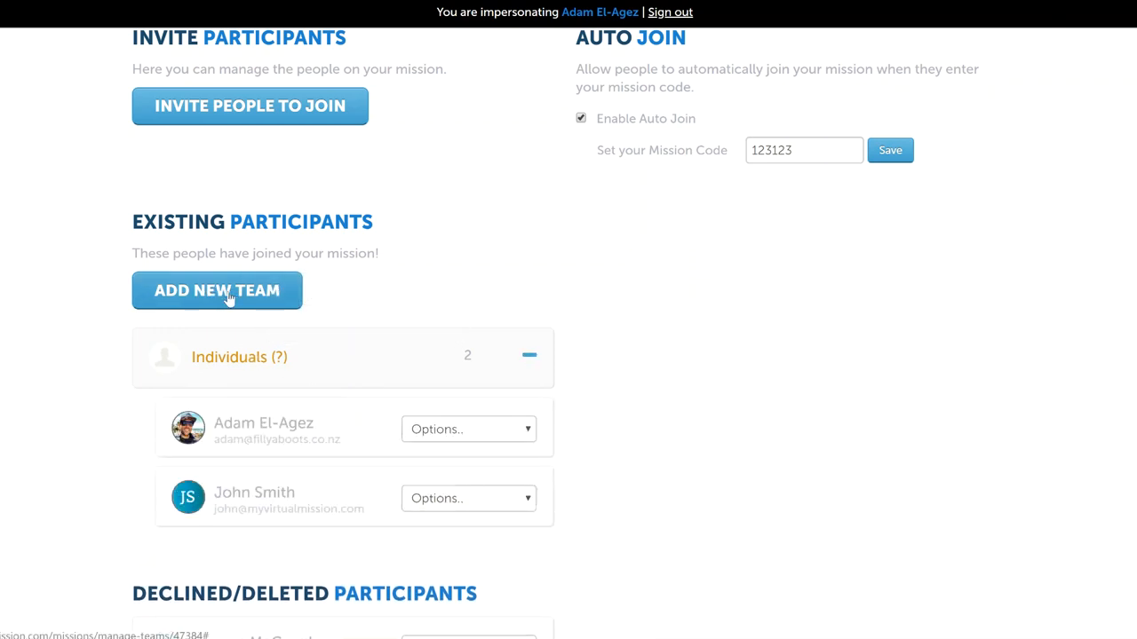
Add a new team named 'Team A', try saving it, then start choosing a team image.
click(217, 290)
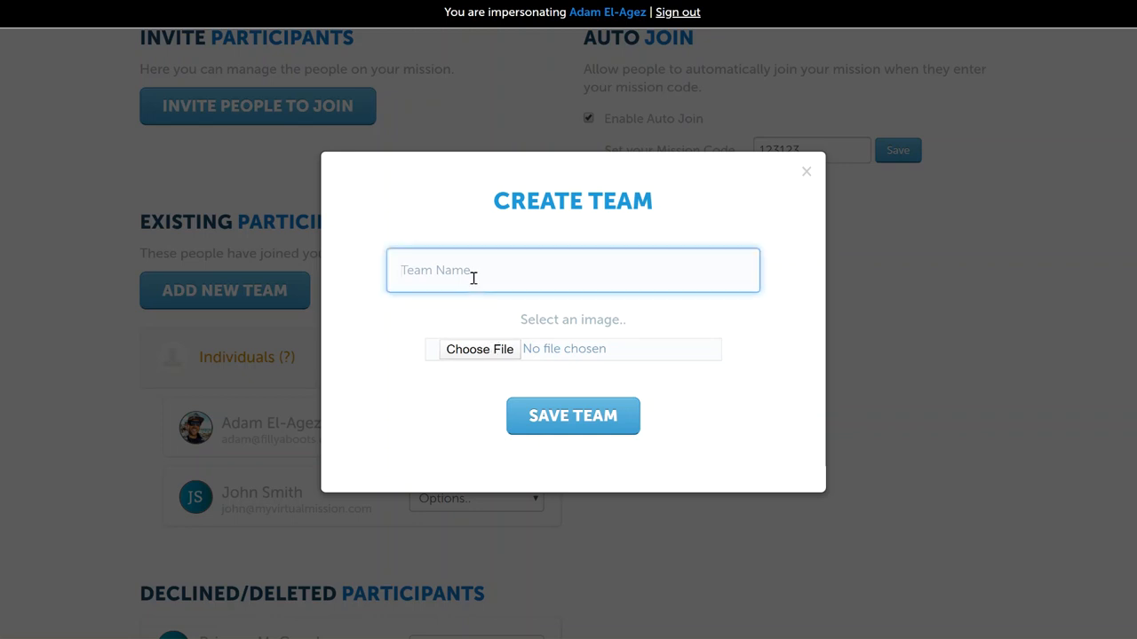
text(Team A)
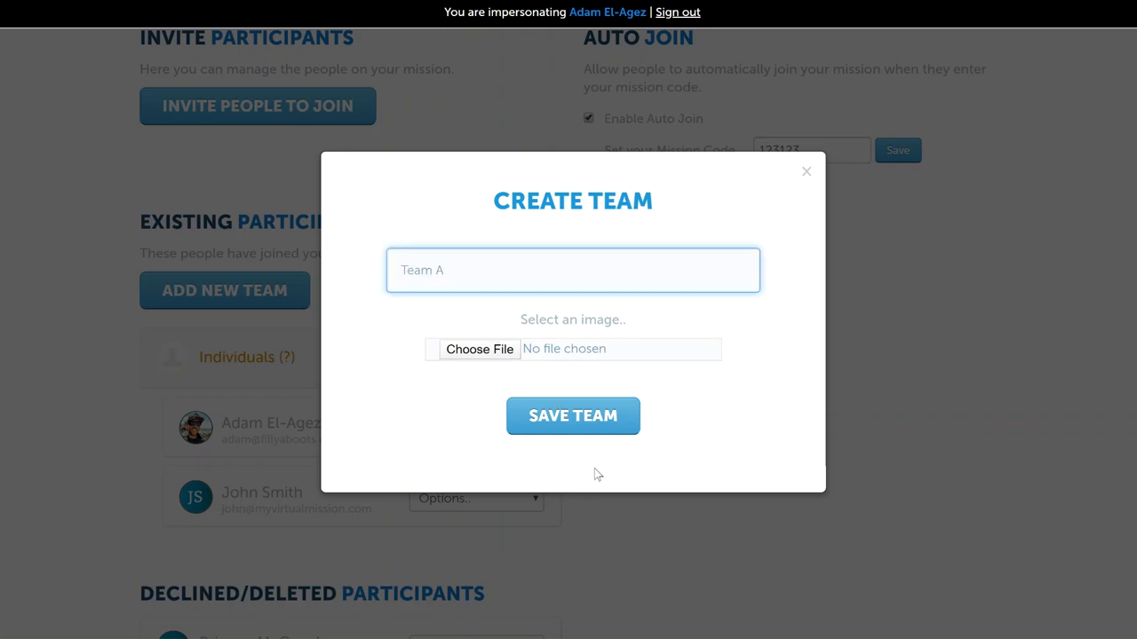
click(573, 415)
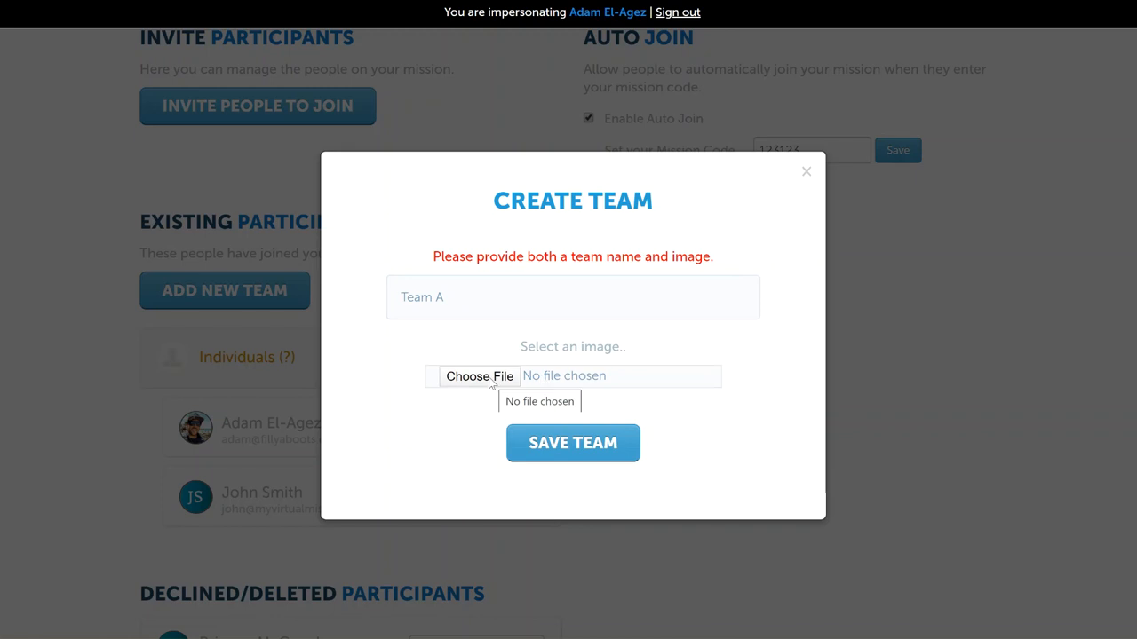
click(806, 170)
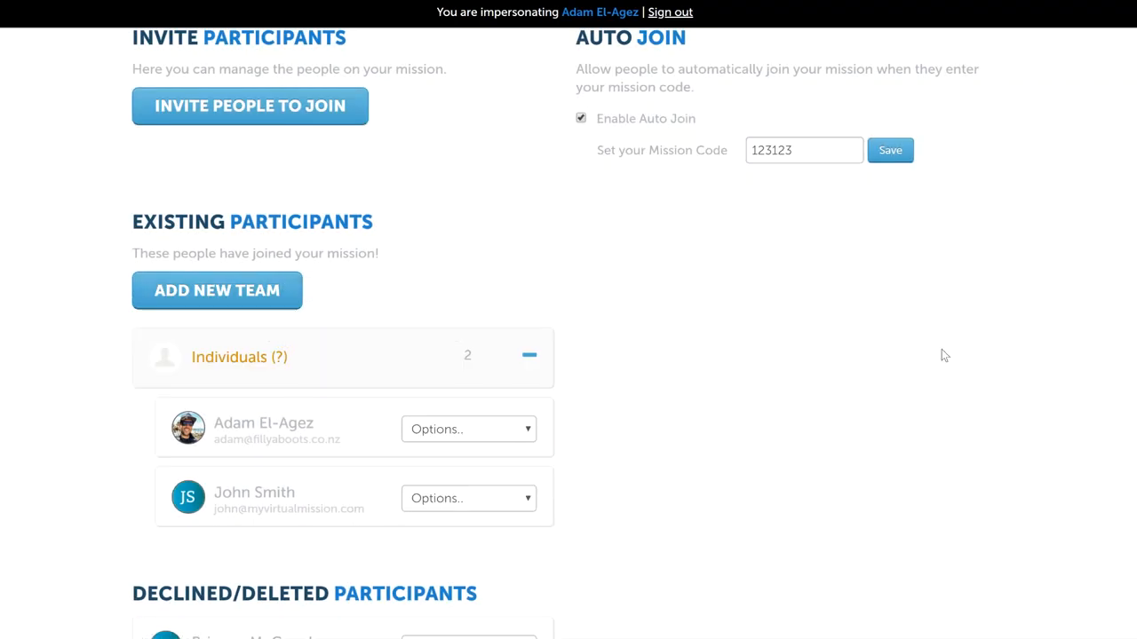
mouse_move(644, 360)
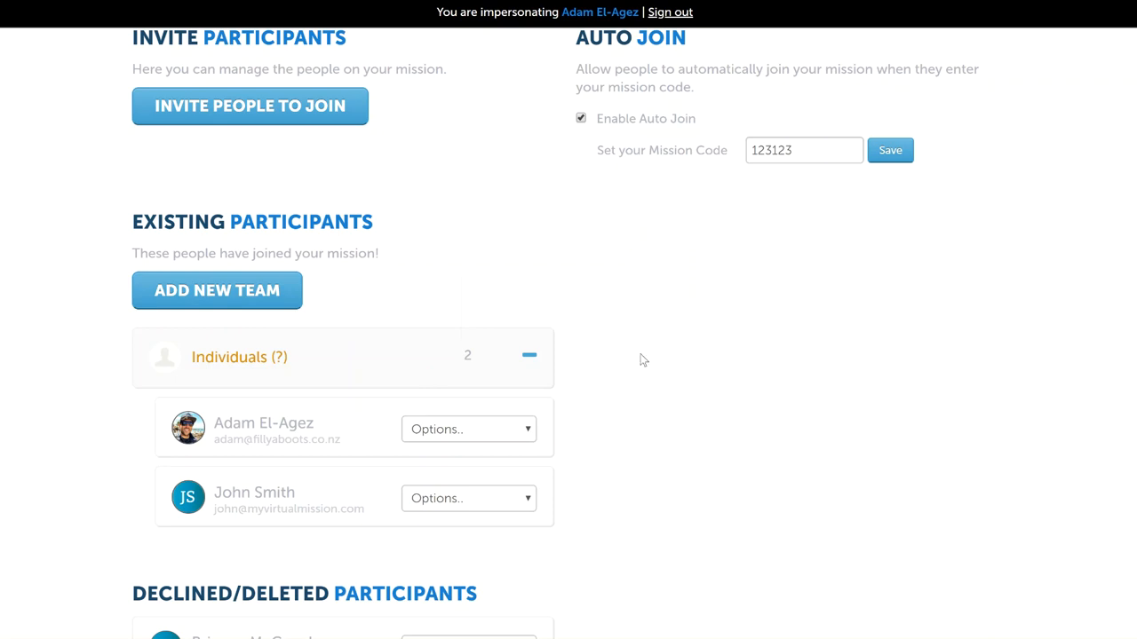
click(468, 429)
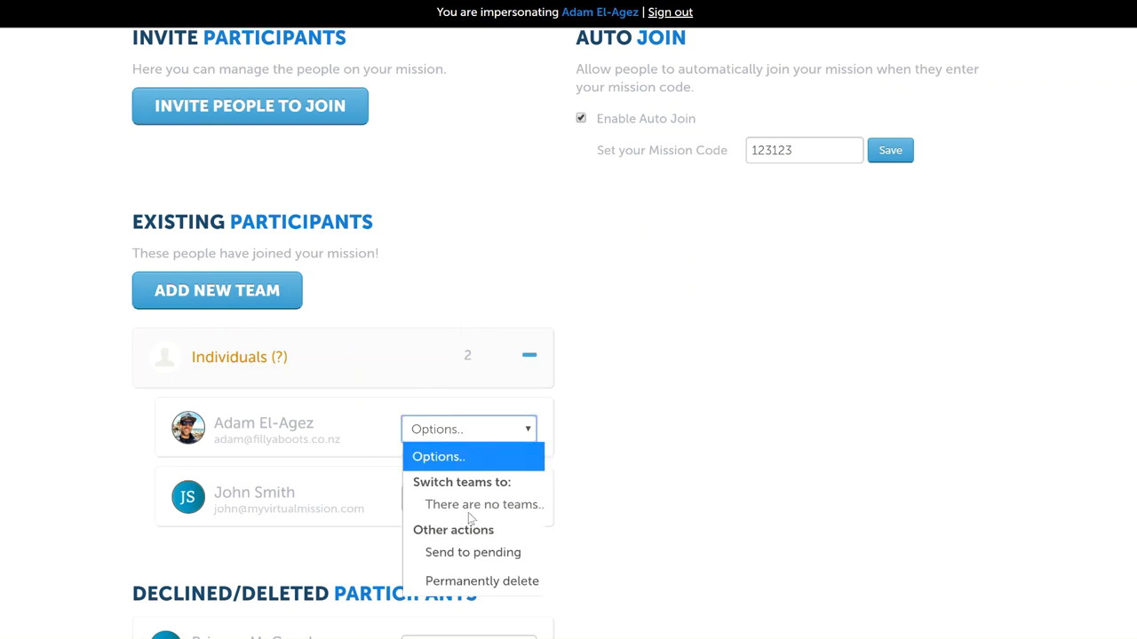
click(661, 357)
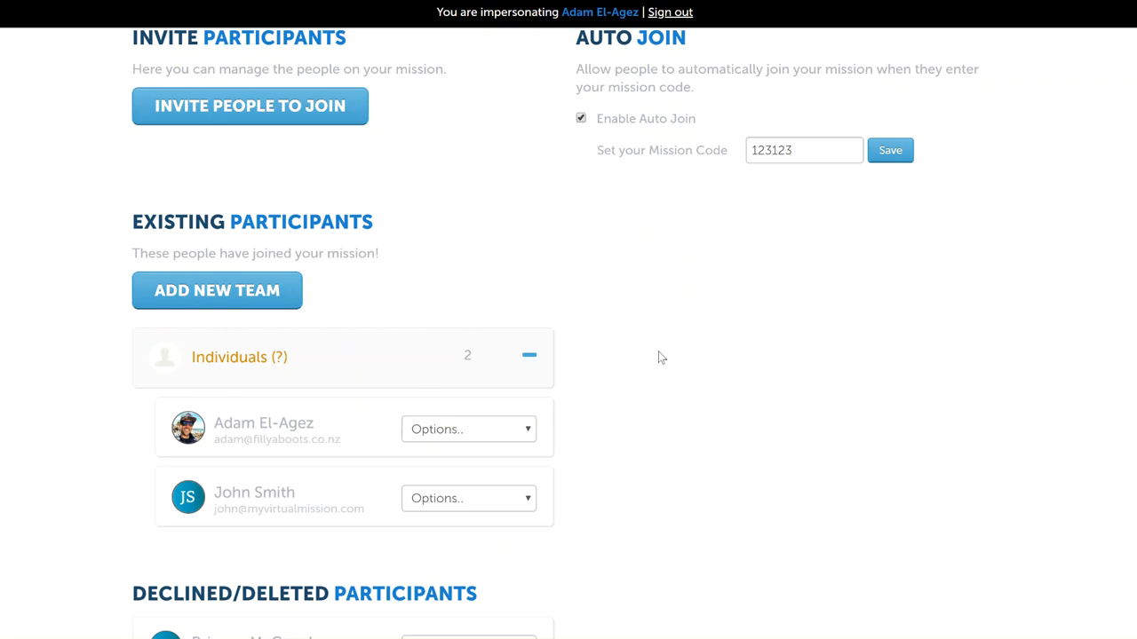
mouse_move(669, 319)
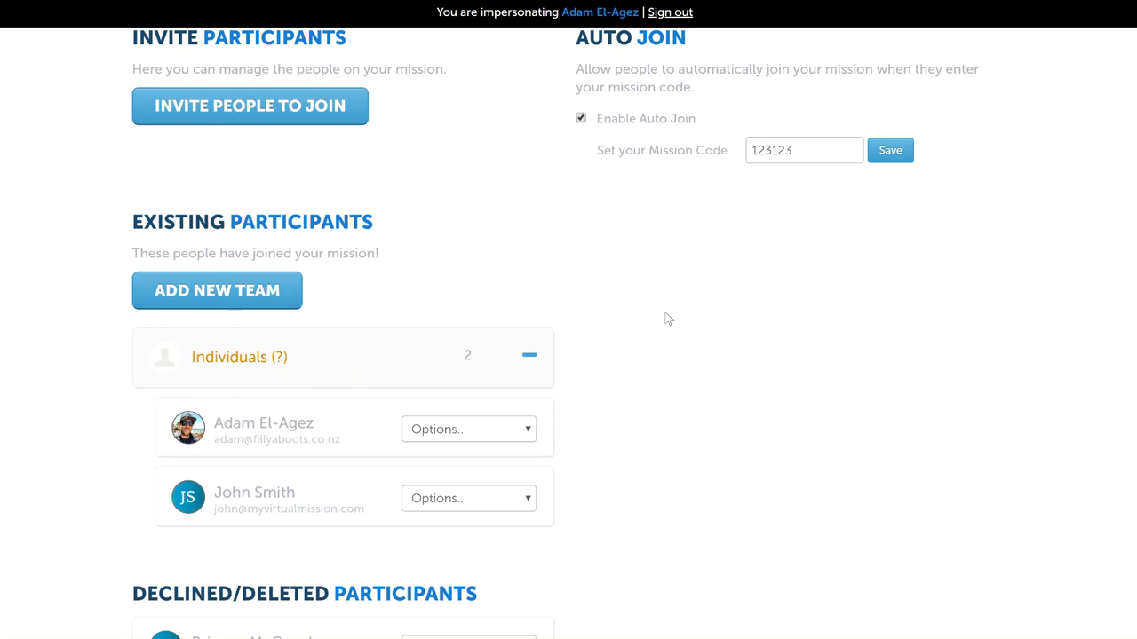
scroll(up, 3)
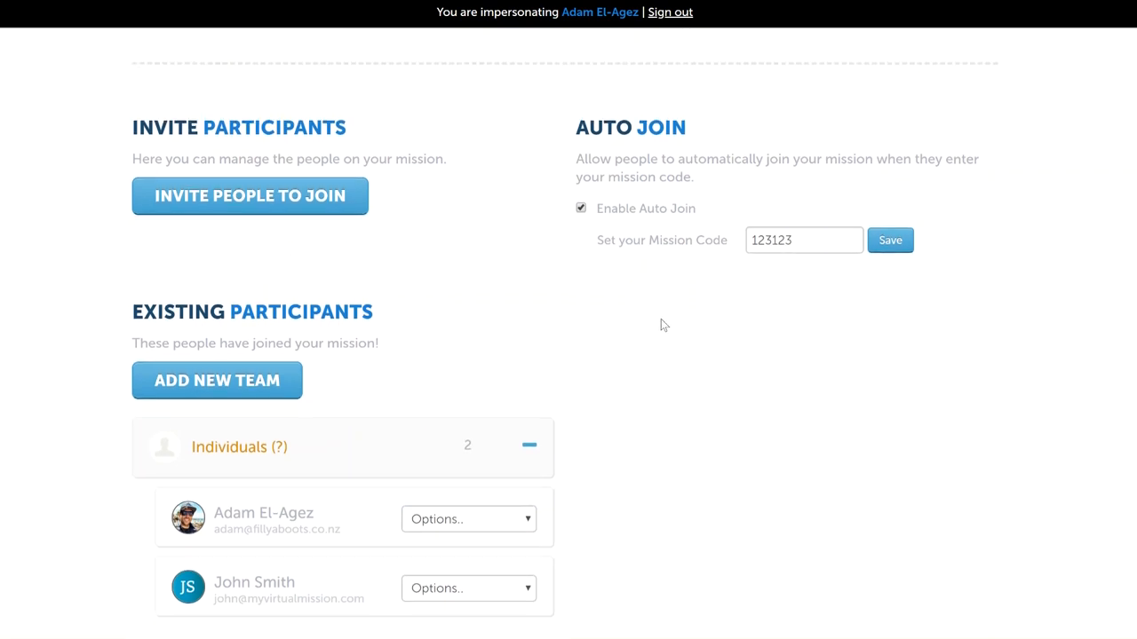
scroll(up, 3)
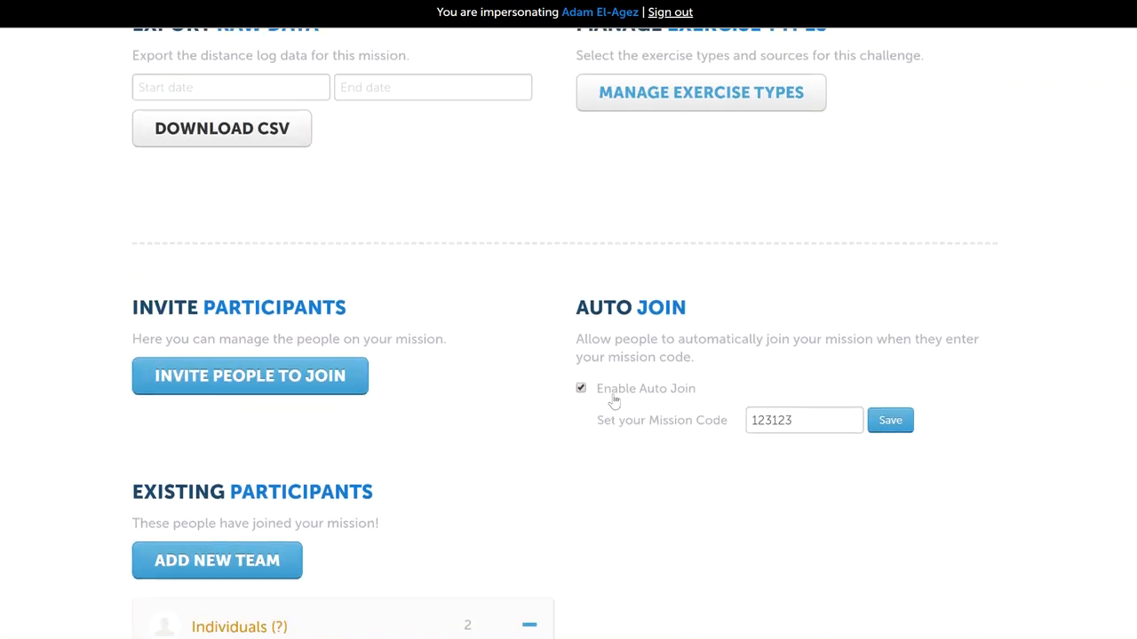
scroll(up, 3)
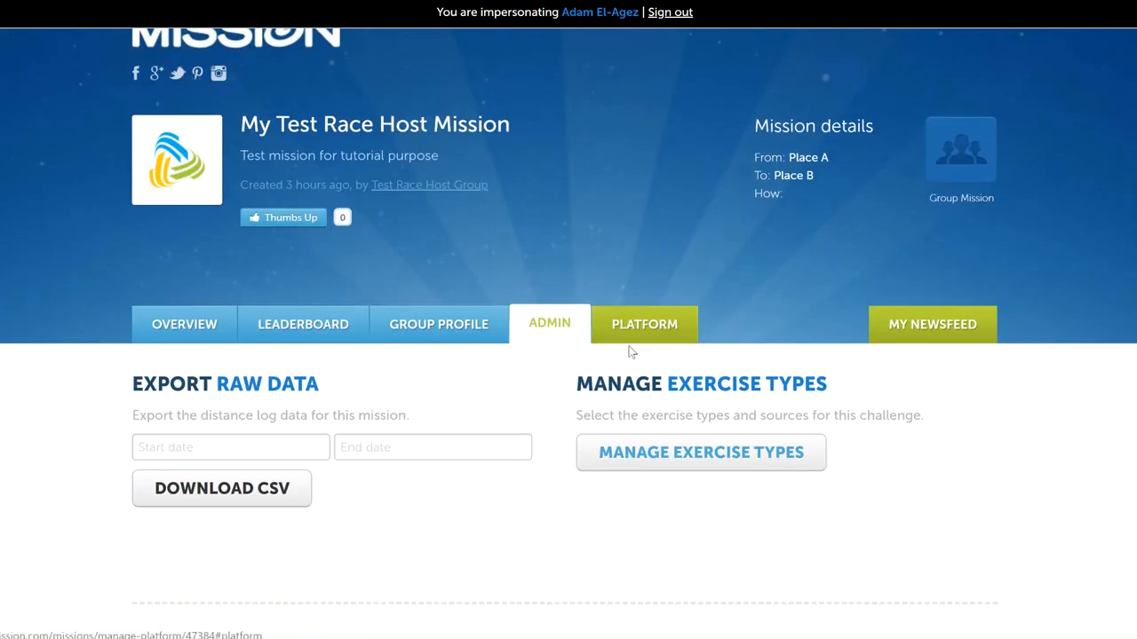
On the Platform tab, set Header Background to a custom bright blue (#00a6ff).
click(644, 323)
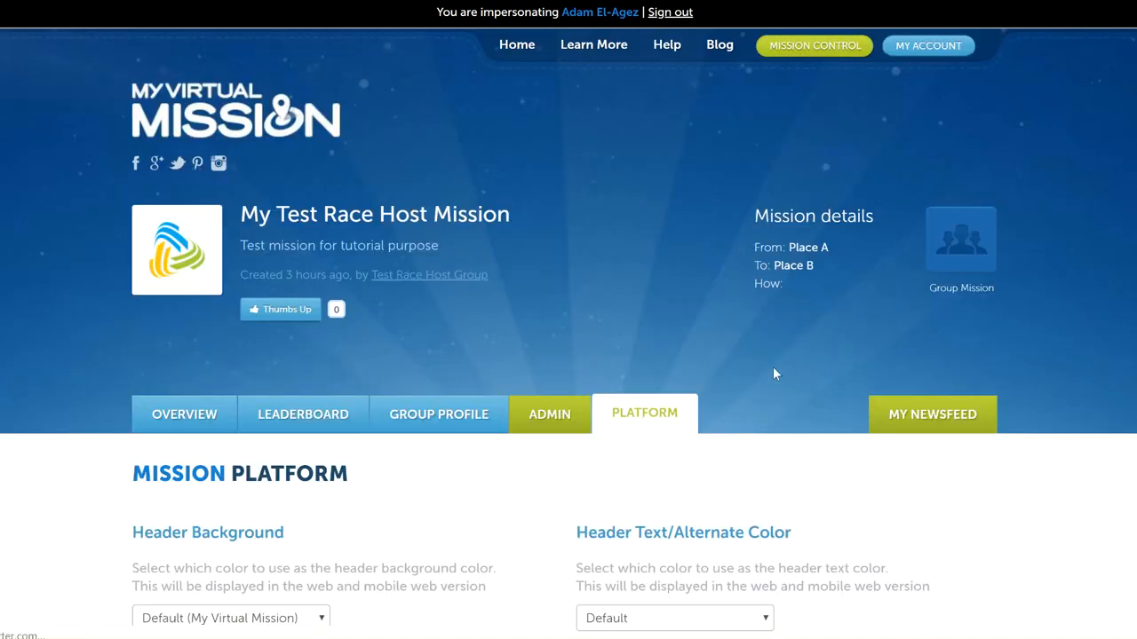
mouse_move(792, 395)
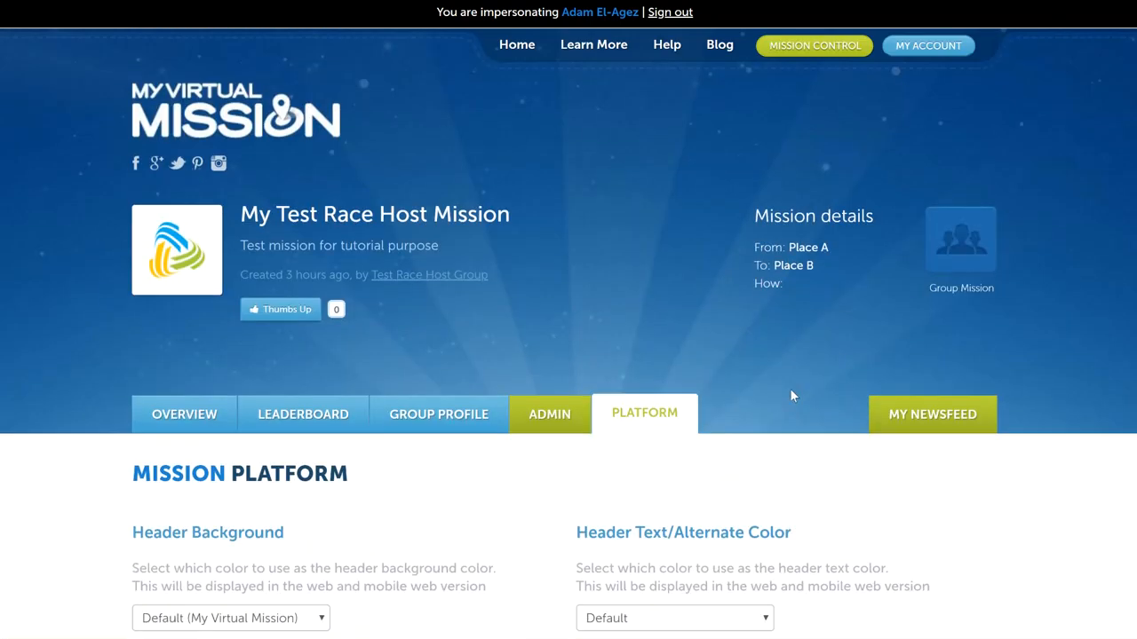
scroll(down, 3)
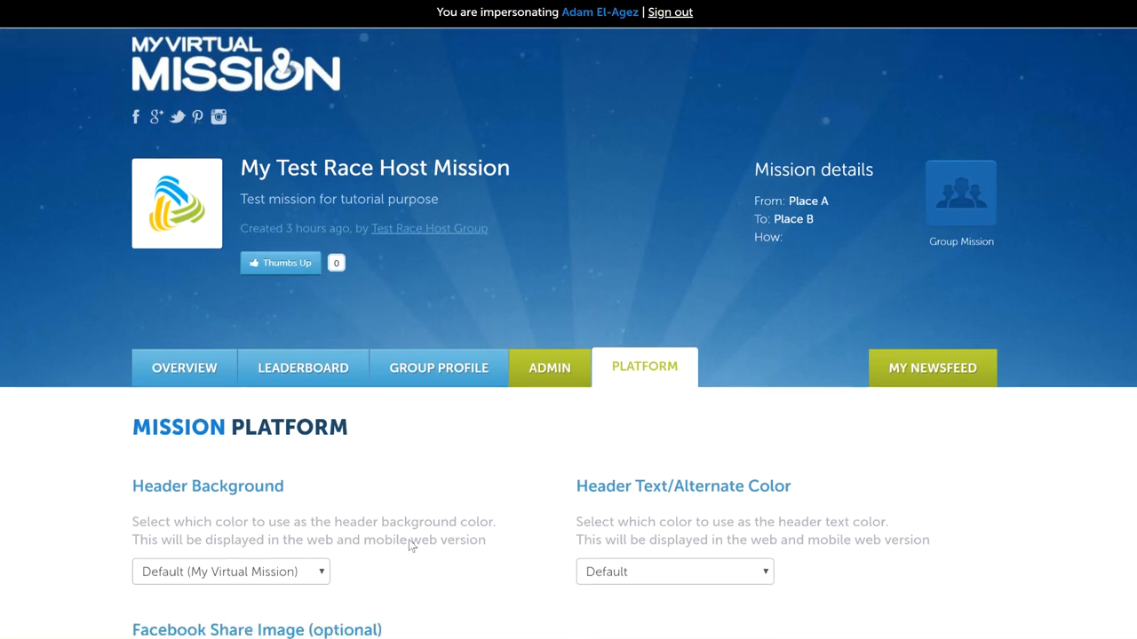
scroll(down, 3)
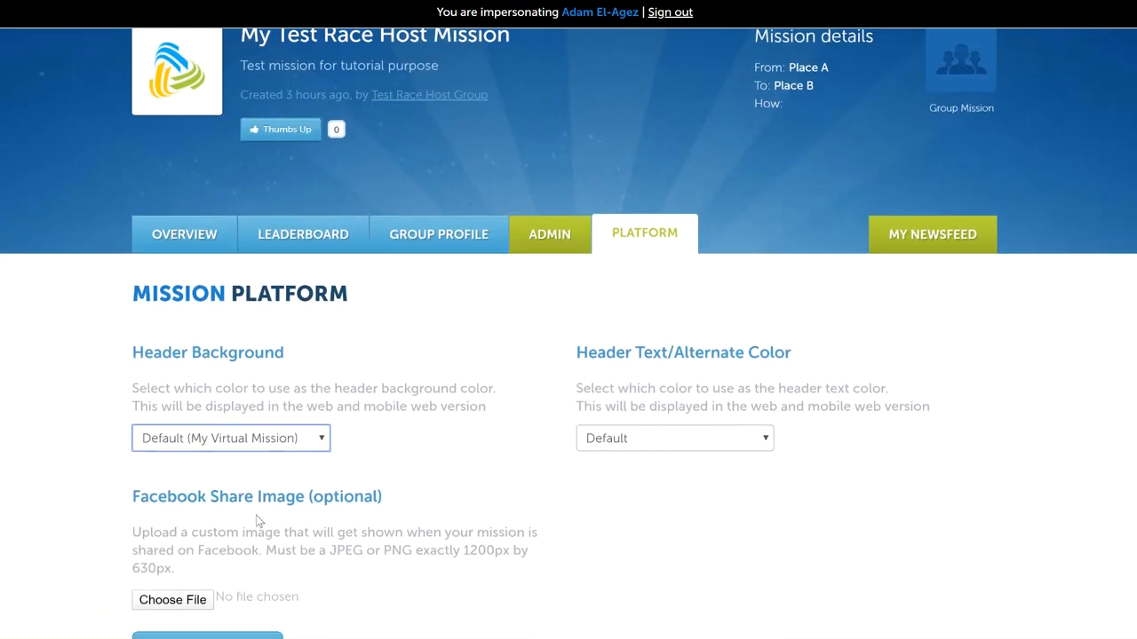
click(231, 437)
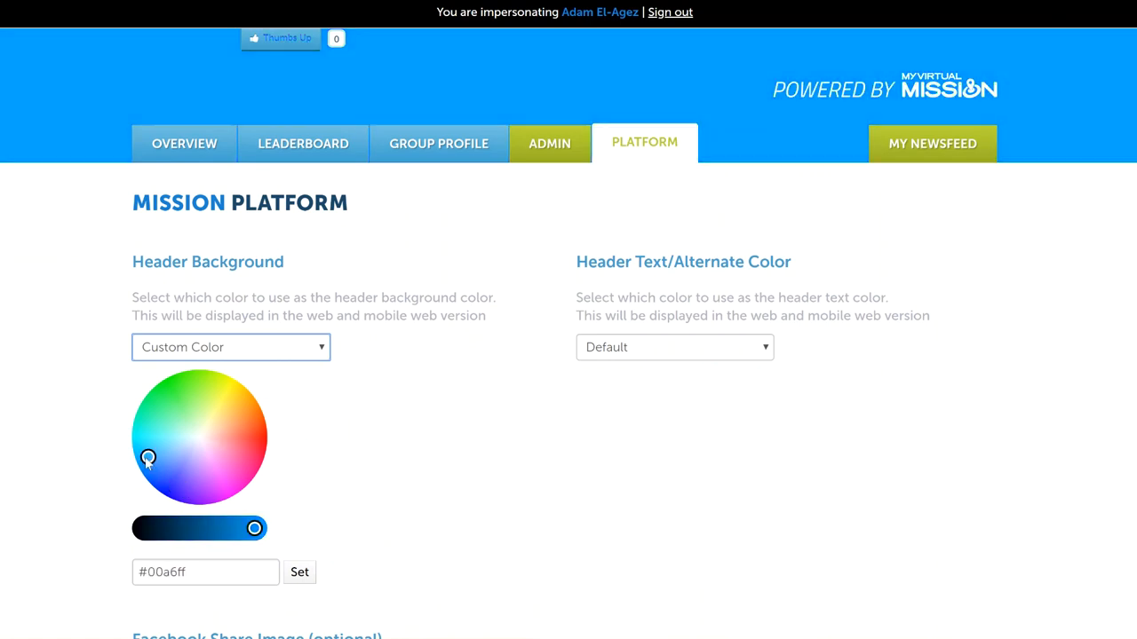
scroll(up, 3)
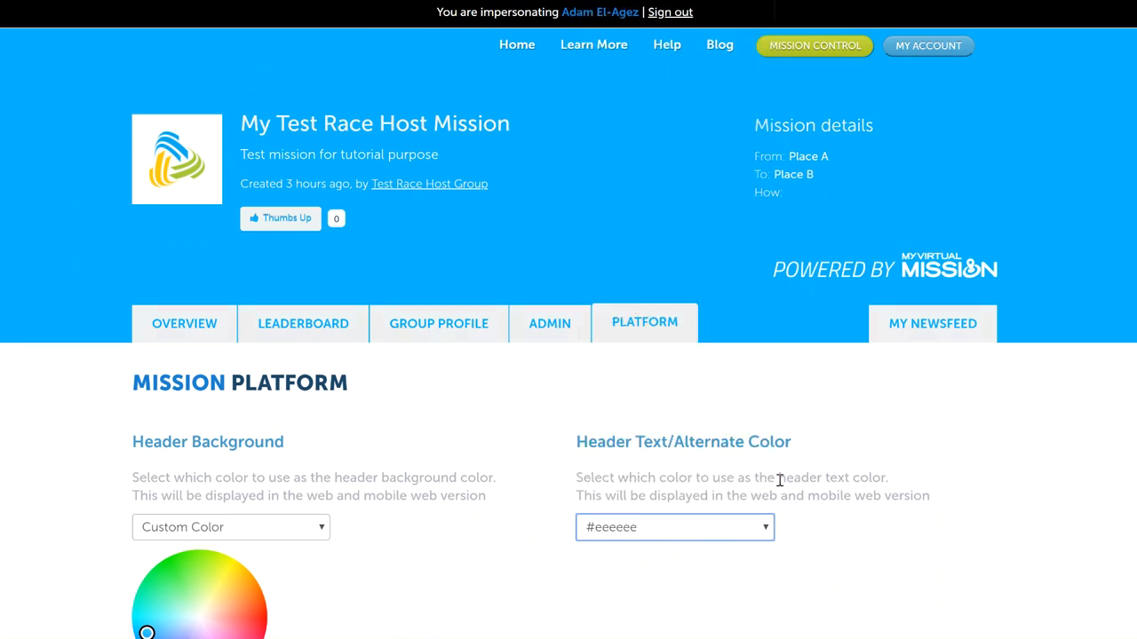
Scroll through the header colours, now #00b7ff background with #eeeeee text.
scroll(down, 3)
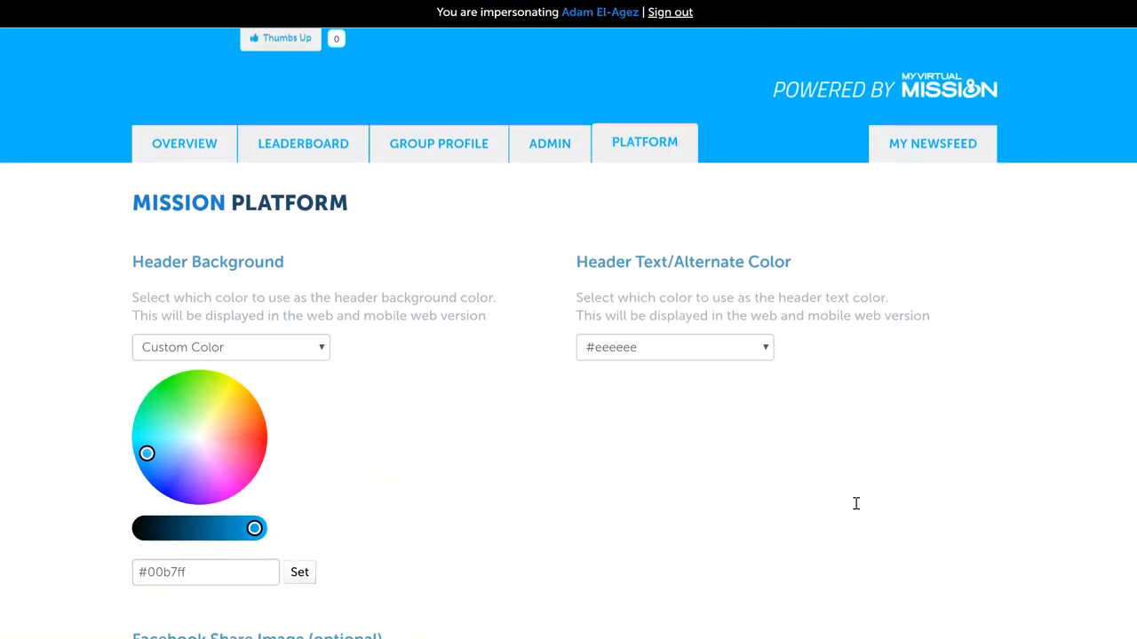
scroll(down, 3)
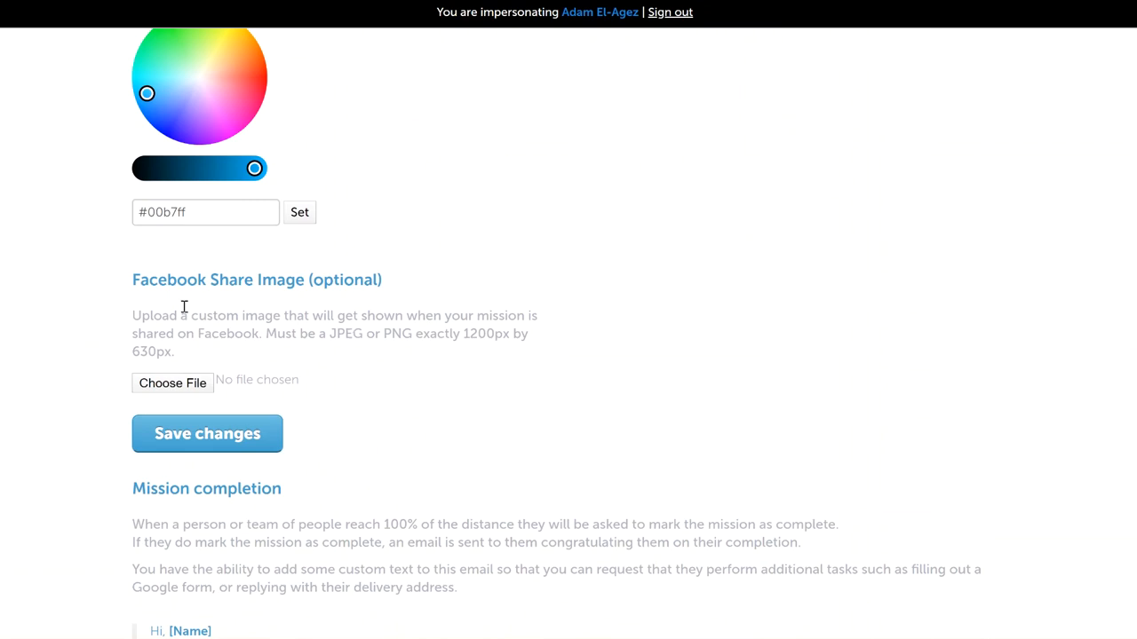
mouse_move(373, 311)
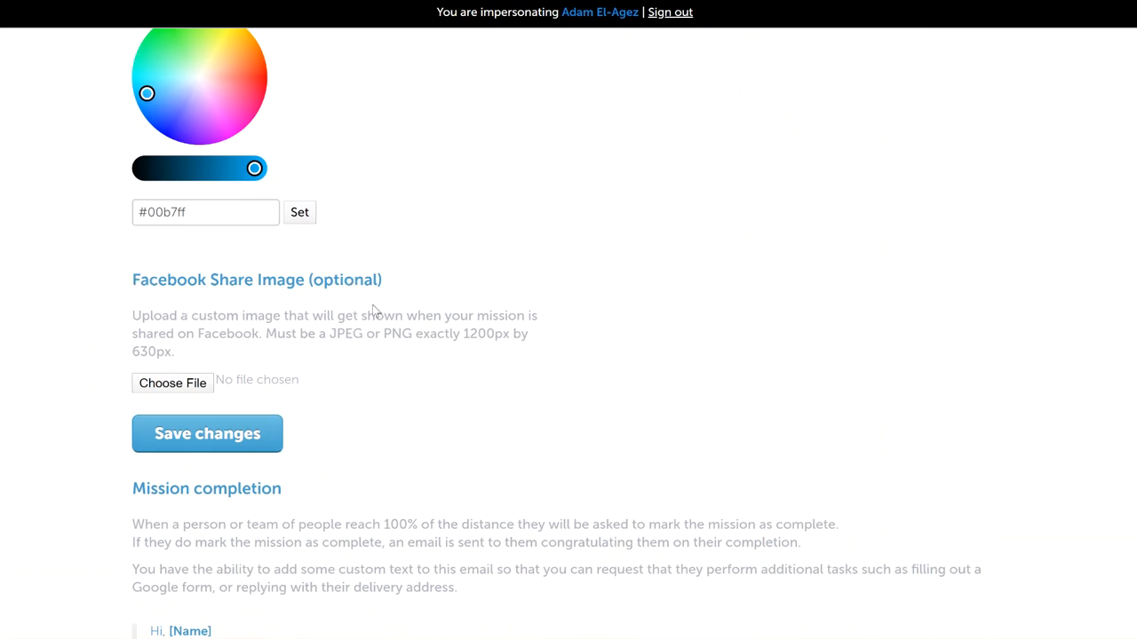
mouse_move(413, 364)
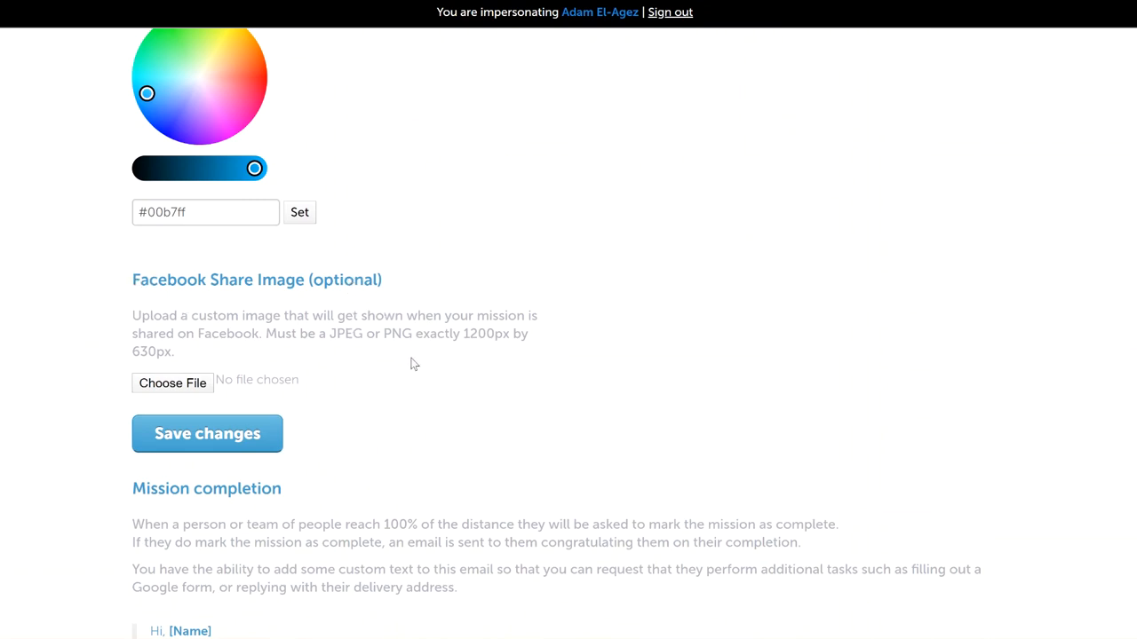
mouse_move(435, 360)
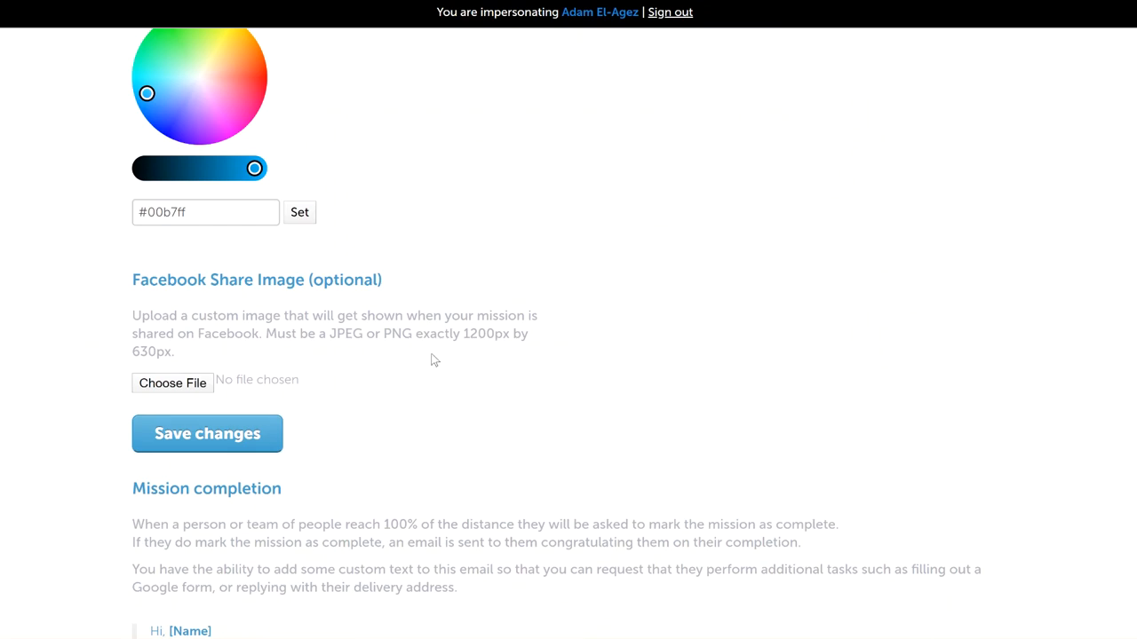
mouse_move(493, 376)
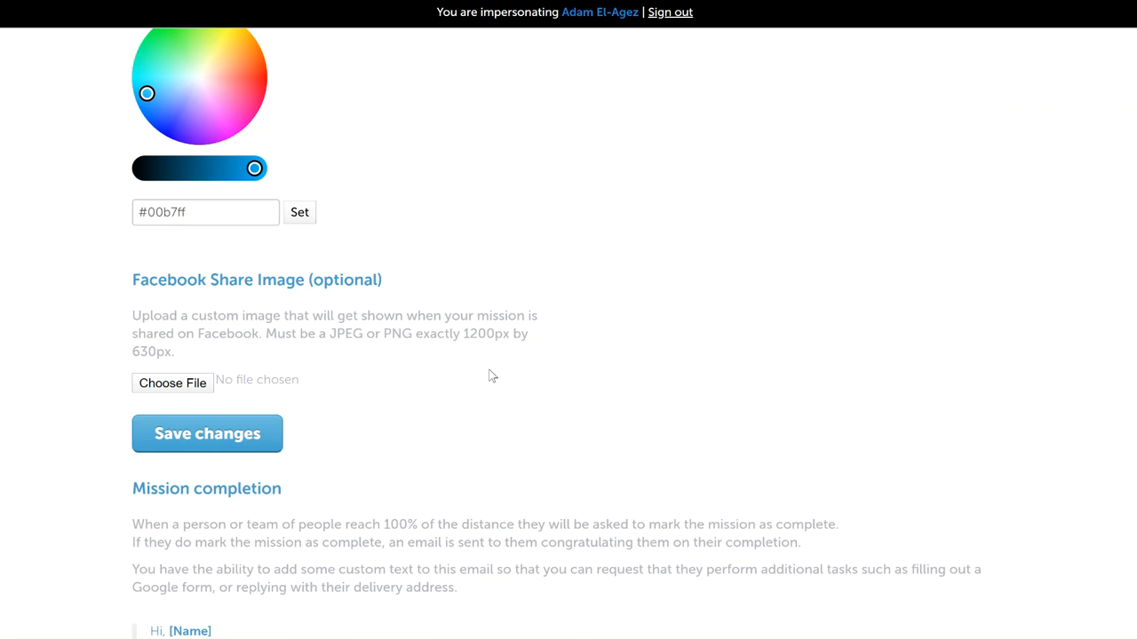
mouse_move(626, 393)
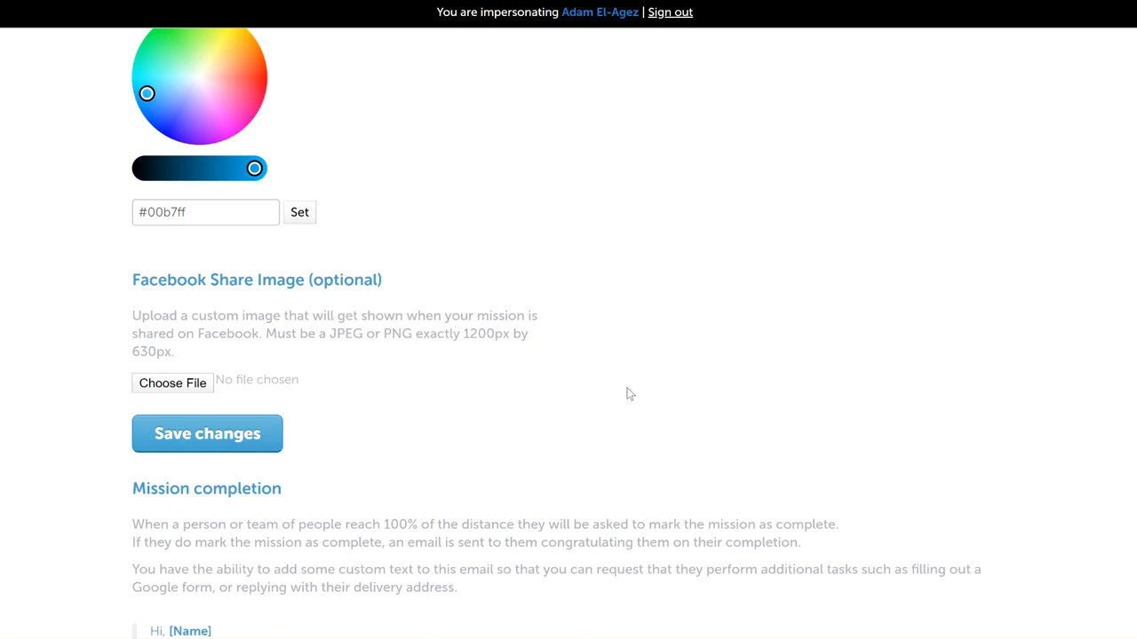
scroll(up, 3)
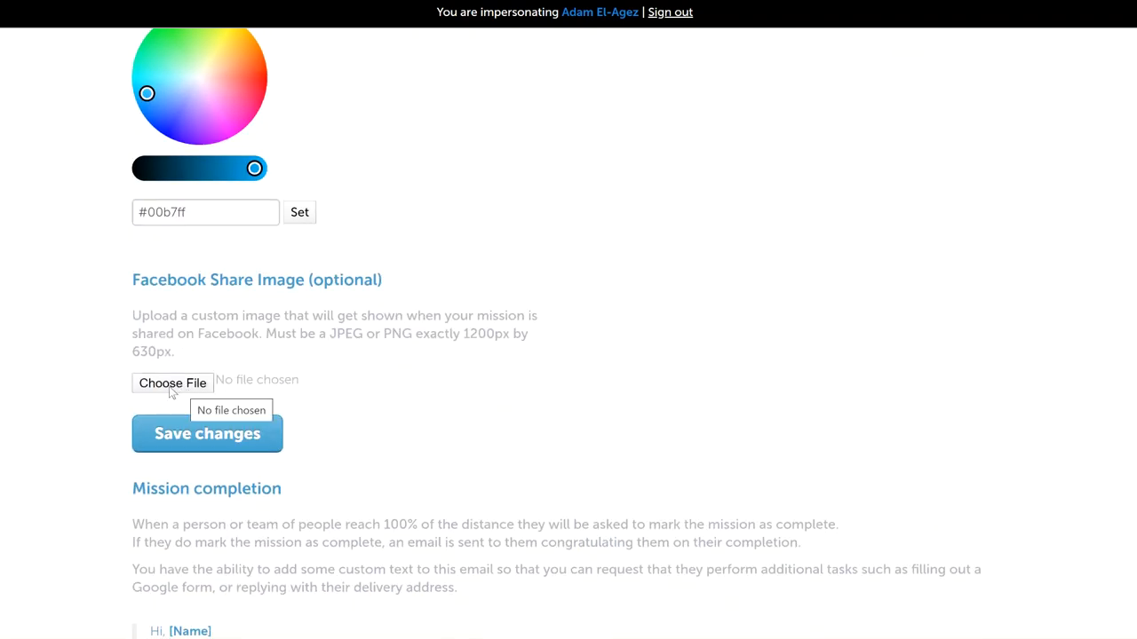
mouse_move(207, 433)
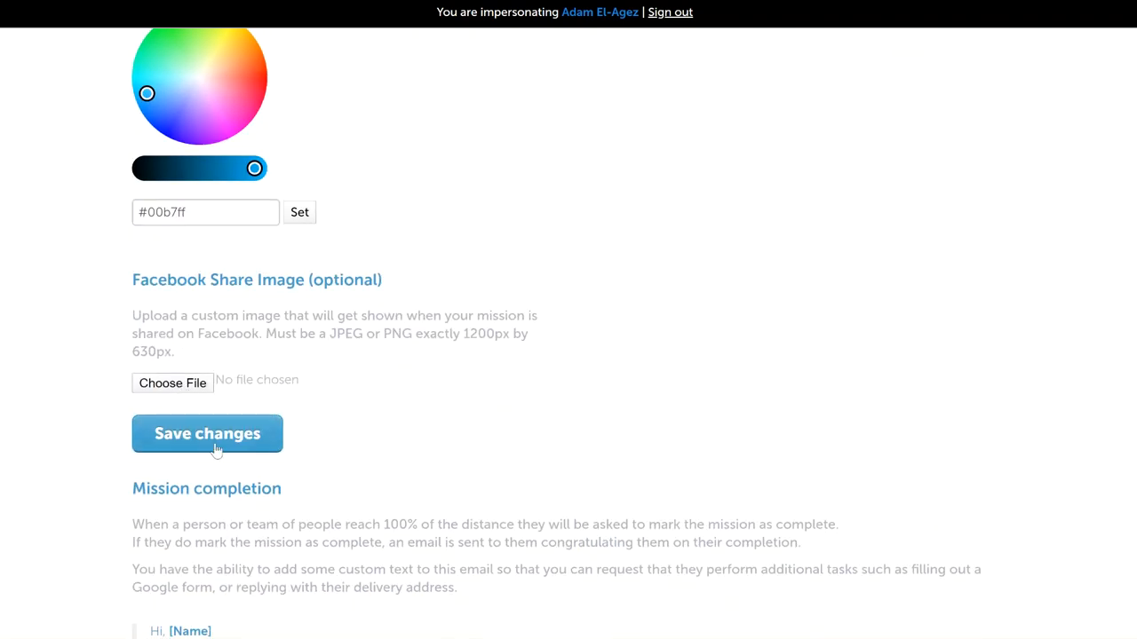
mouse_move(475, 398)
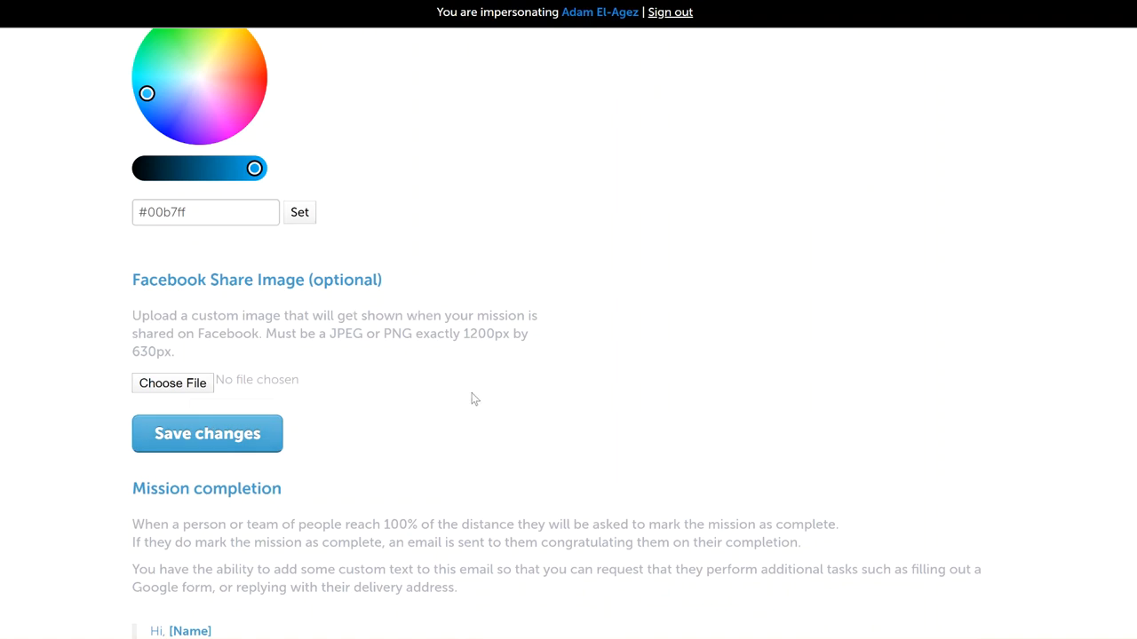
scroll(down, 3)
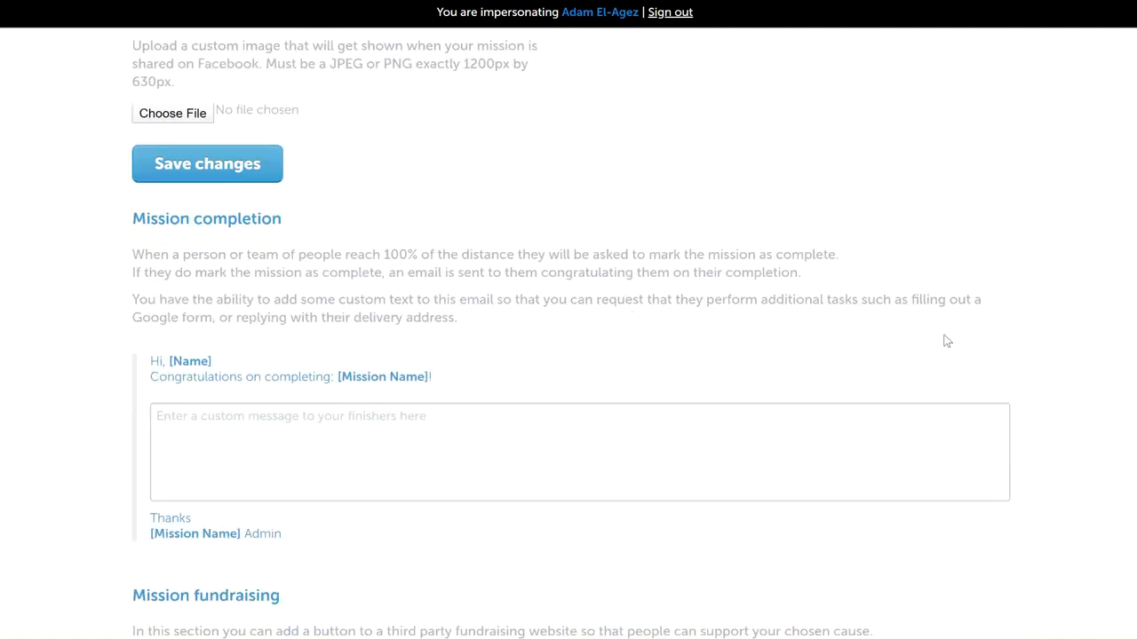
mouse_move(238, 403)
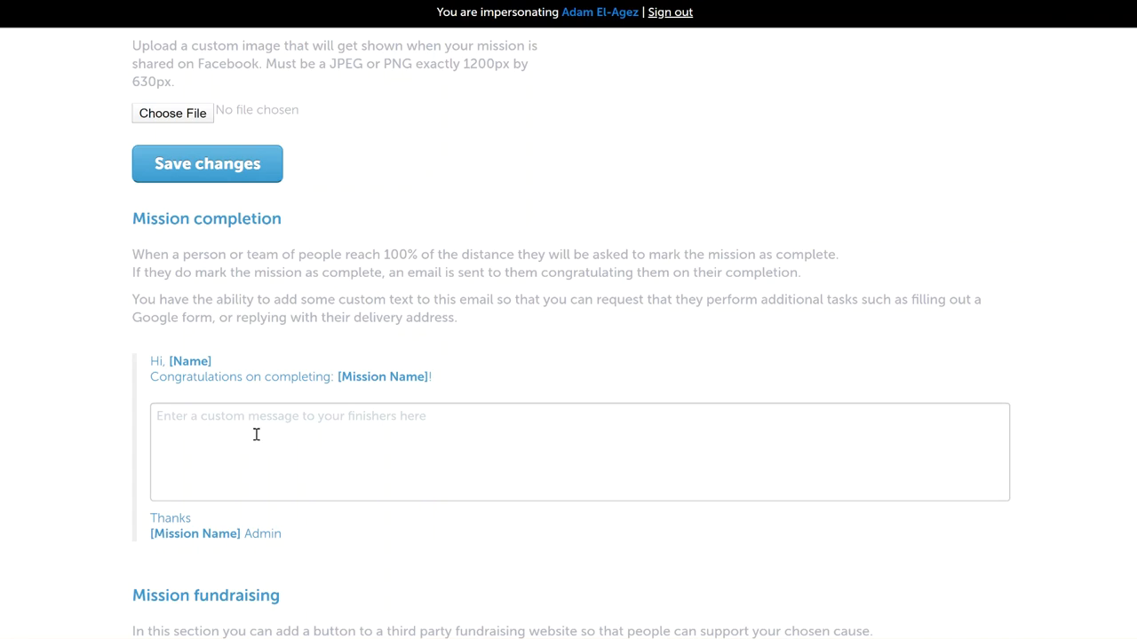
mouse_move(213, 427)
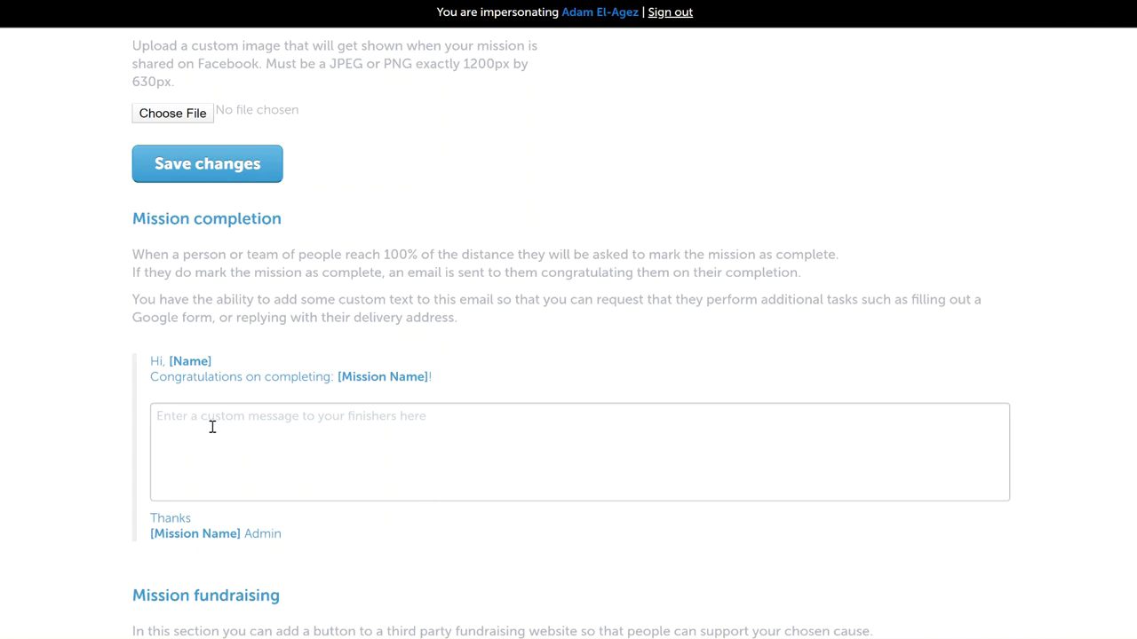
click(578, 451)
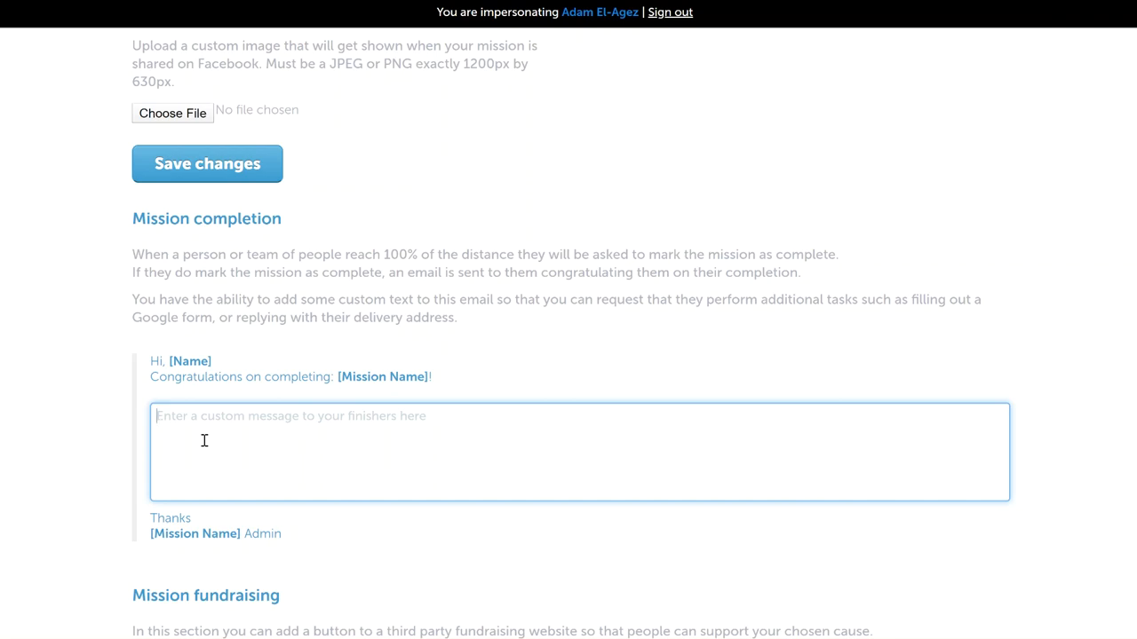
scroll(down, 3)
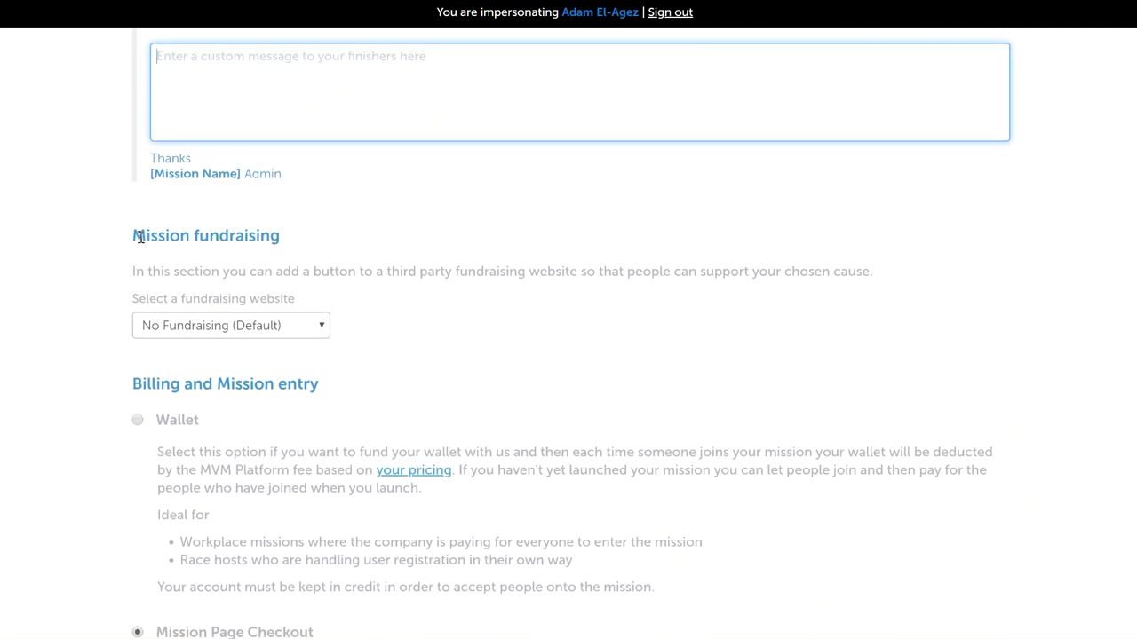
mouse_move(310, 250)
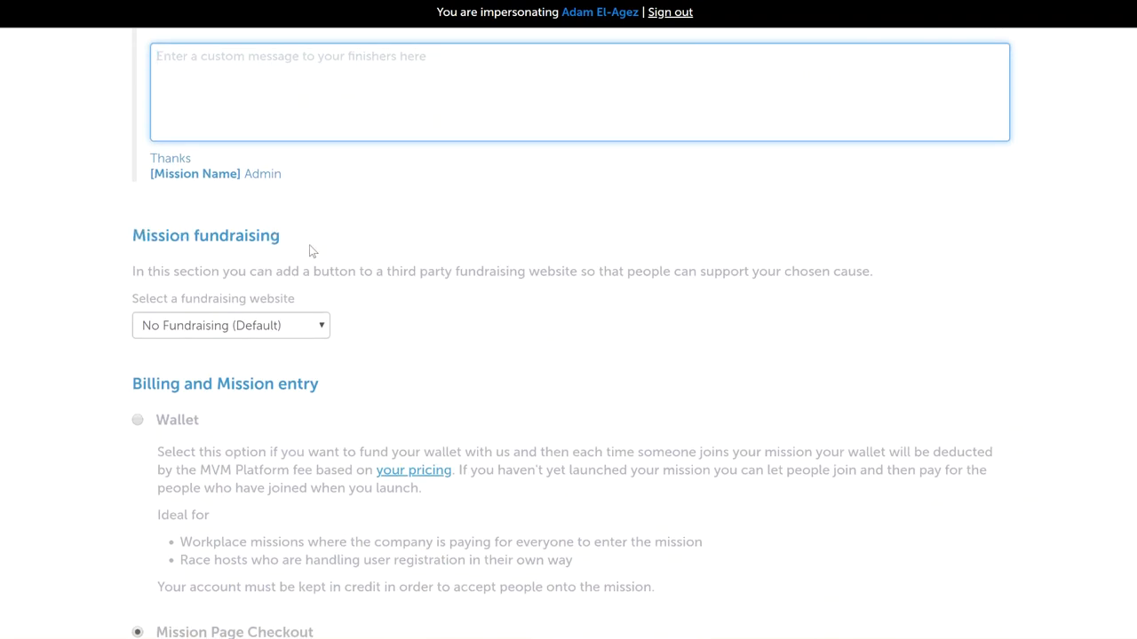
mouse_move(311, 286)
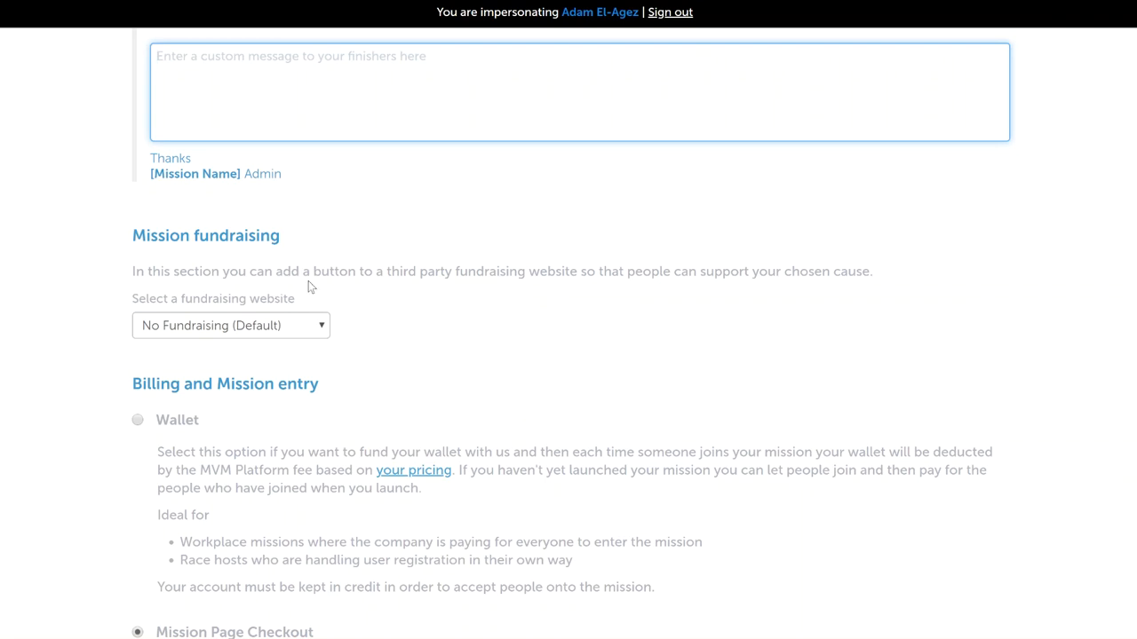
mouse_move(252, 333)
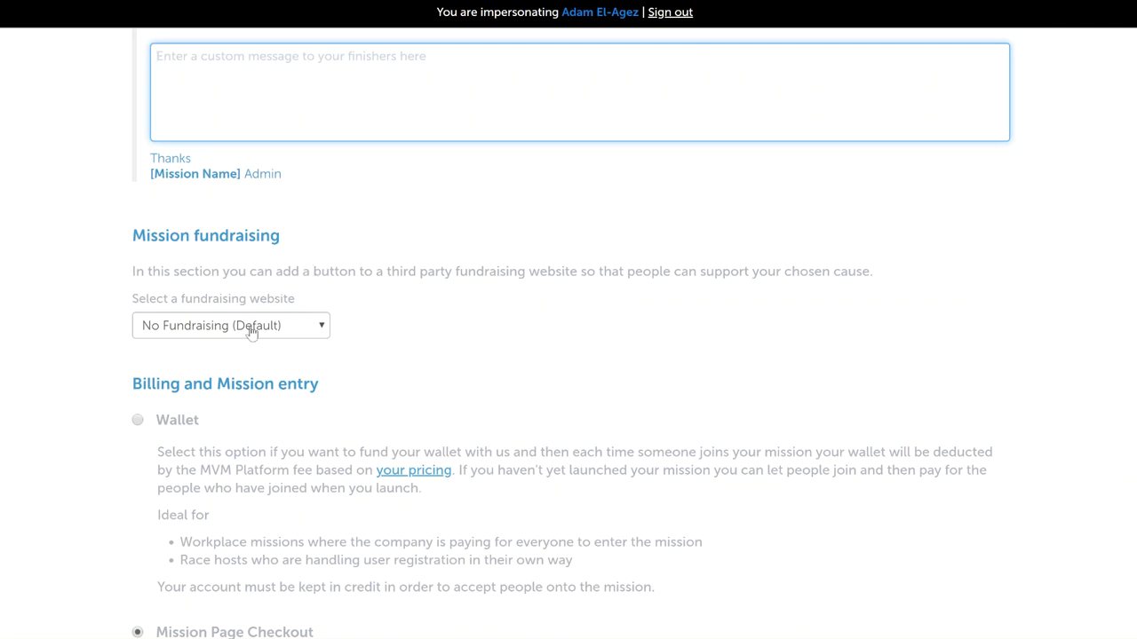
click(231, 326)
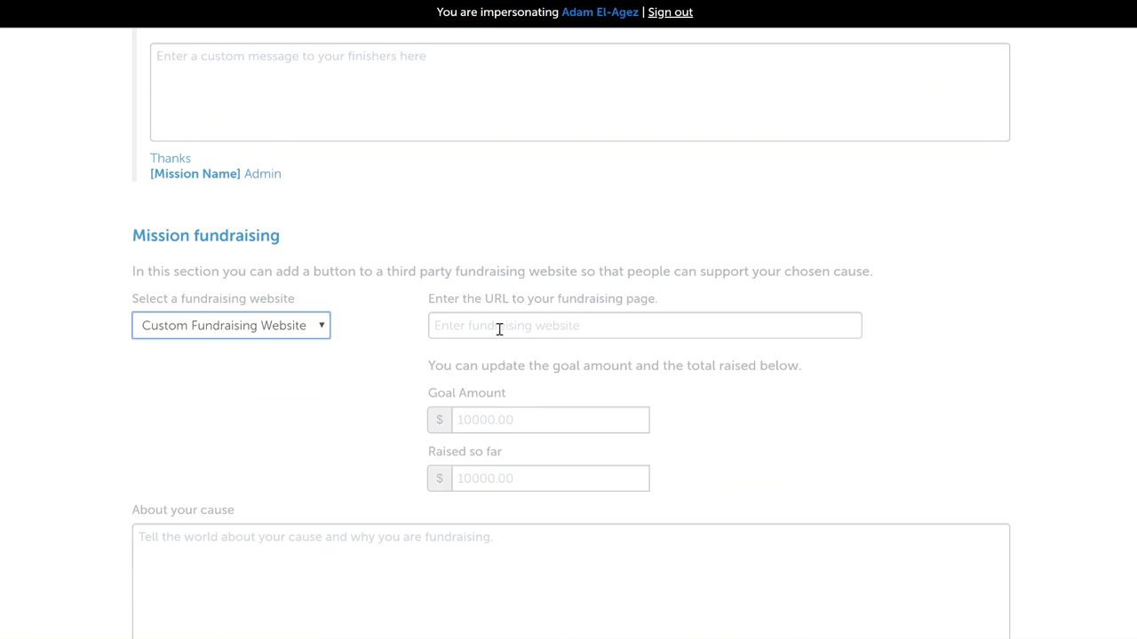
click(644, 325)
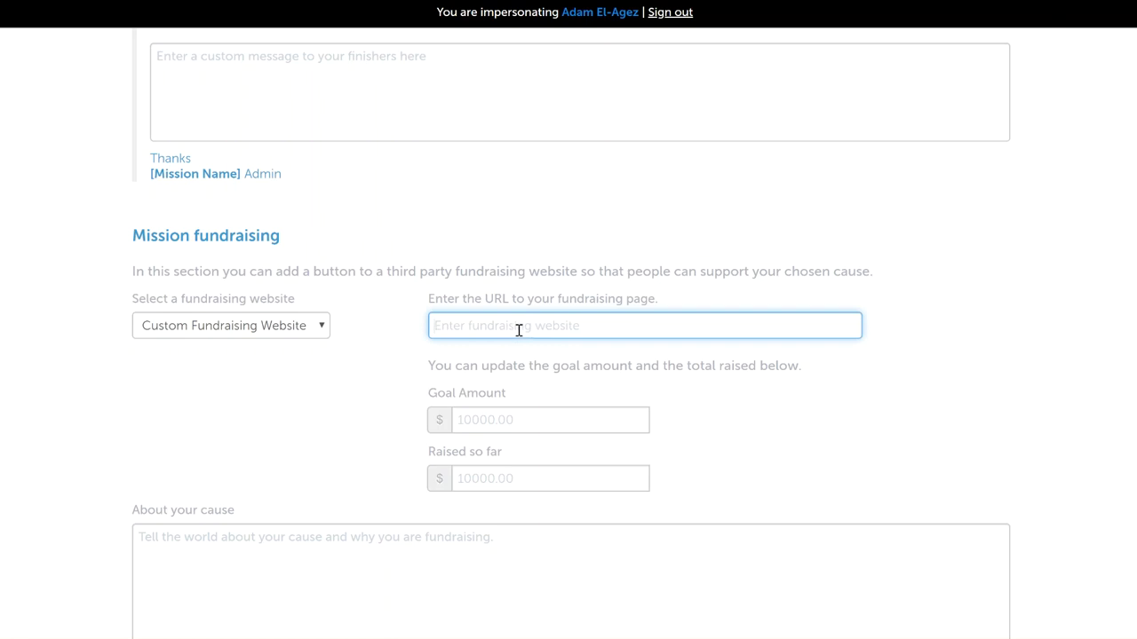
mouse_move(561, 365)
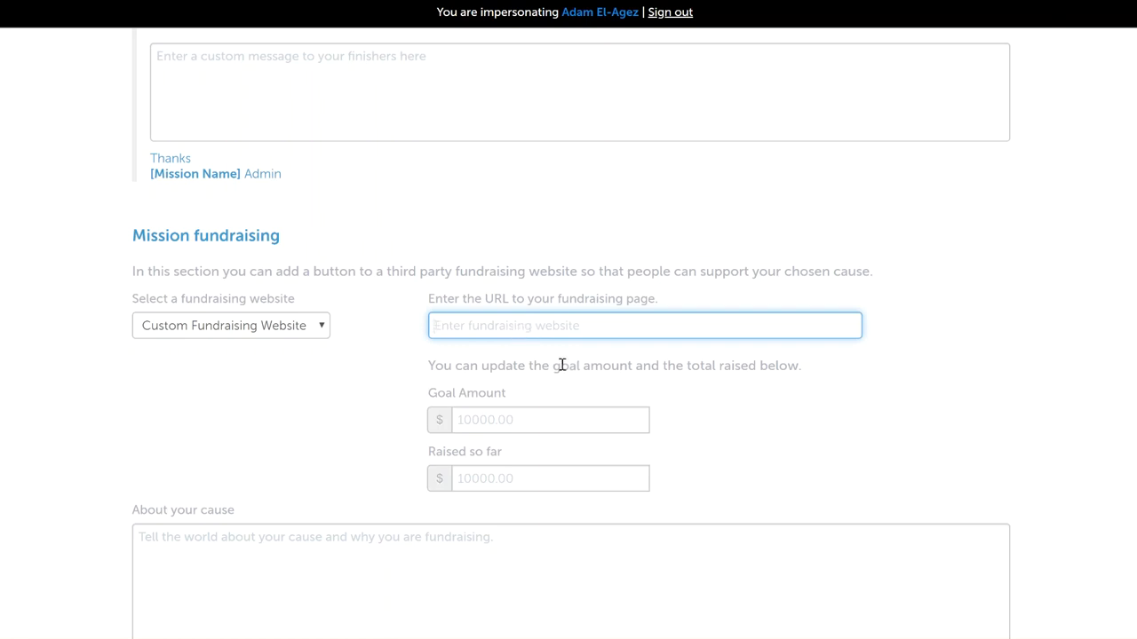
click(551, 419)
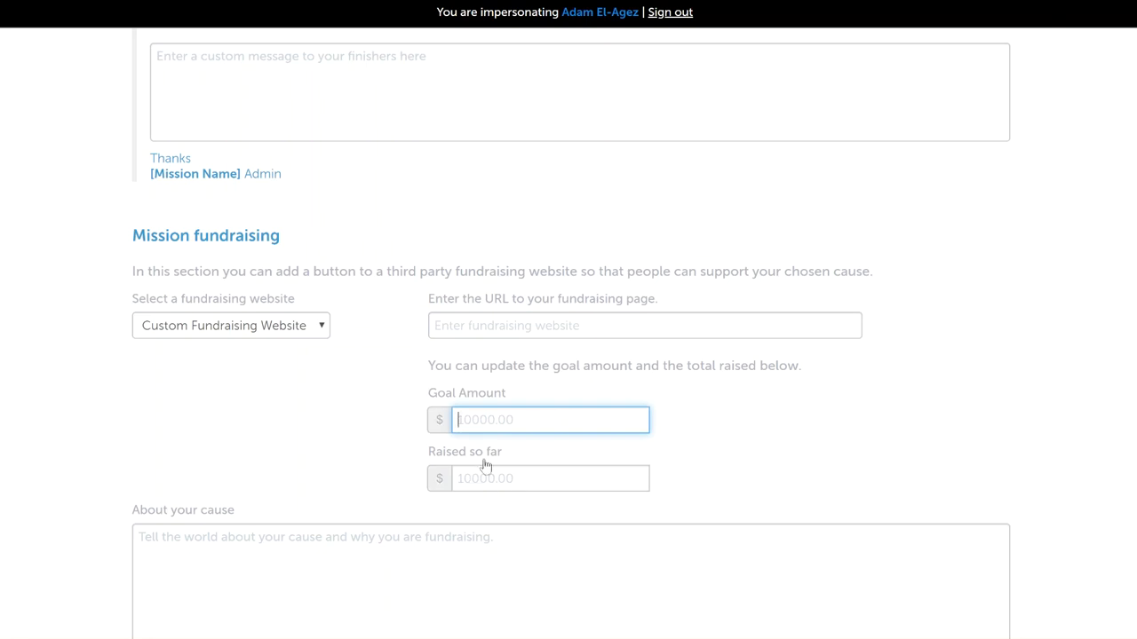
mouse_move(493, 468)
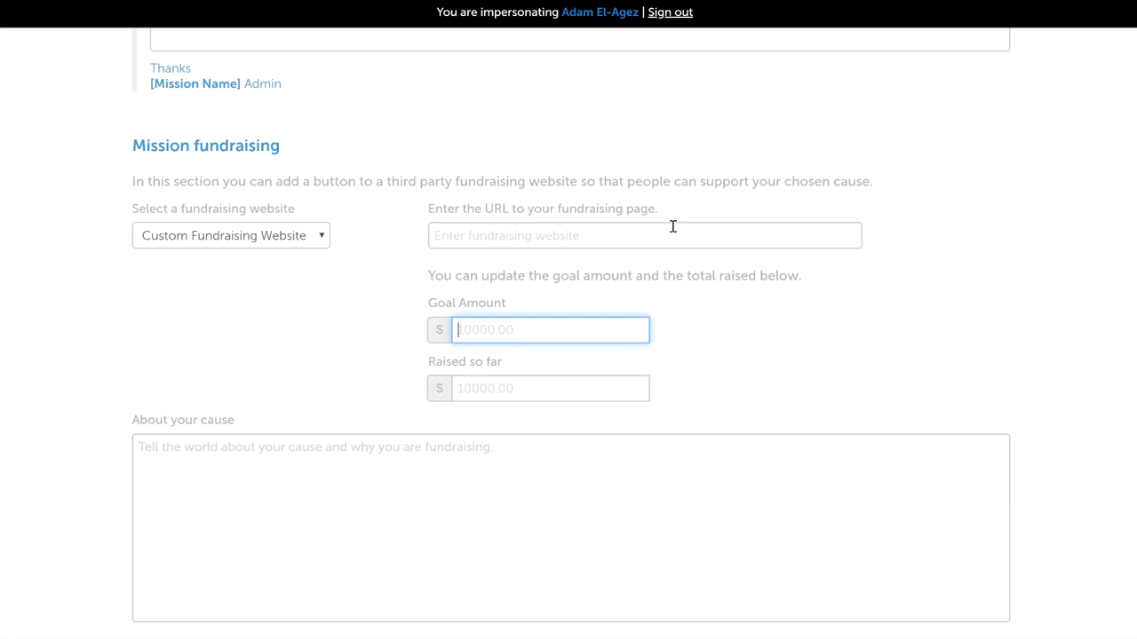
mouse_move(826, 326)
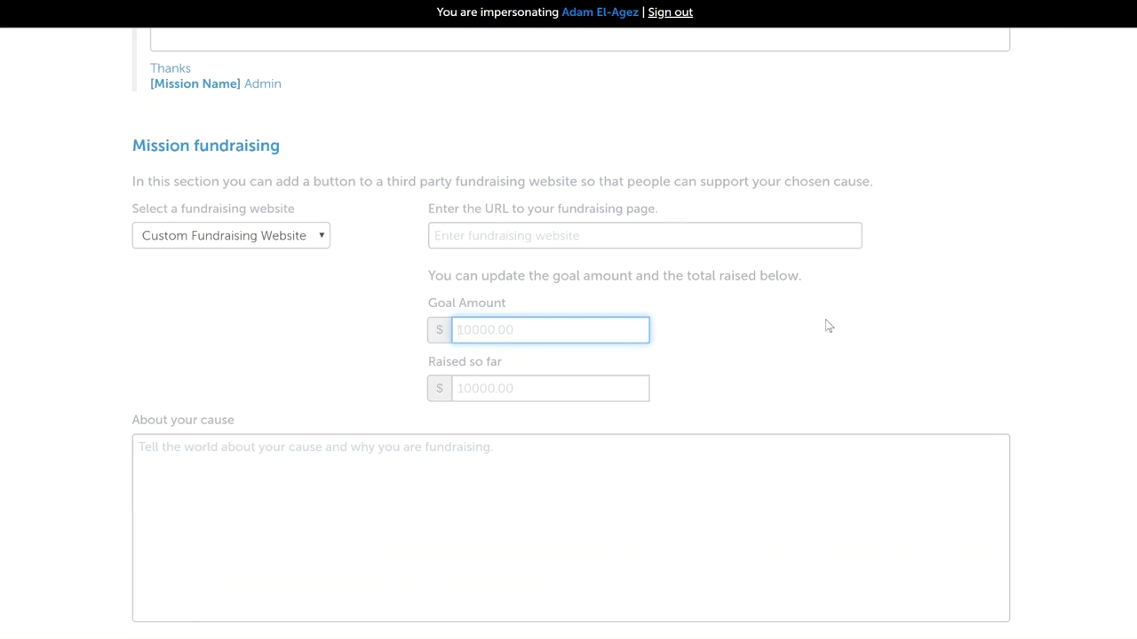
click(231, 235)
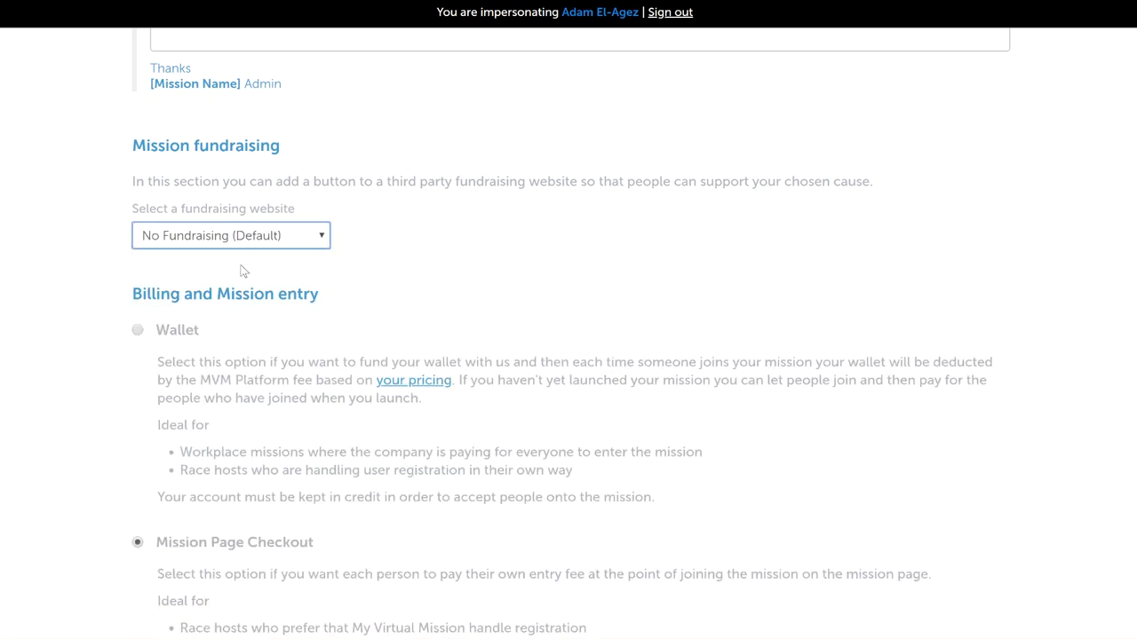
mouse_move(169, 246)
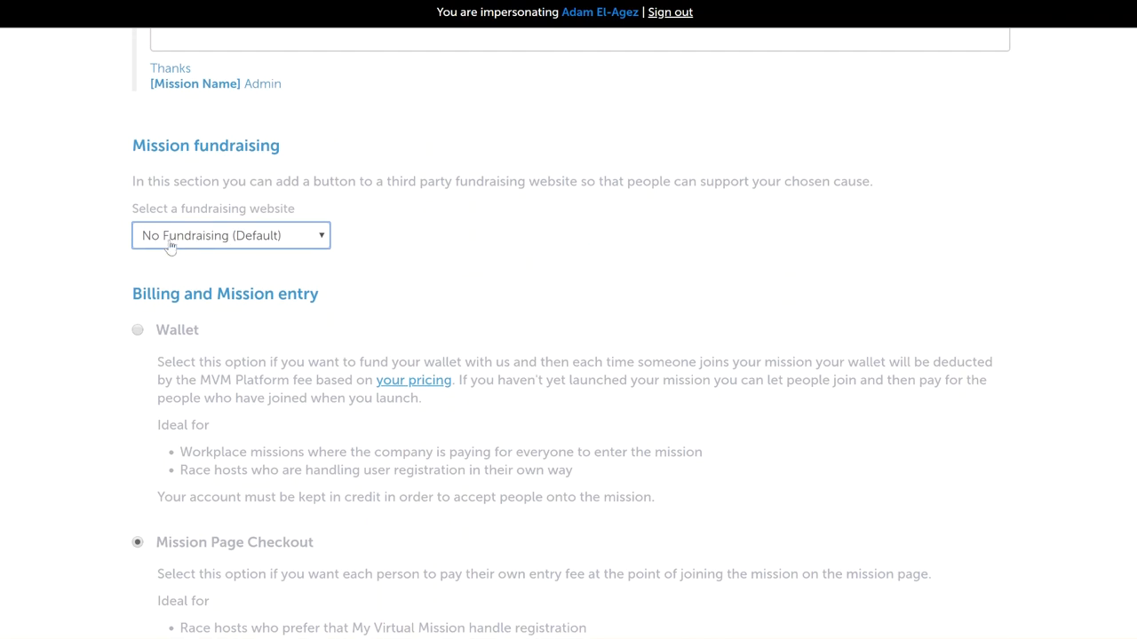
mouse_move(789, 254)
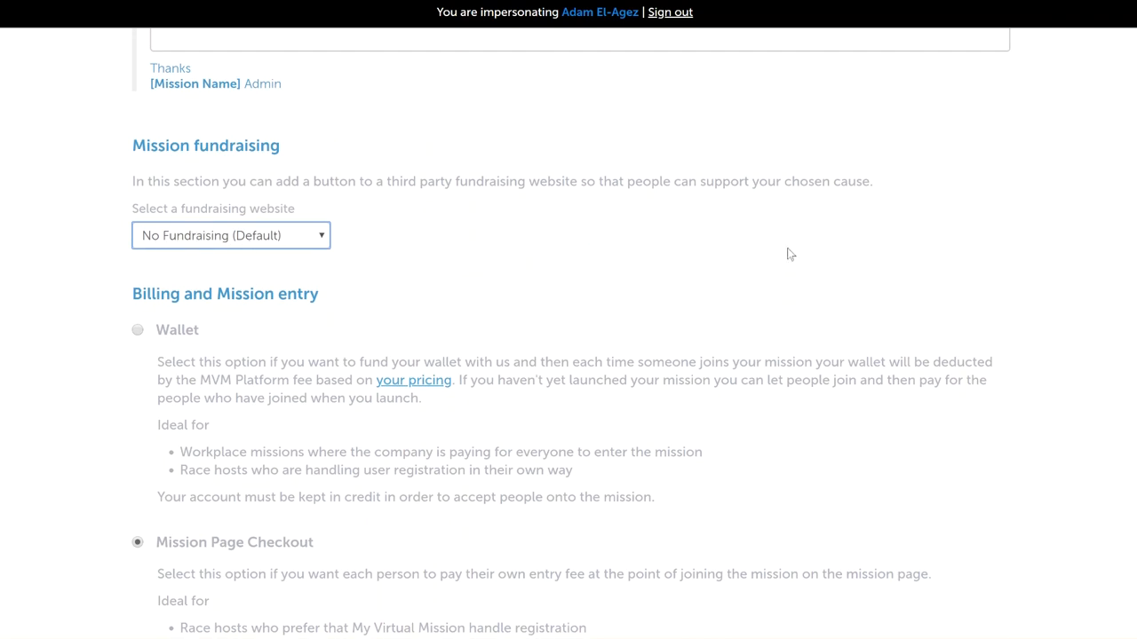
scroll(down, 3)
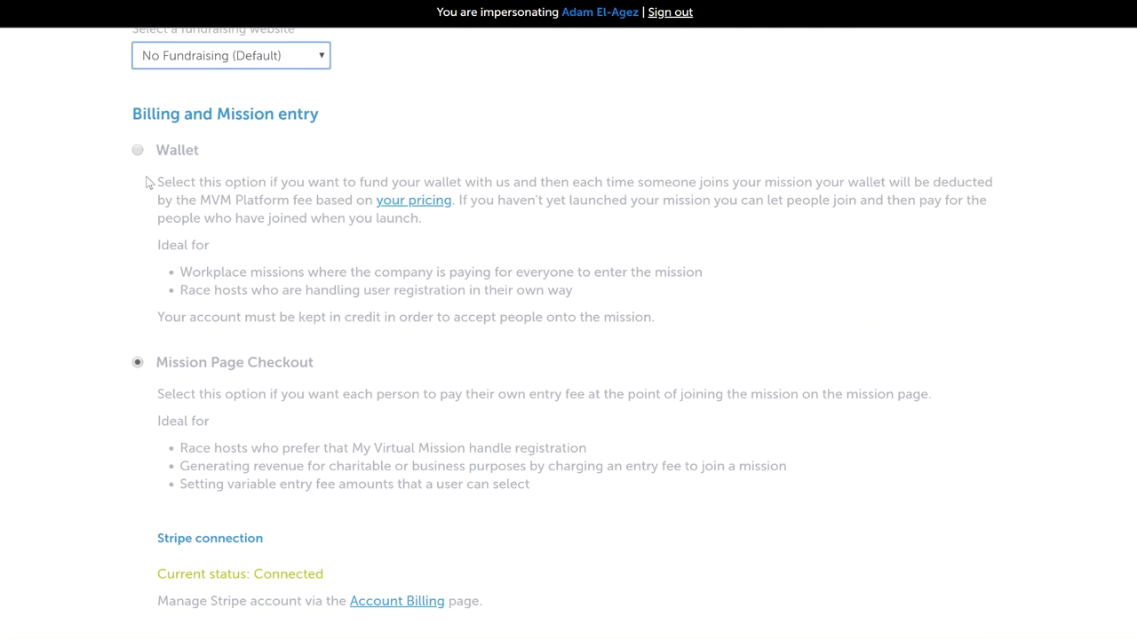
mouse_move(392, 374)
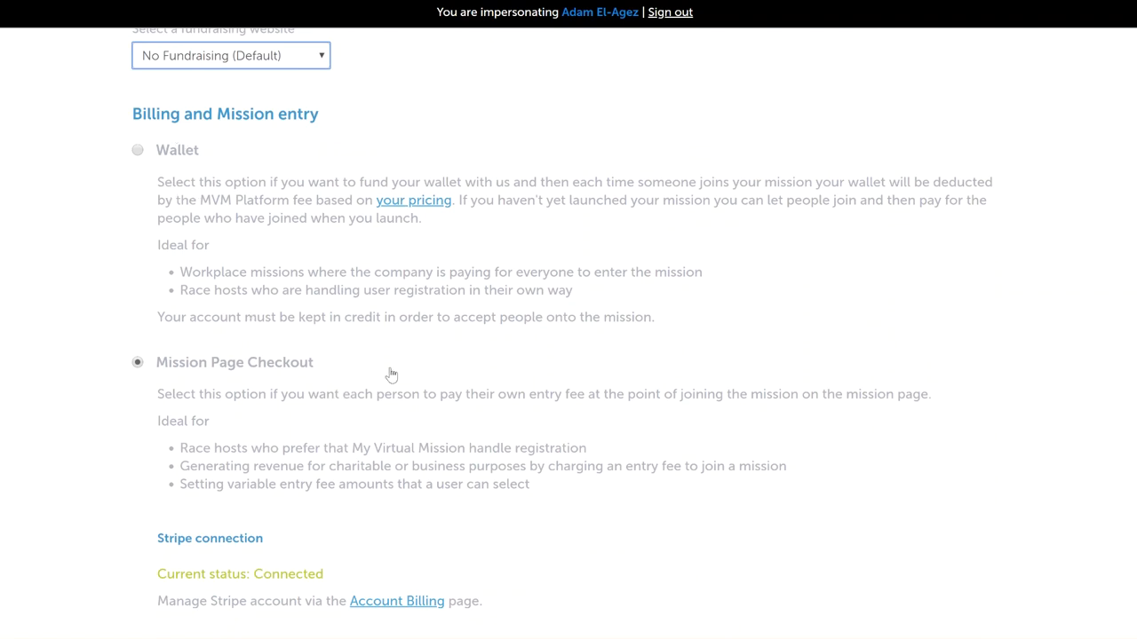
scroll(down, 3)
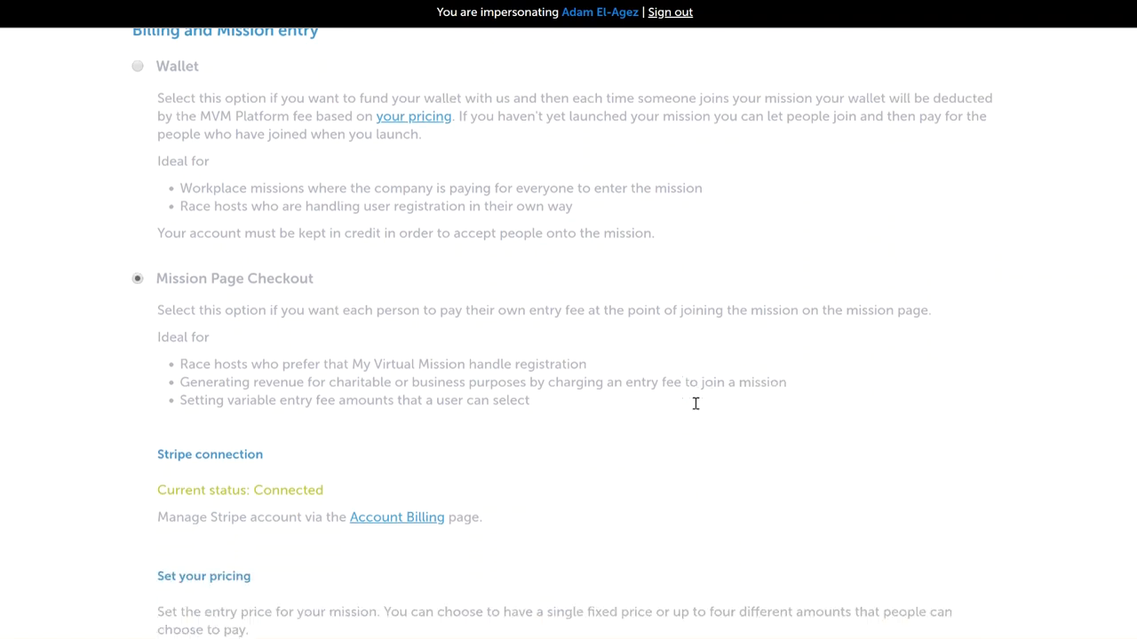
scroll(down, 3)
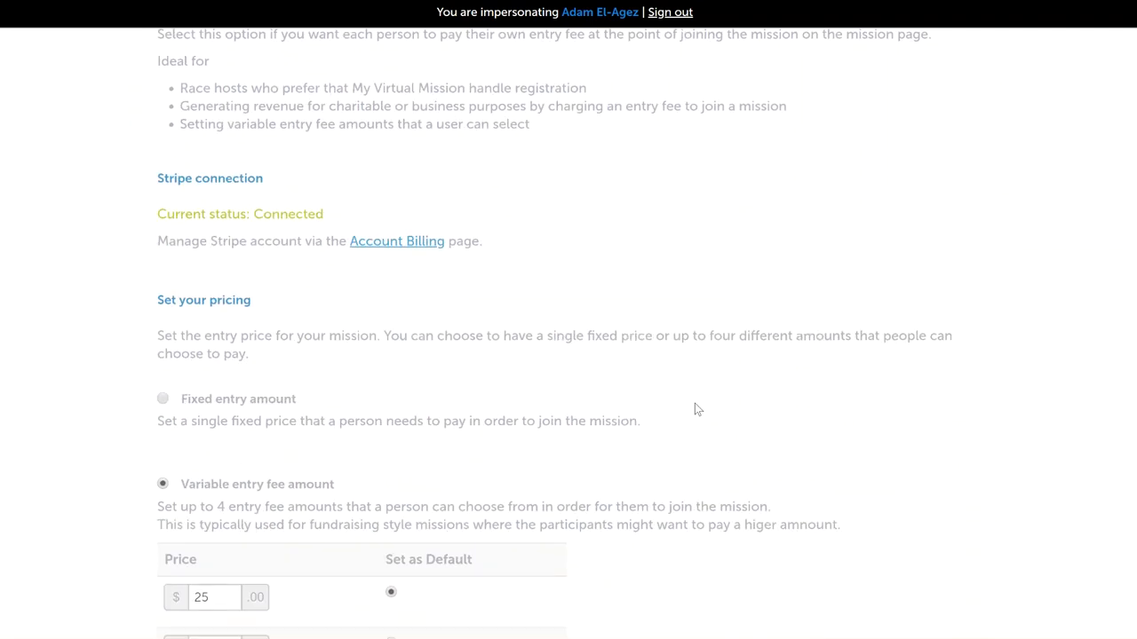
scroll(down, 3)
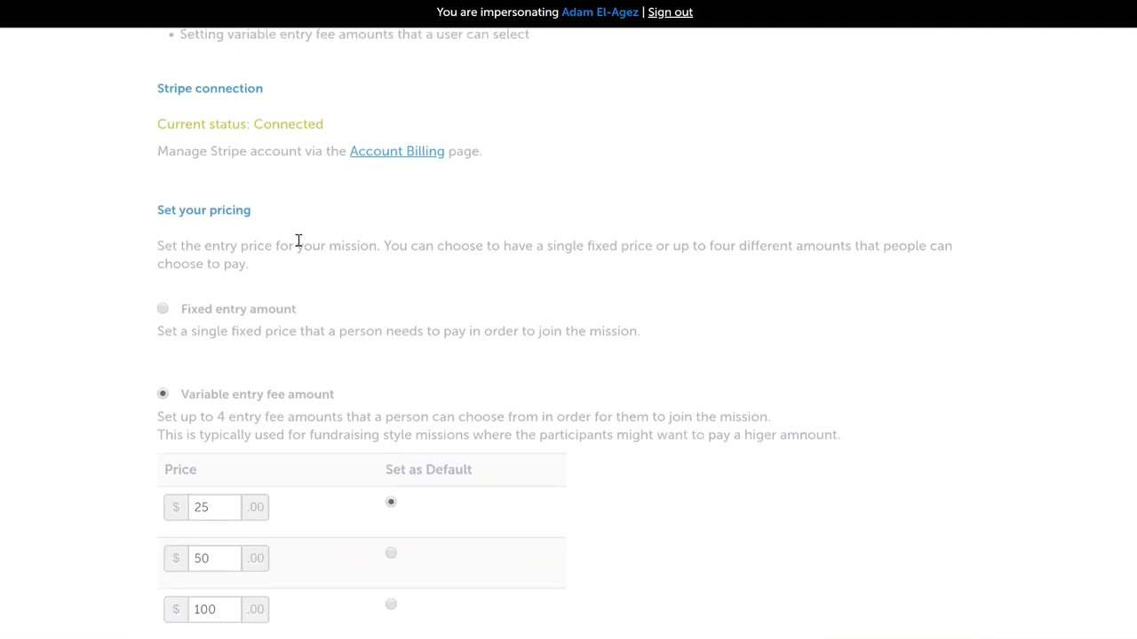
scroll(down, 3)
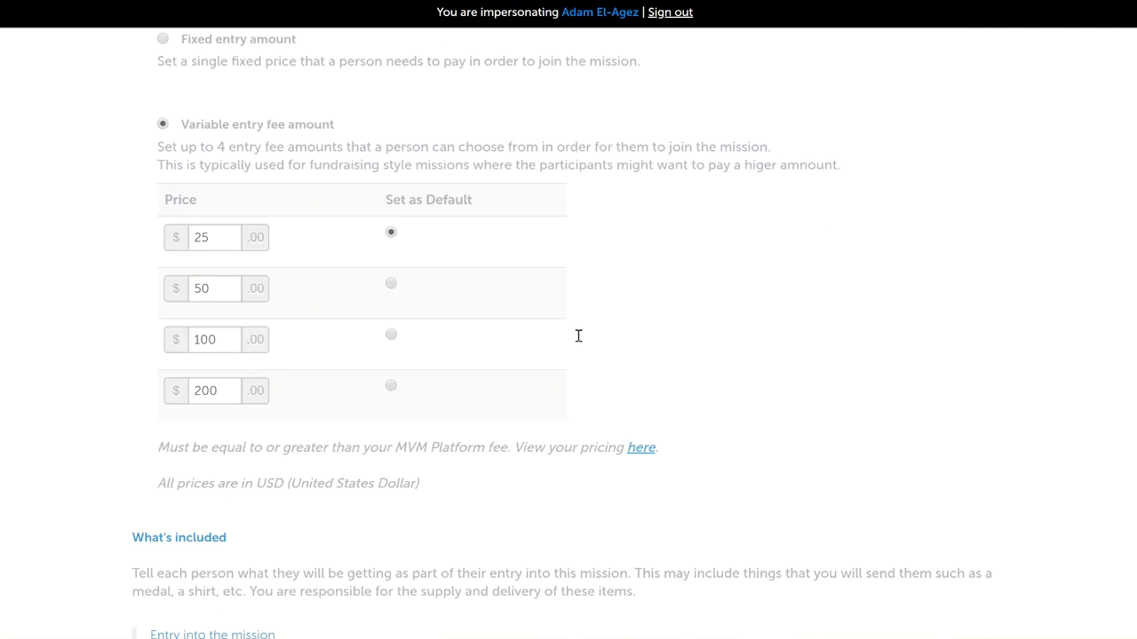
scroll(down, 3)
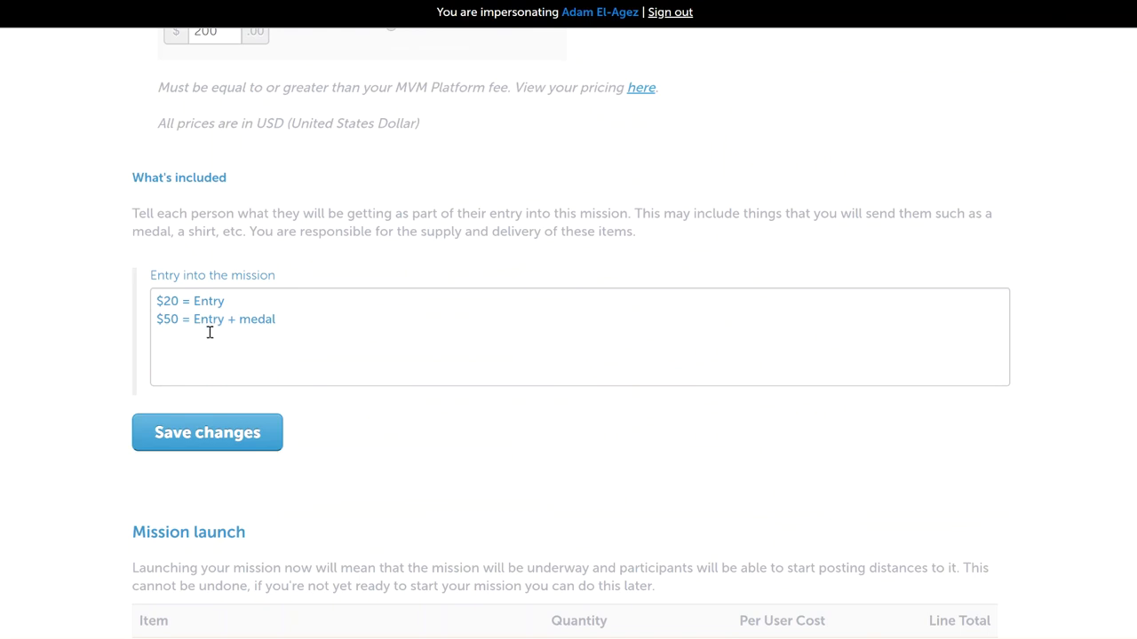
scroll(up, 3)
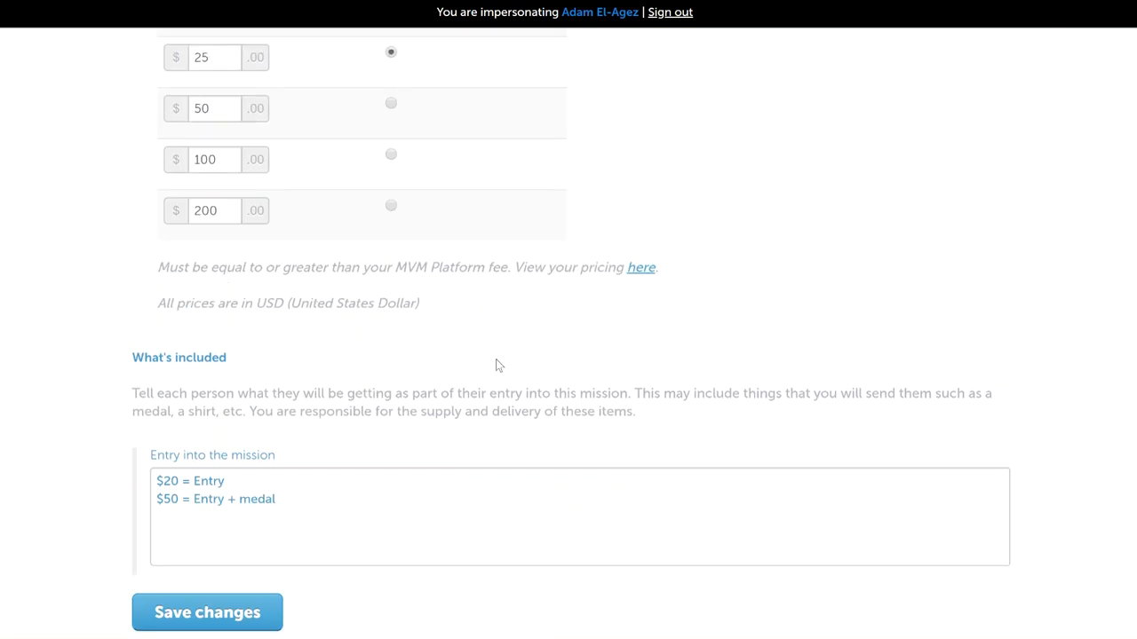
scroll(down, 3)
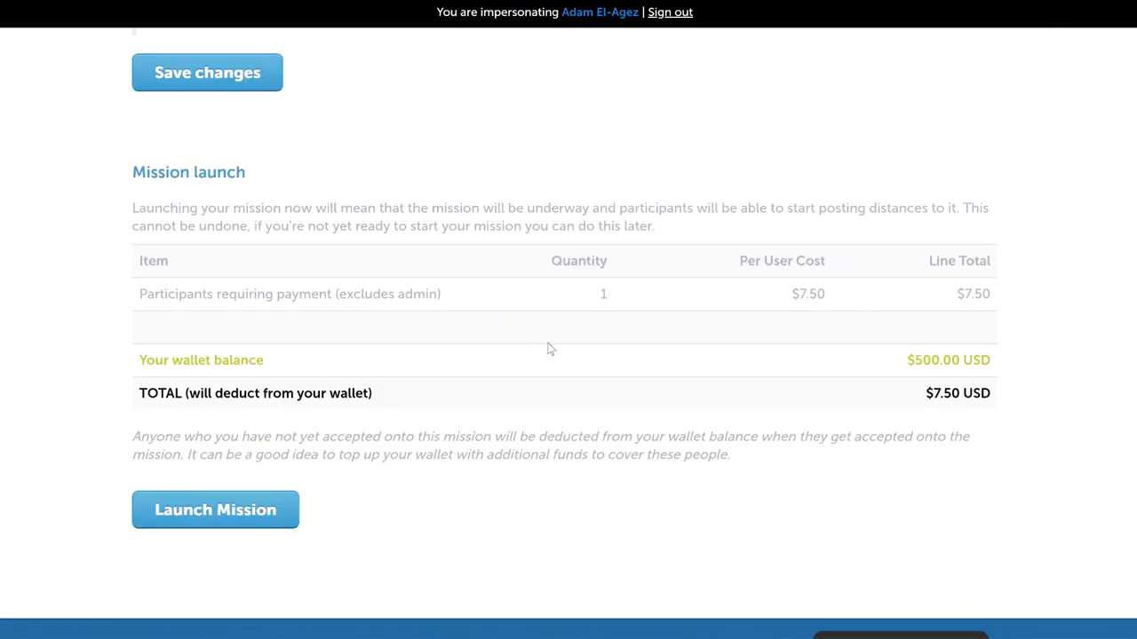
mouse_move(485, 405)
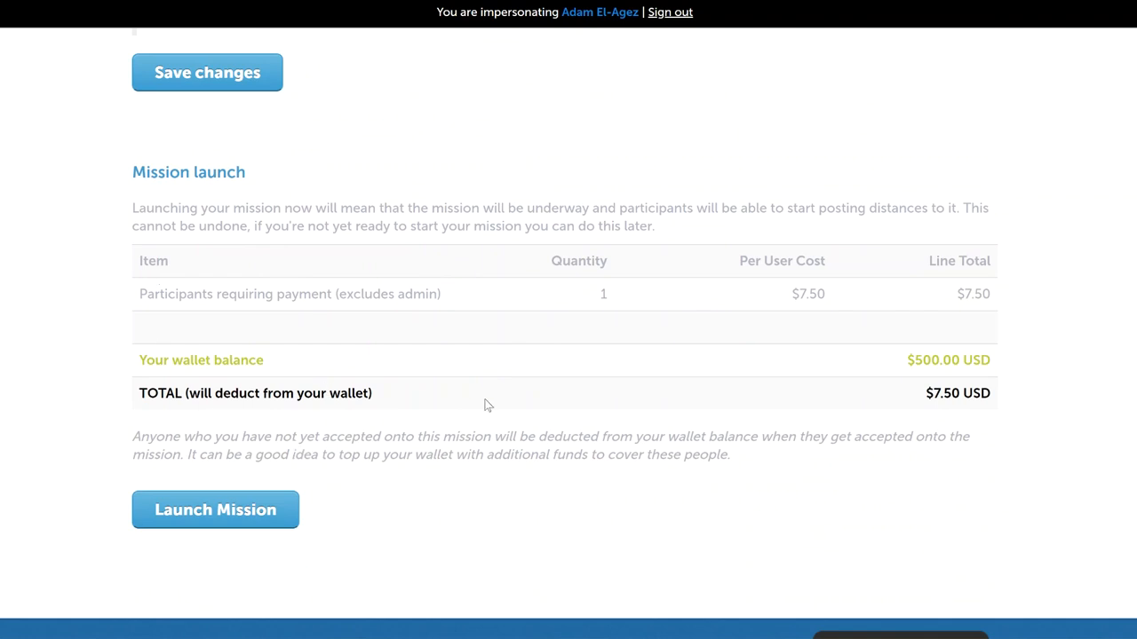
mouse_move(511, 413)
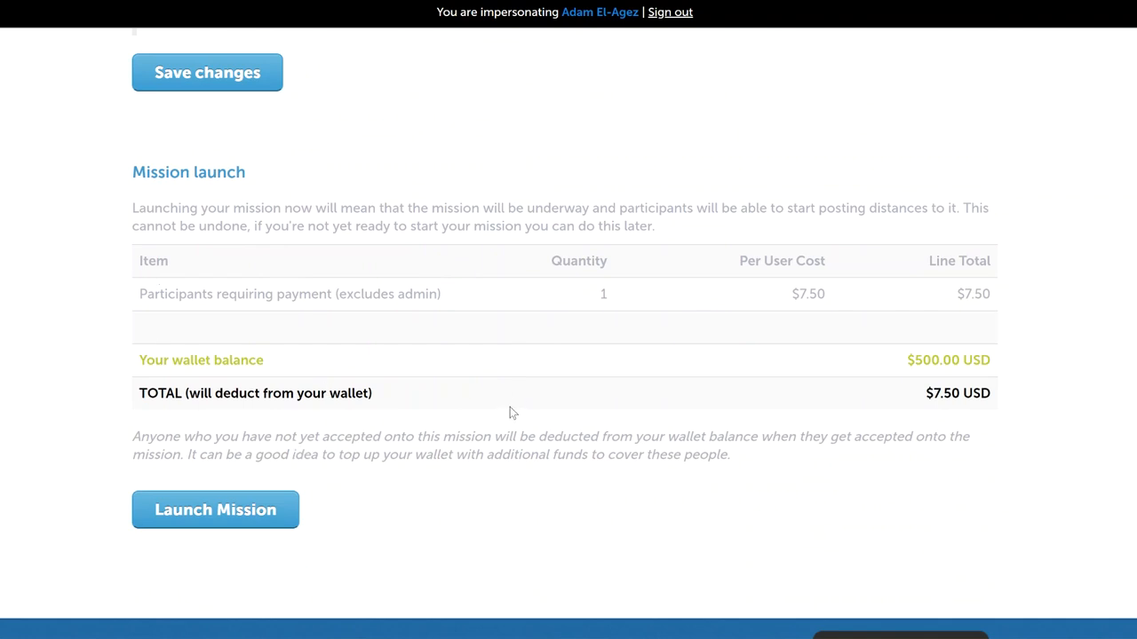
mouse_move(151, 206)
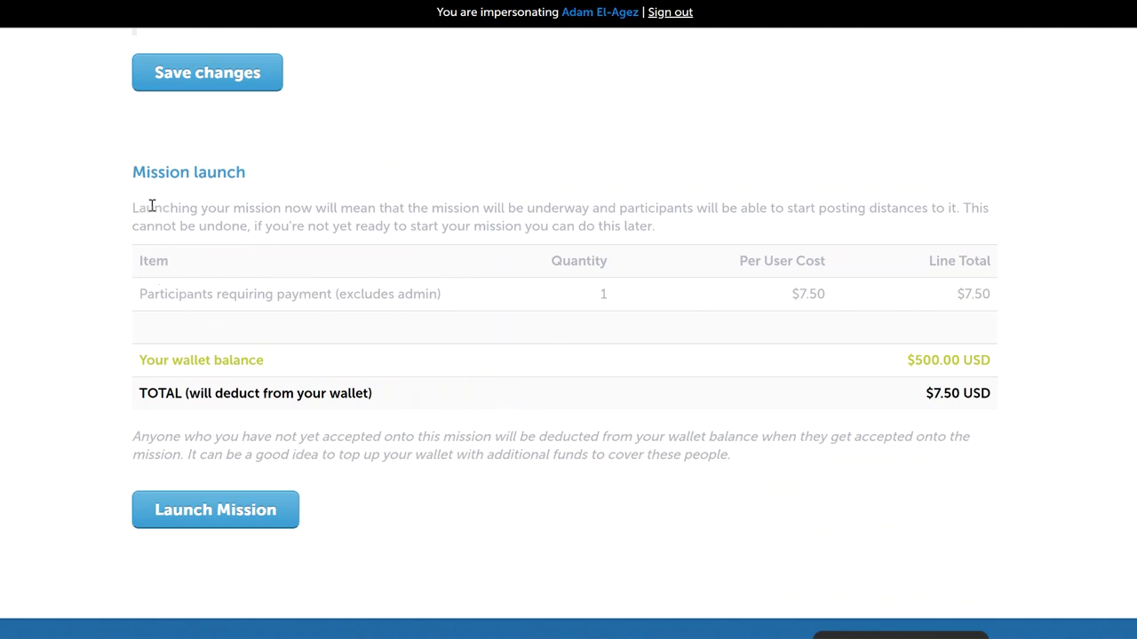
mouse_move(261, 342)
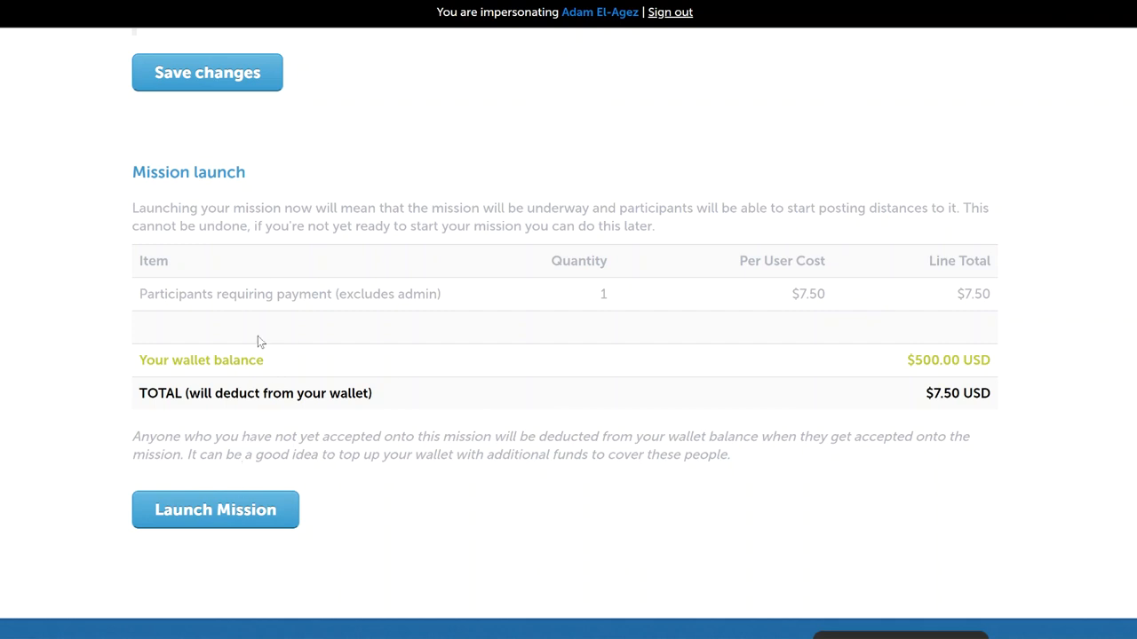
mouse_move(151, 303)
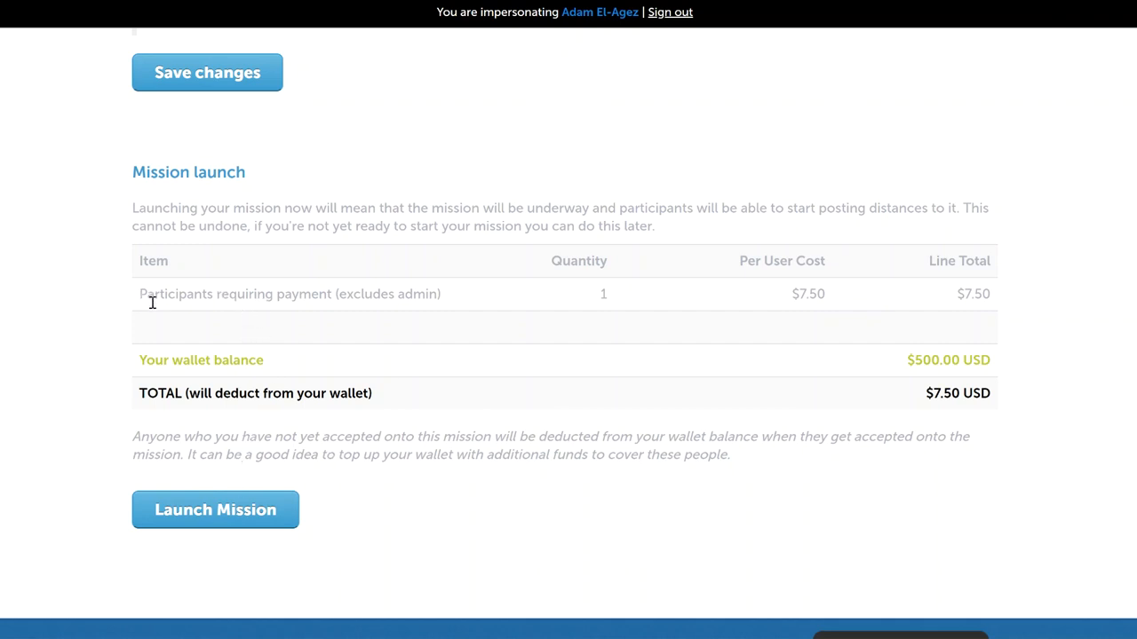
mouse_move(795, 324)
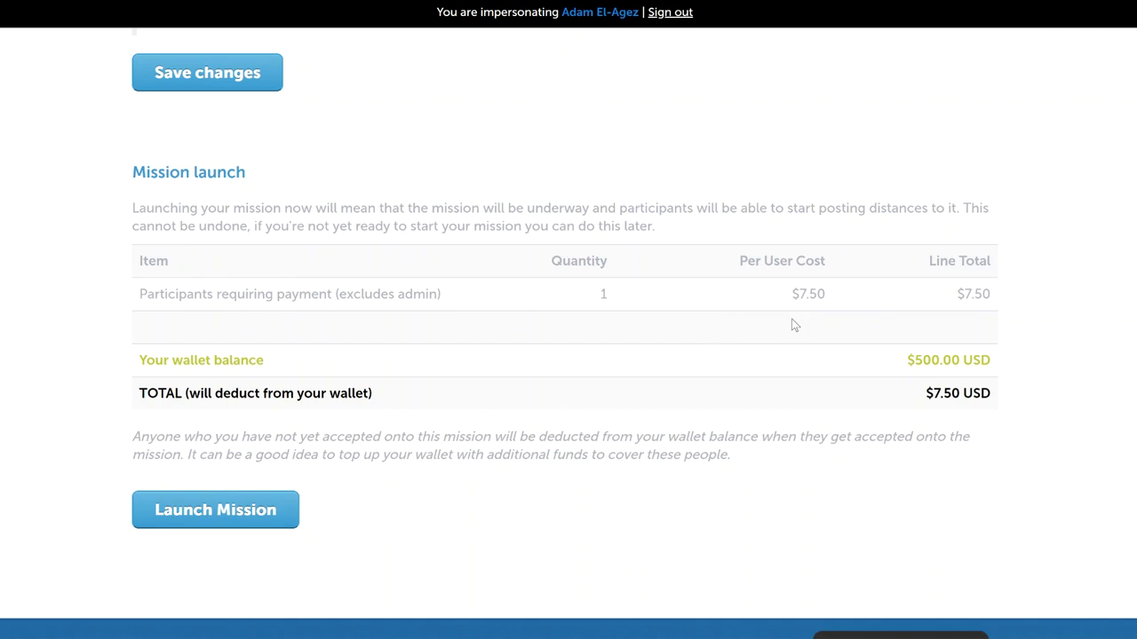
mouse_move(842, 315)
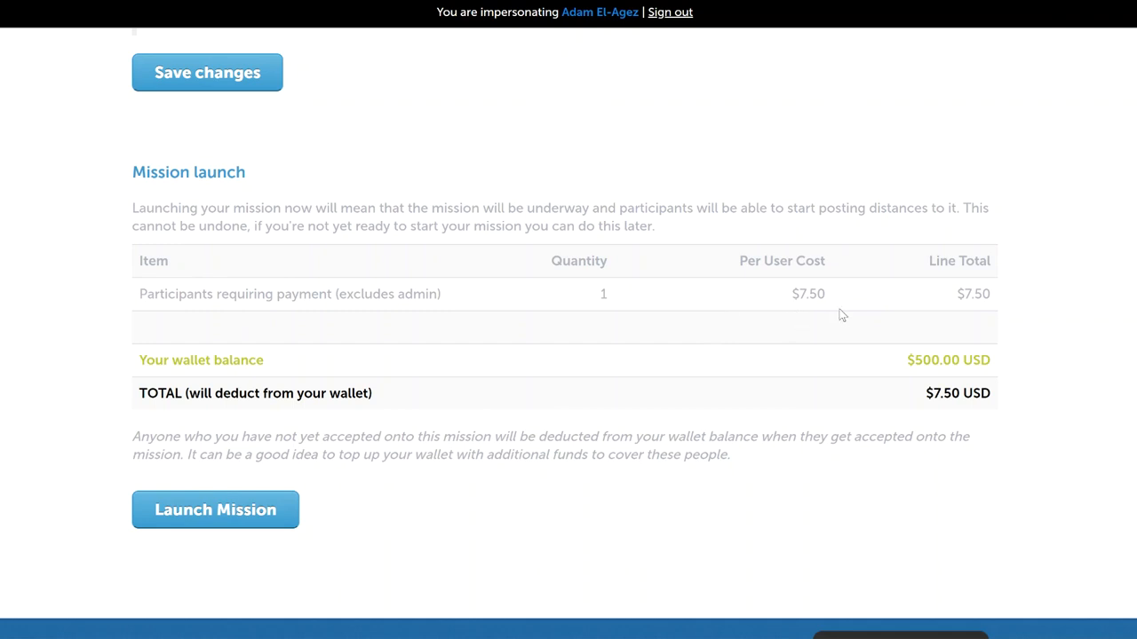
mouse_move(802, 374)
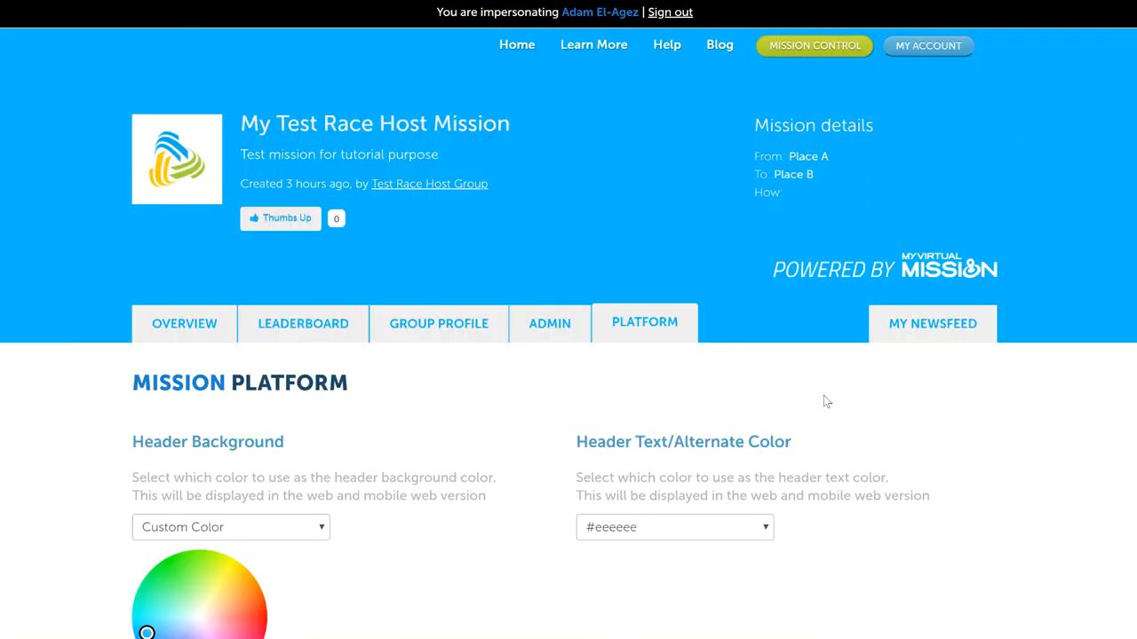
mouse_move(719, 362)
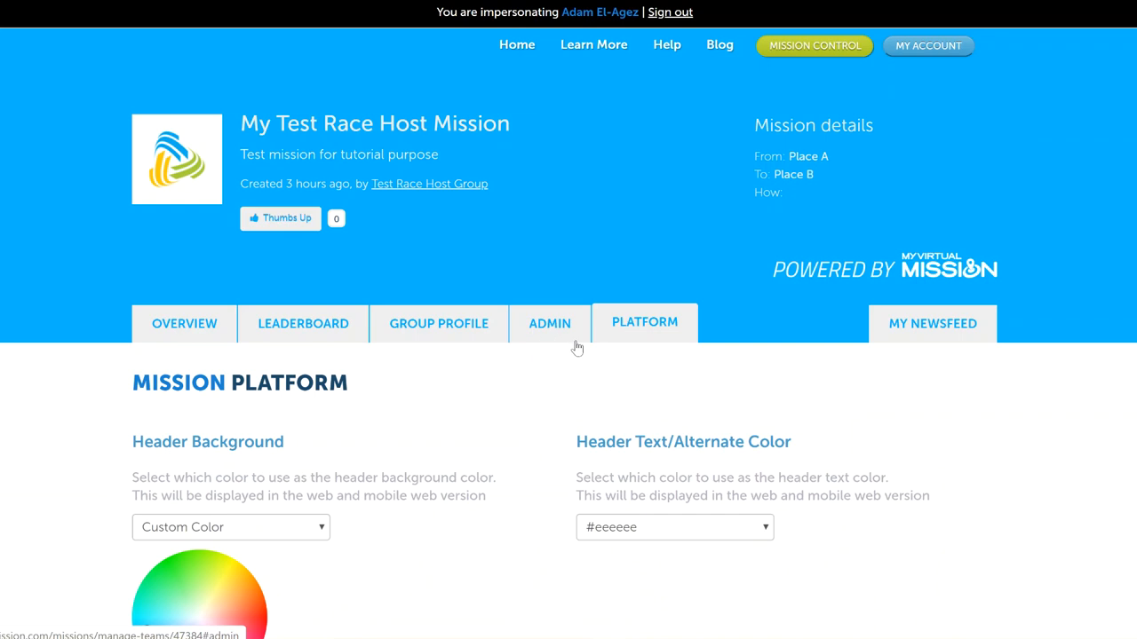
mouse_move(702, 440)
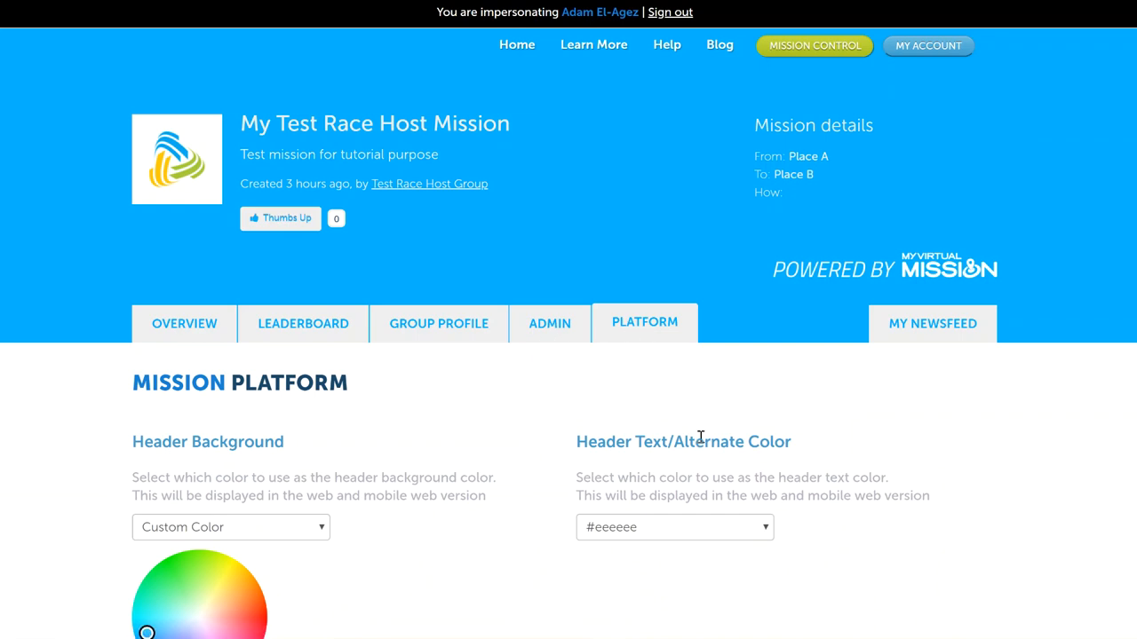
mouse_move(675, 473)
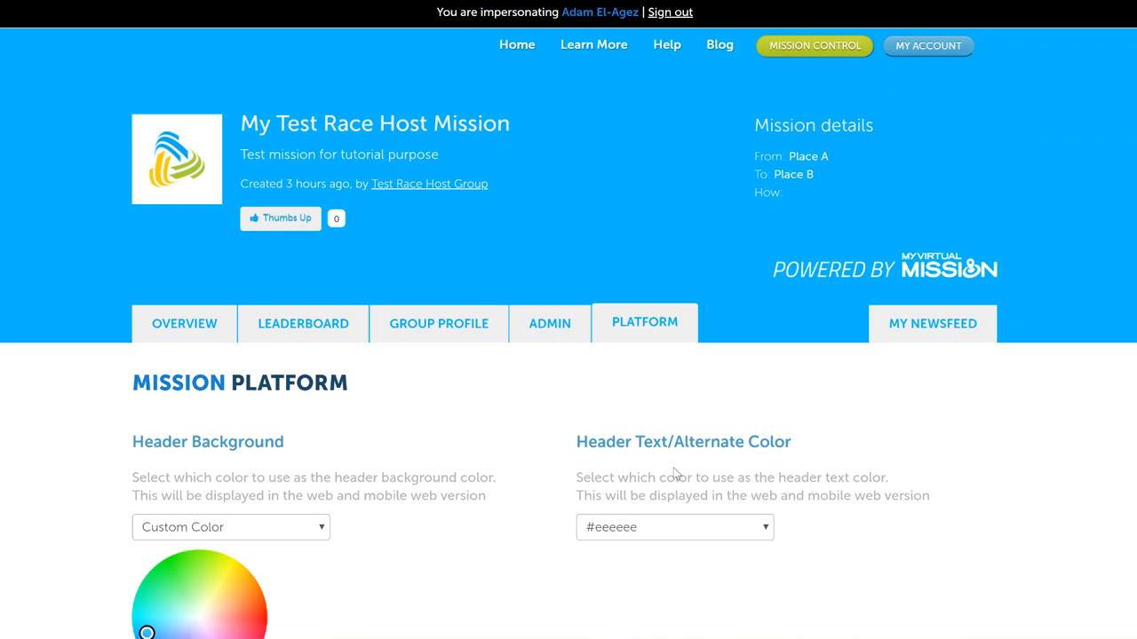